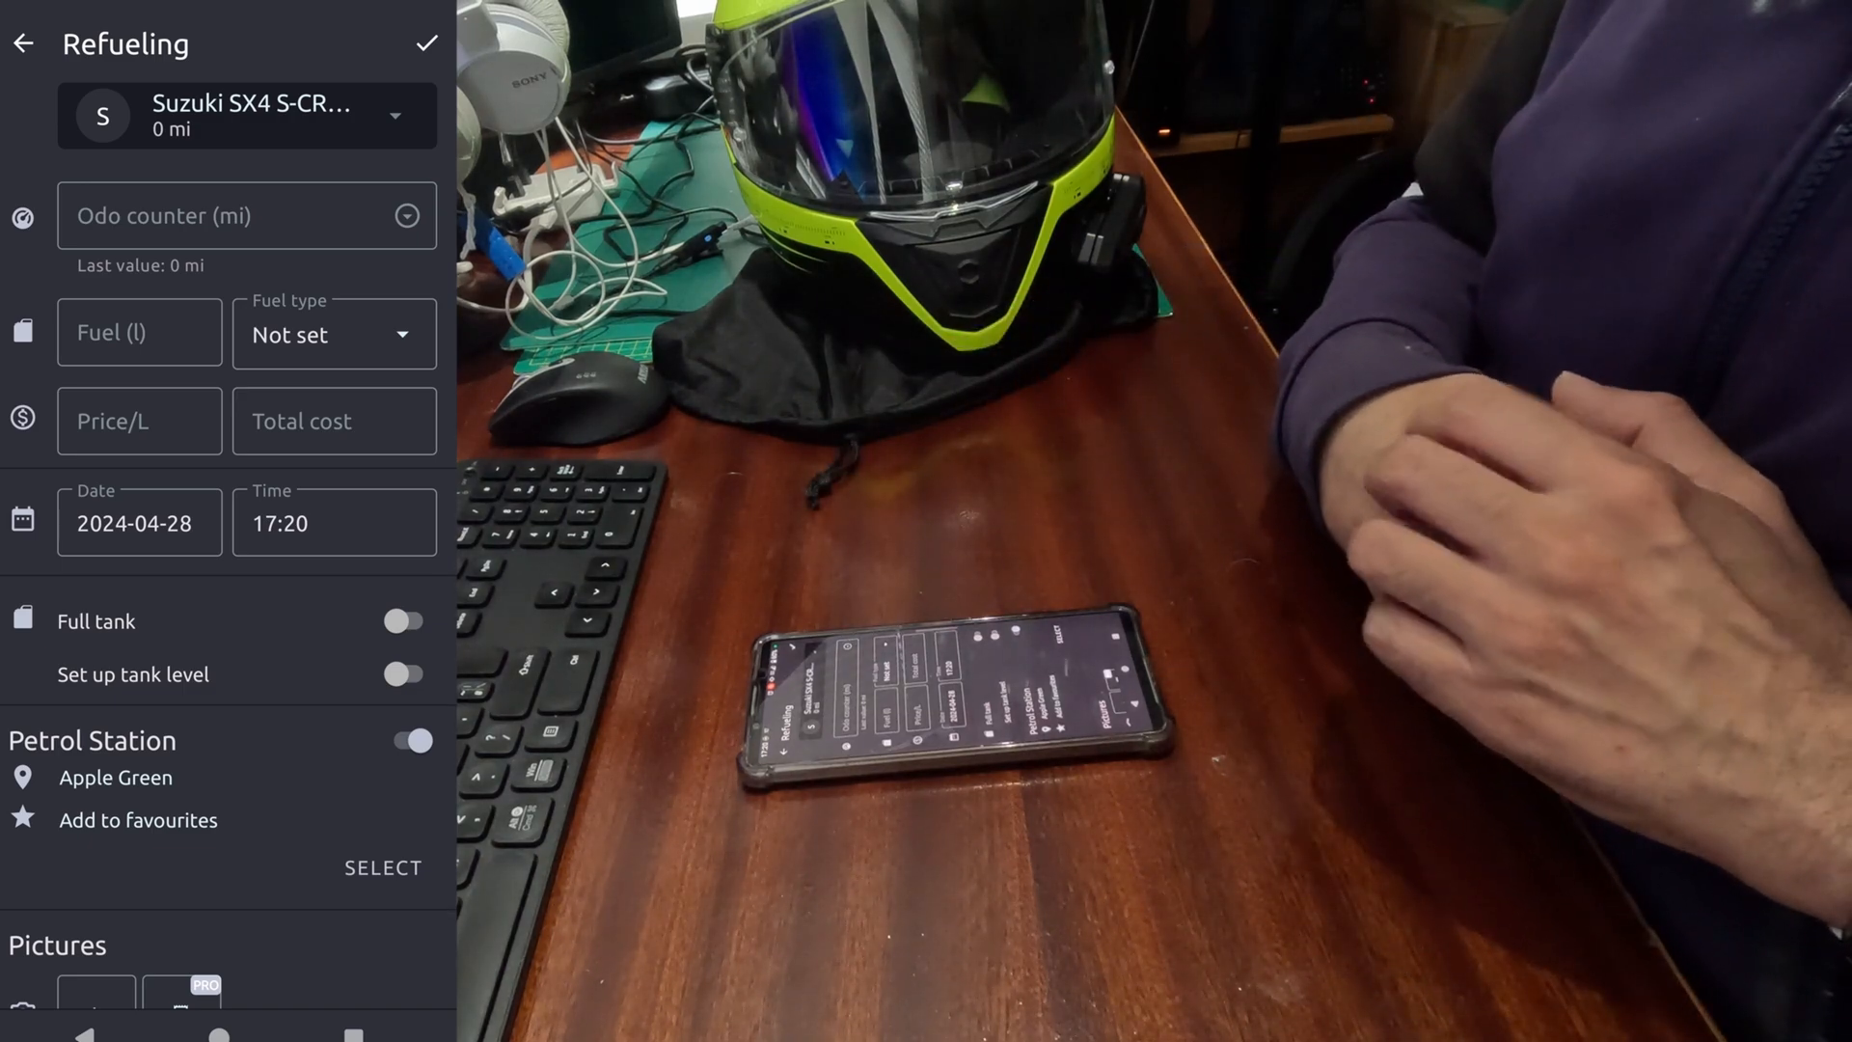
# Go from the refuelling form to the mileage log and start a new refuelling entry
pyautogui.click(21, 42)
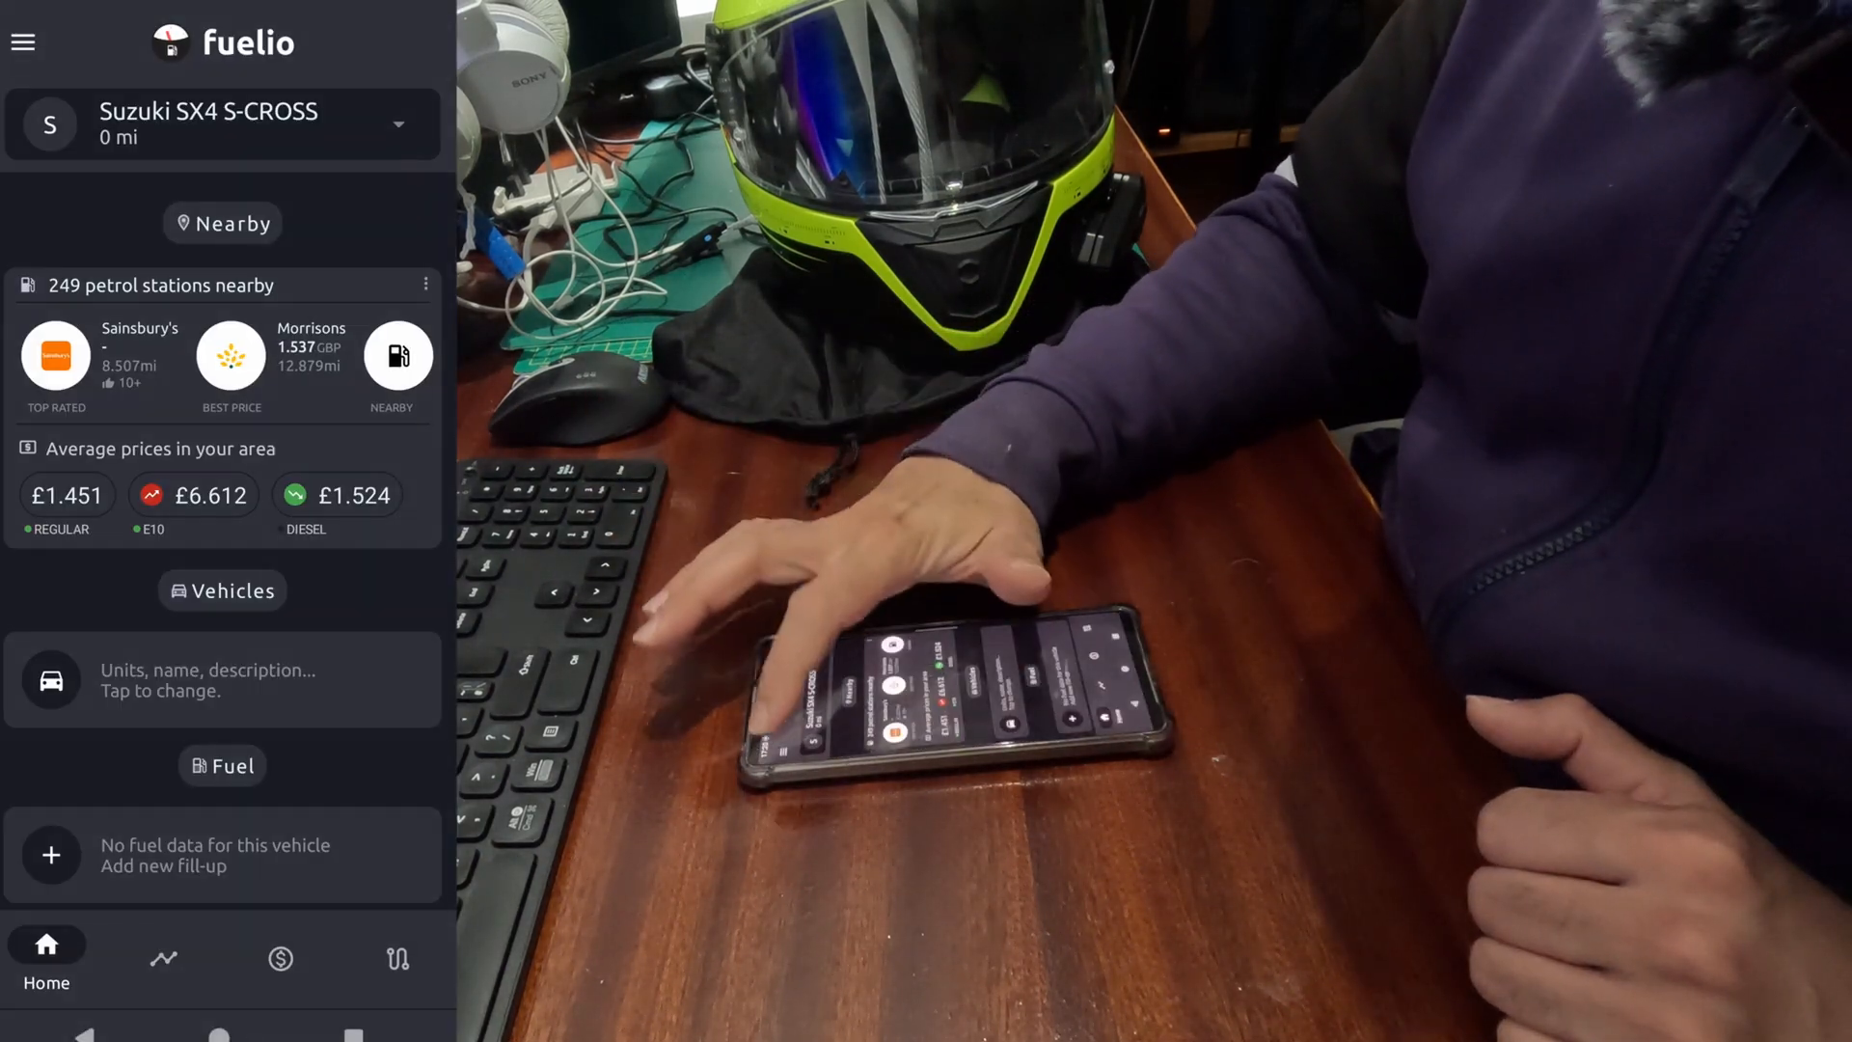
pyautogui.click(22, 43)
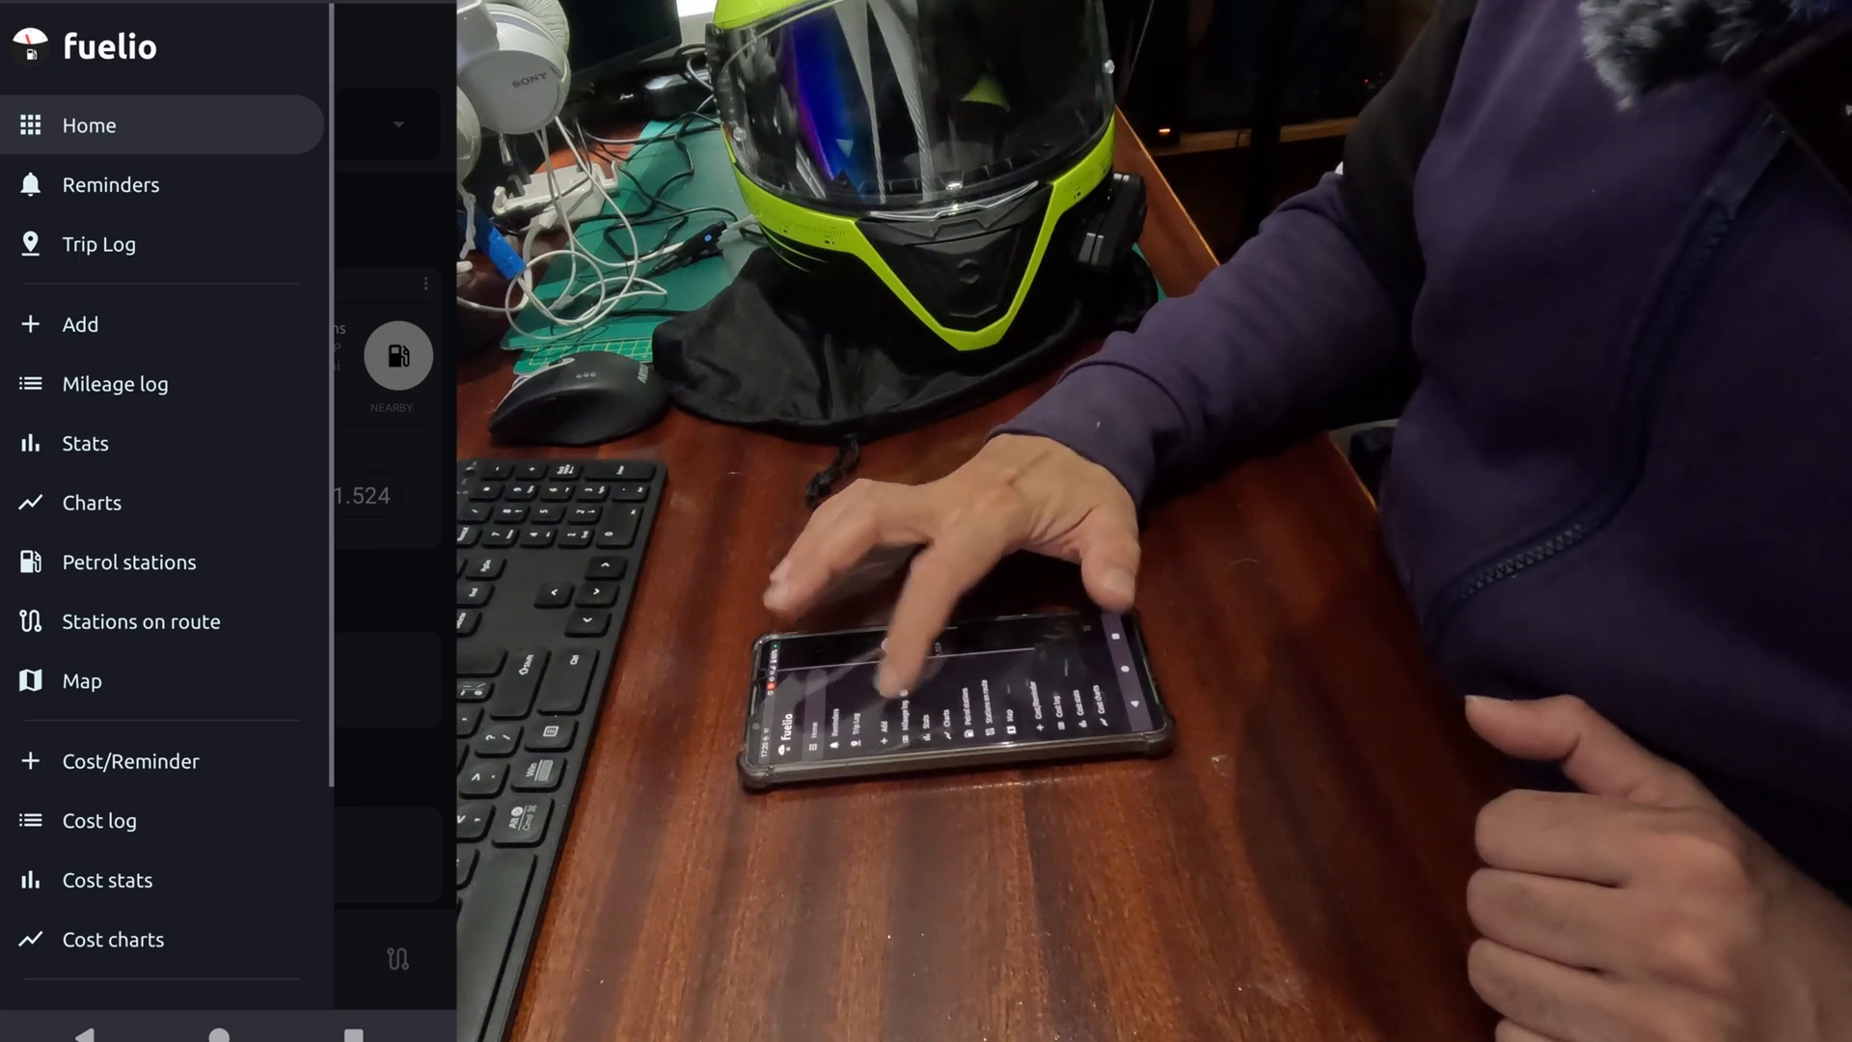
pyautogui.click(115, 383)
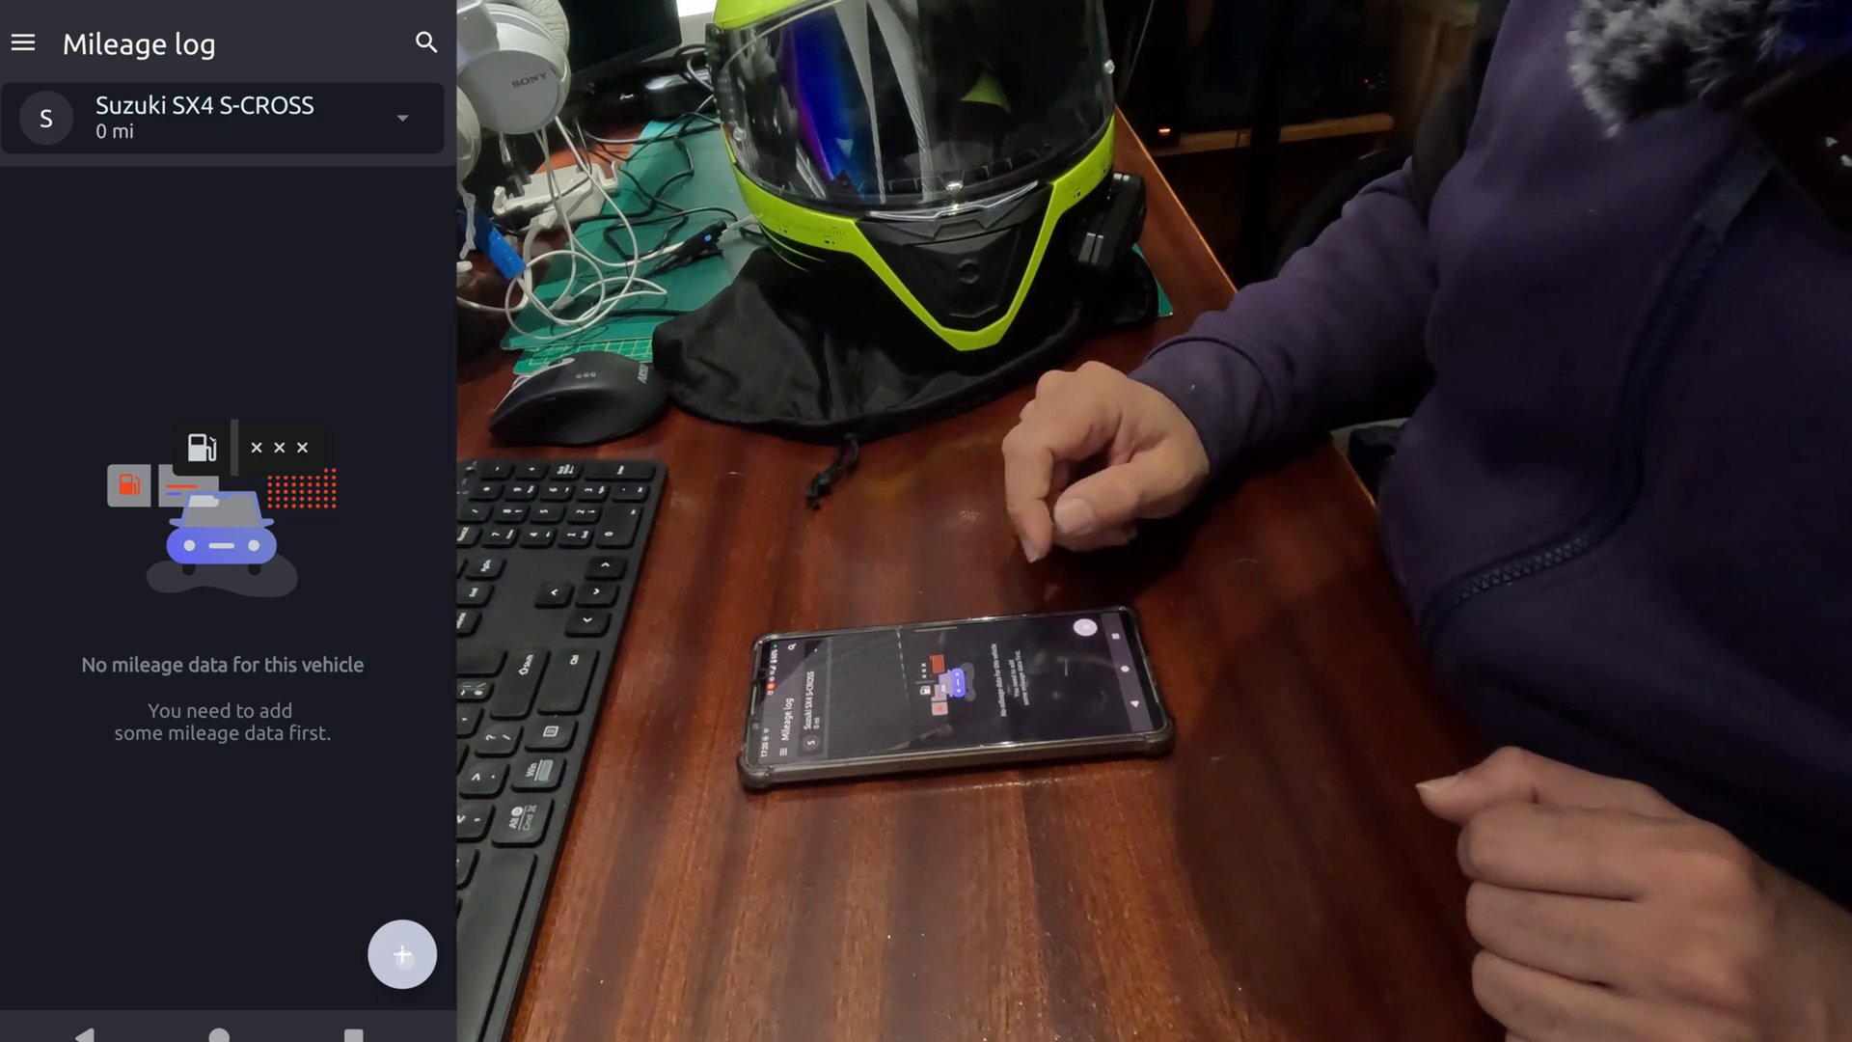
pyautogui.click(404, 954)
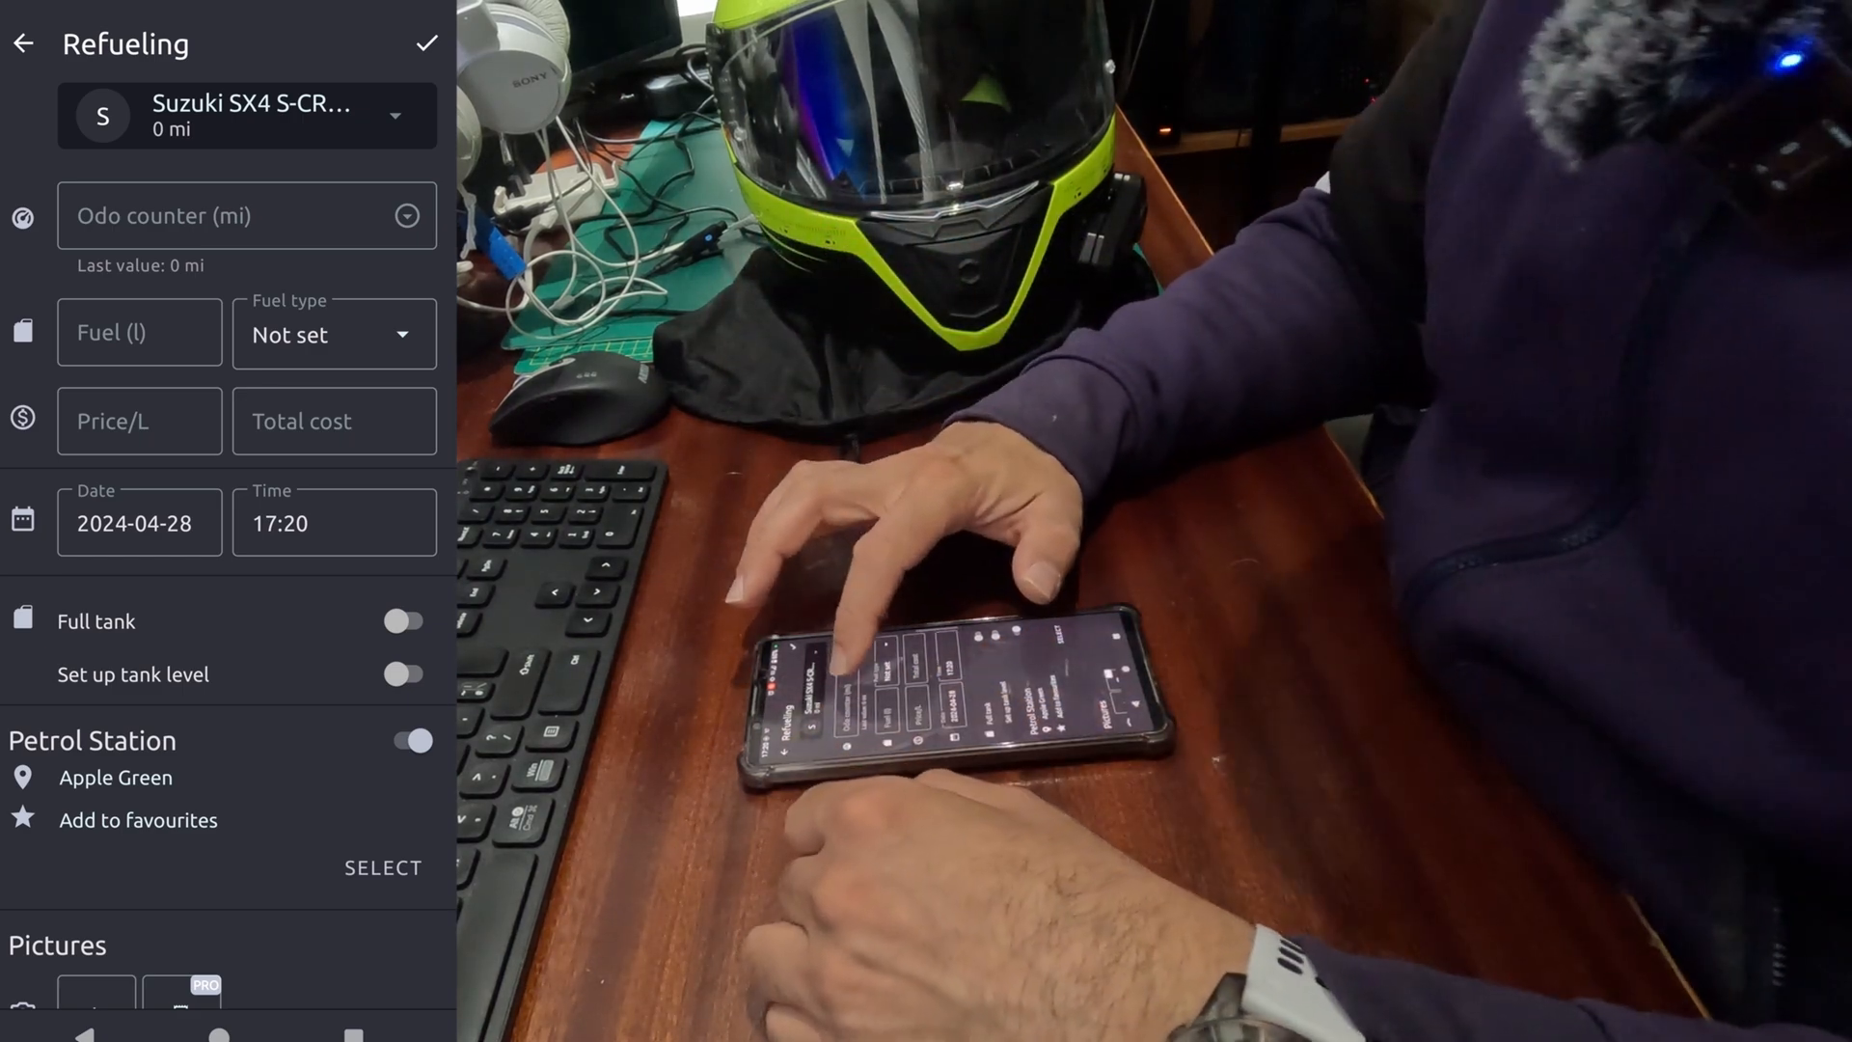
# Enter odometer 25000 mi and 60 litres of Diesel at 1.60 per litre
pyautogui.click(237, 215)
pyautogui.write('2')
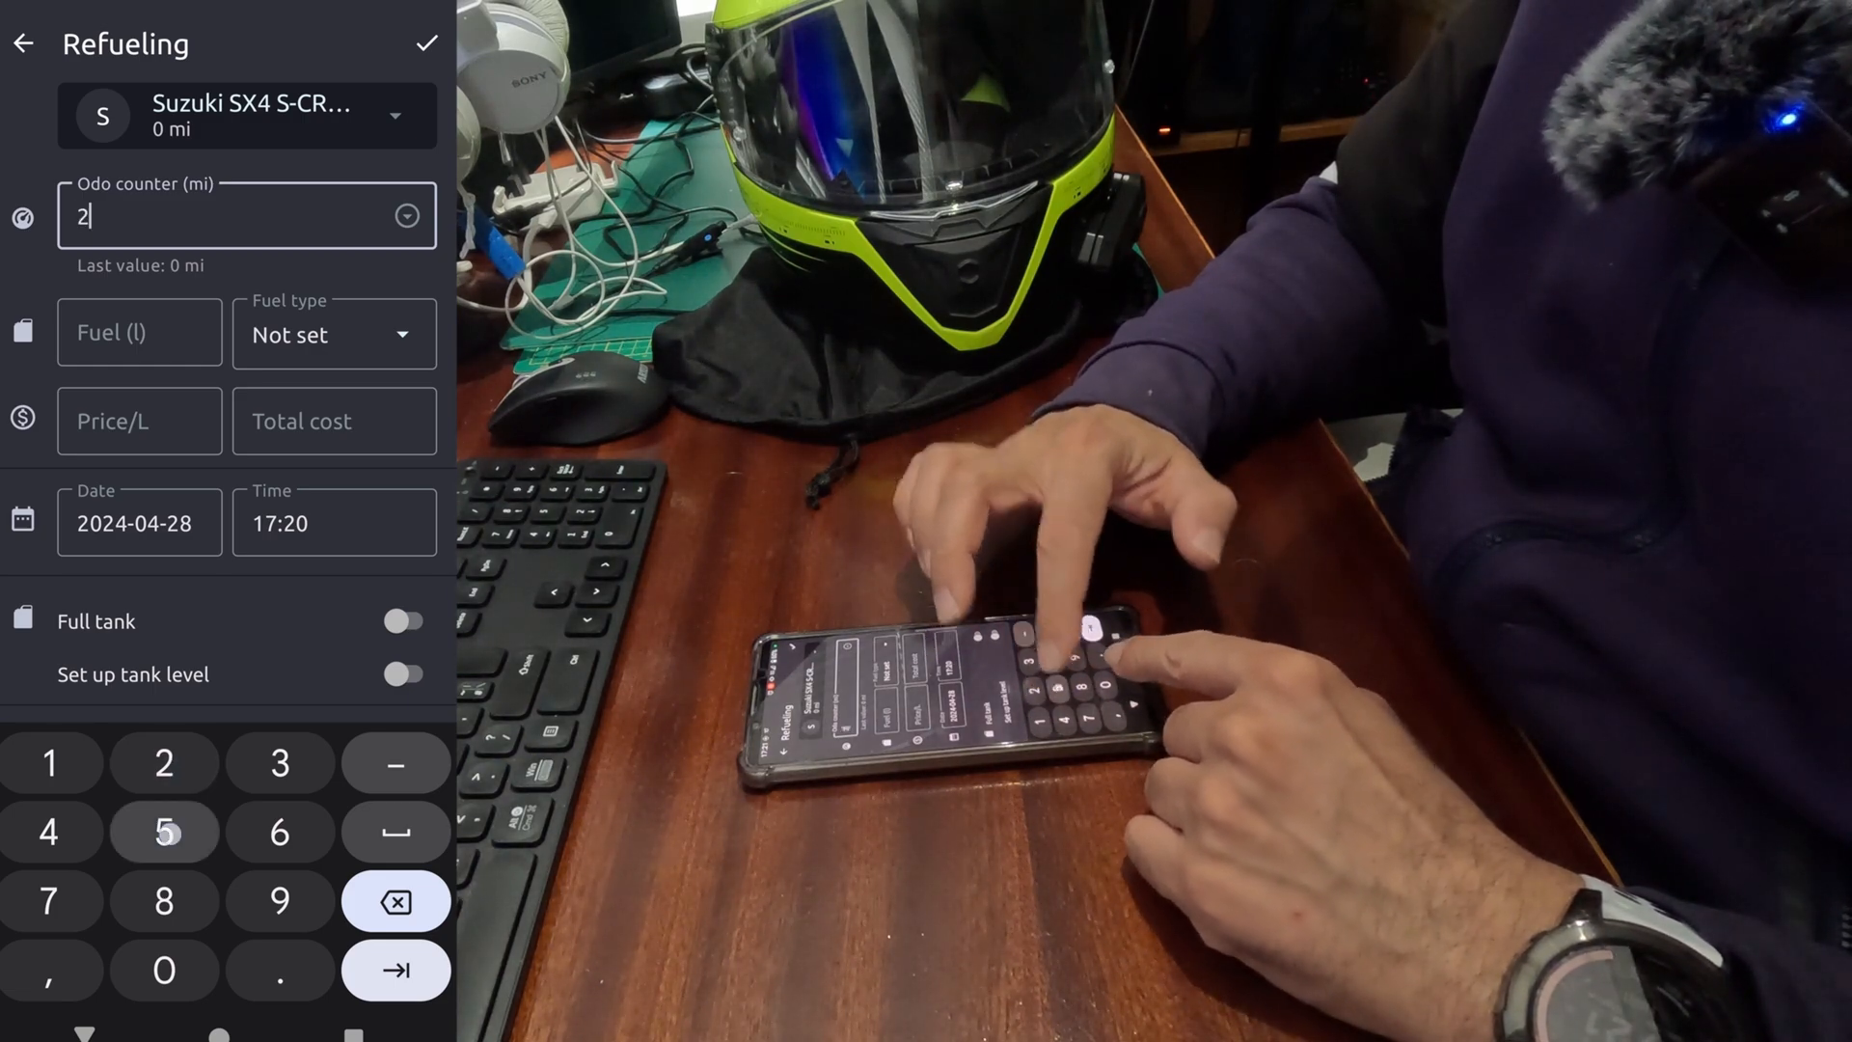
pyautogui.write('5000')
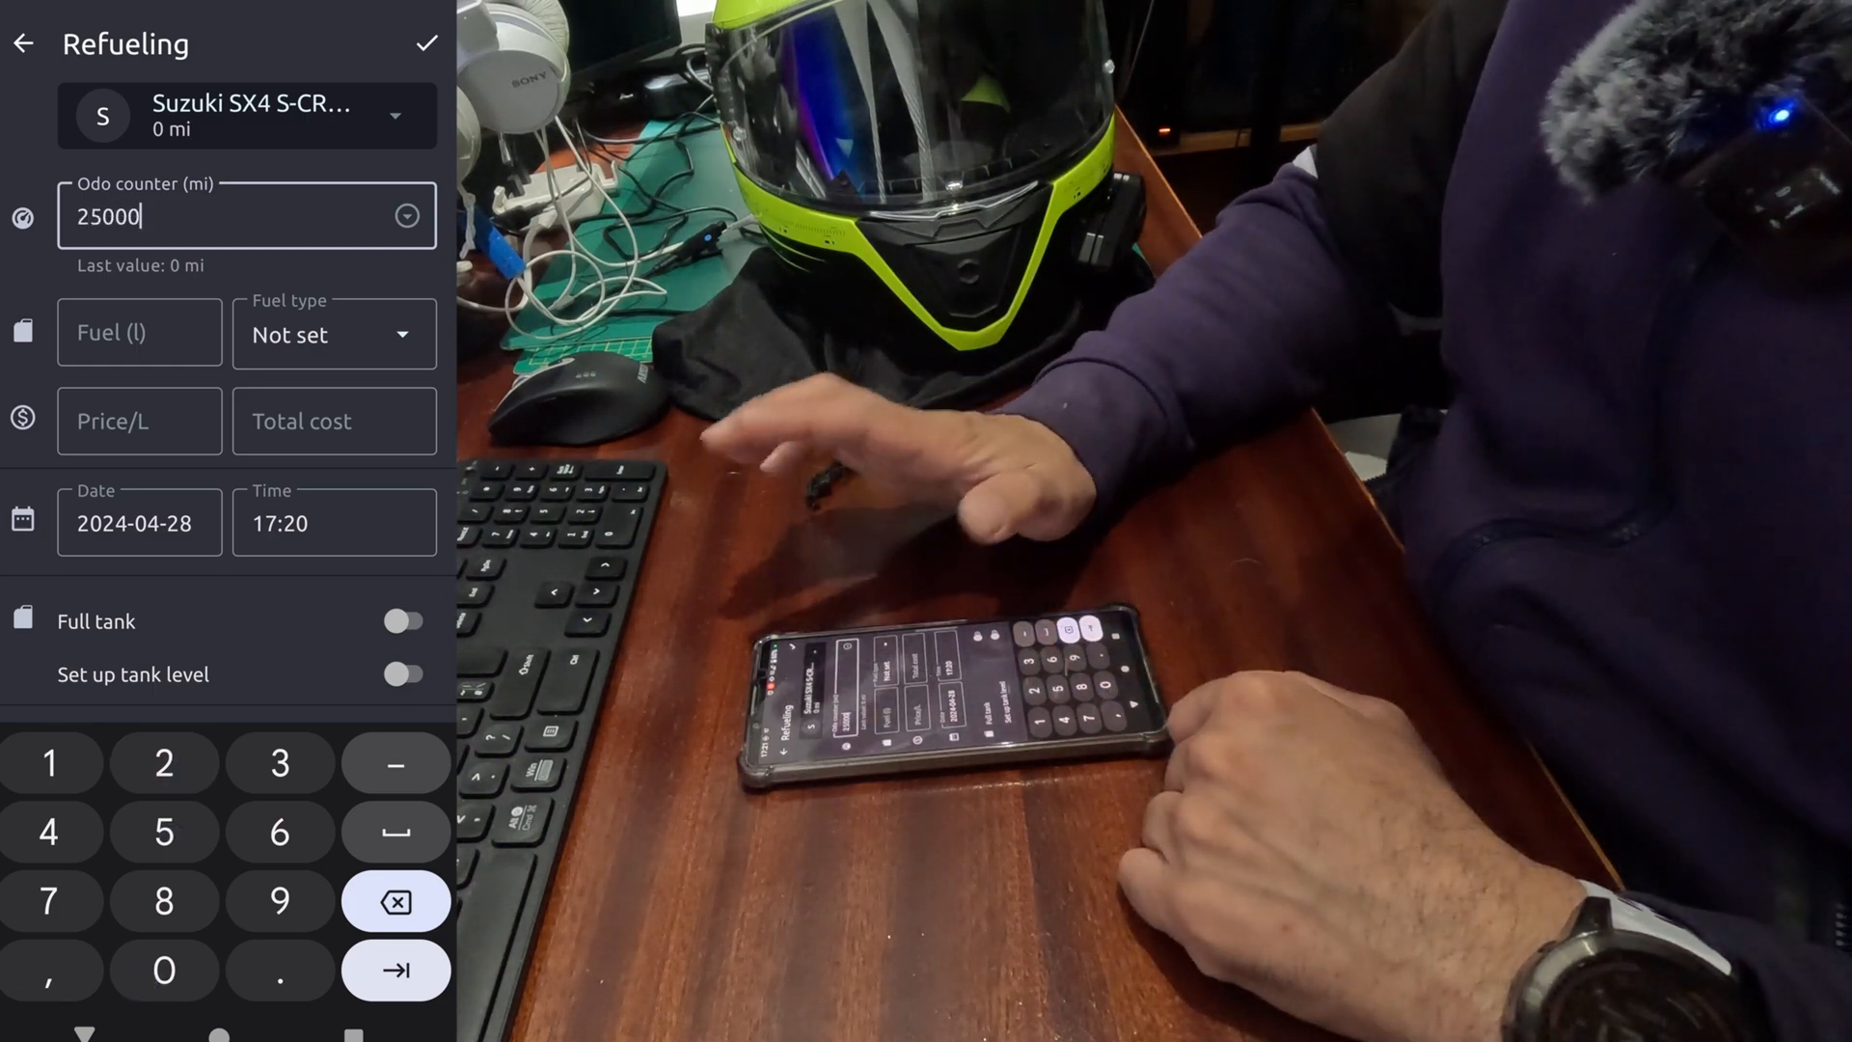
pyautogui.click(139, 332)
pyautogui.write('60')
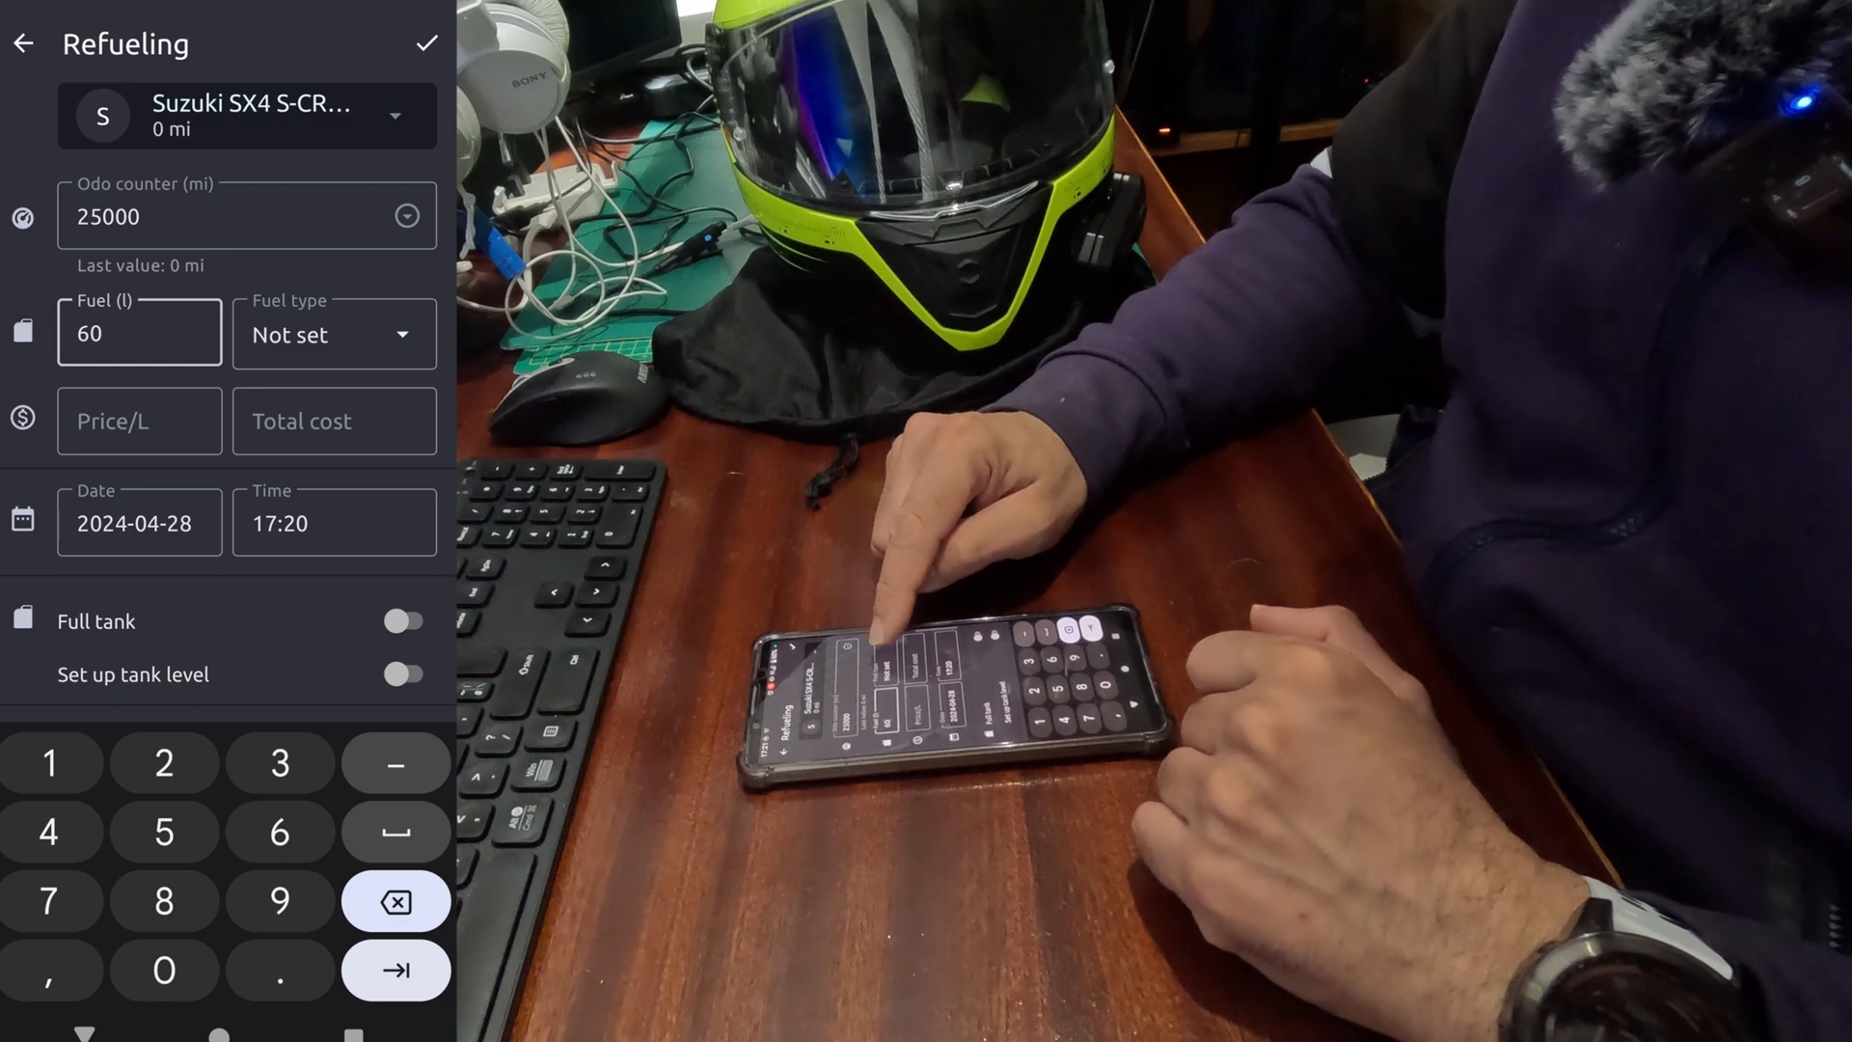
pyautogui.click(333, 335)
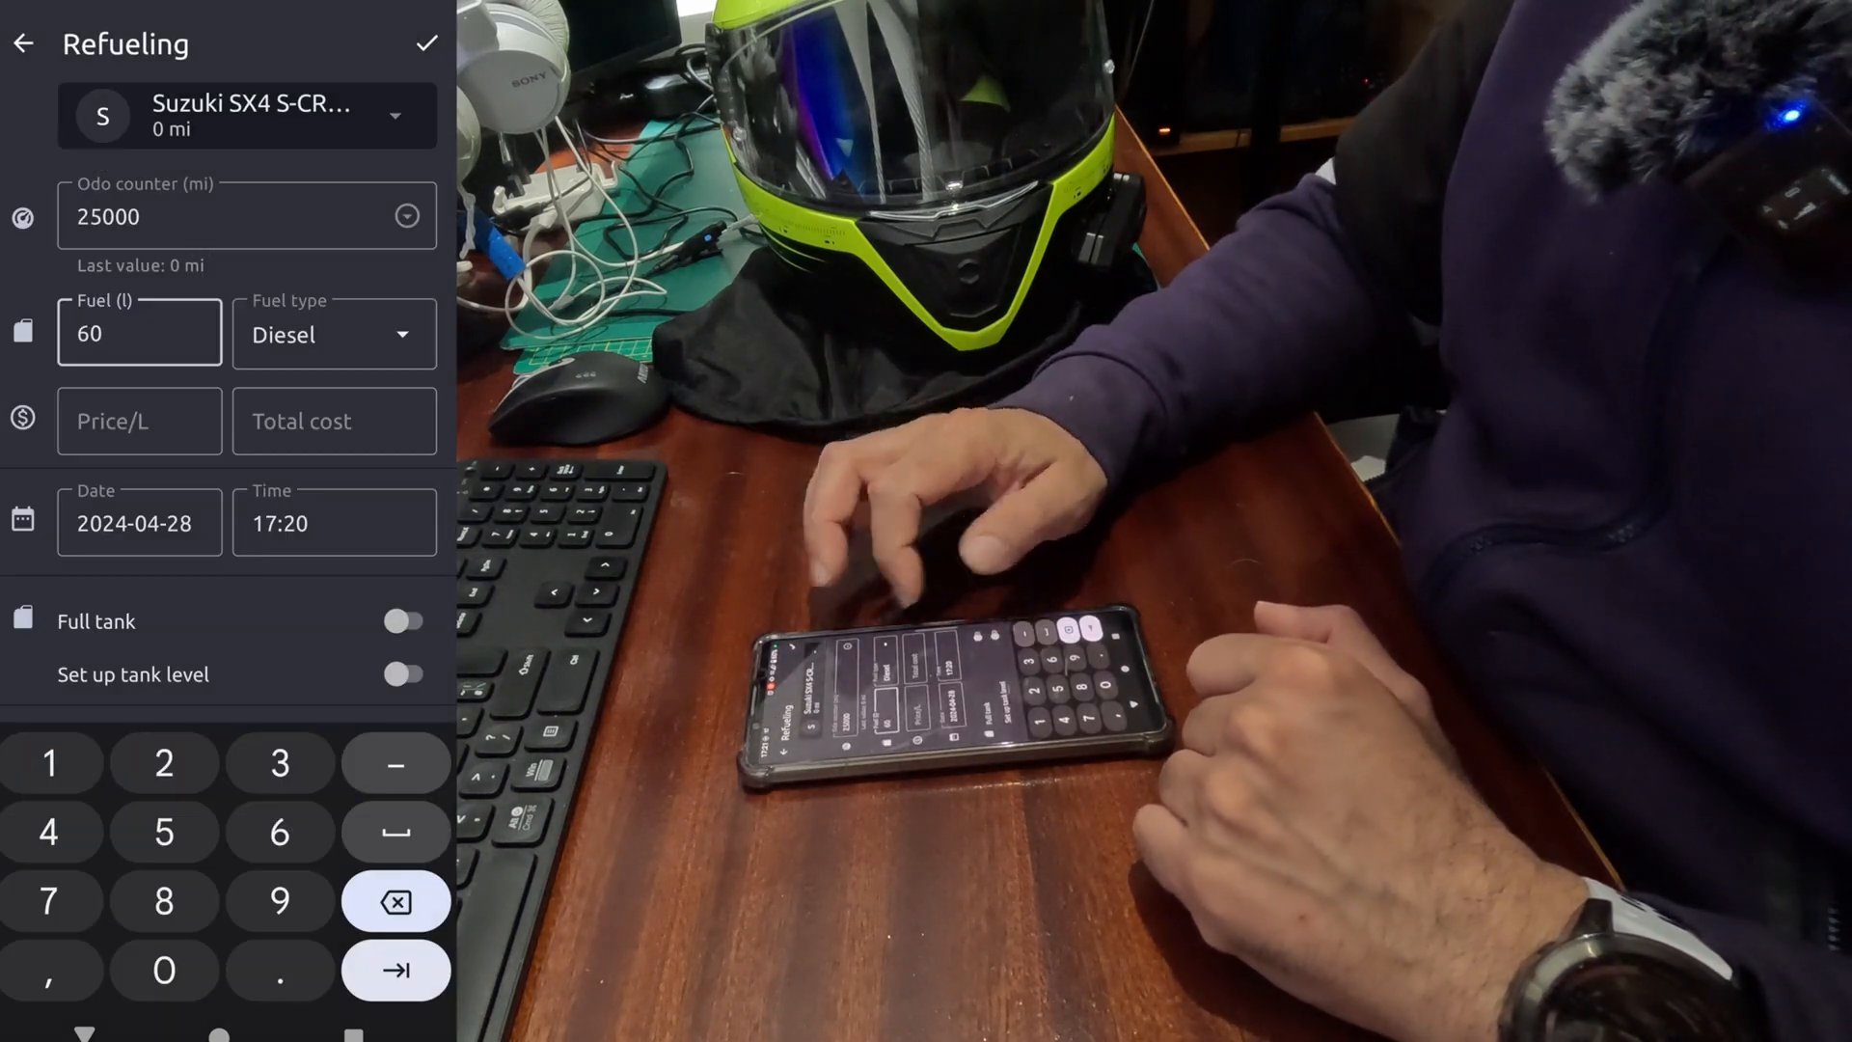
pyautogui.click(139, 421)
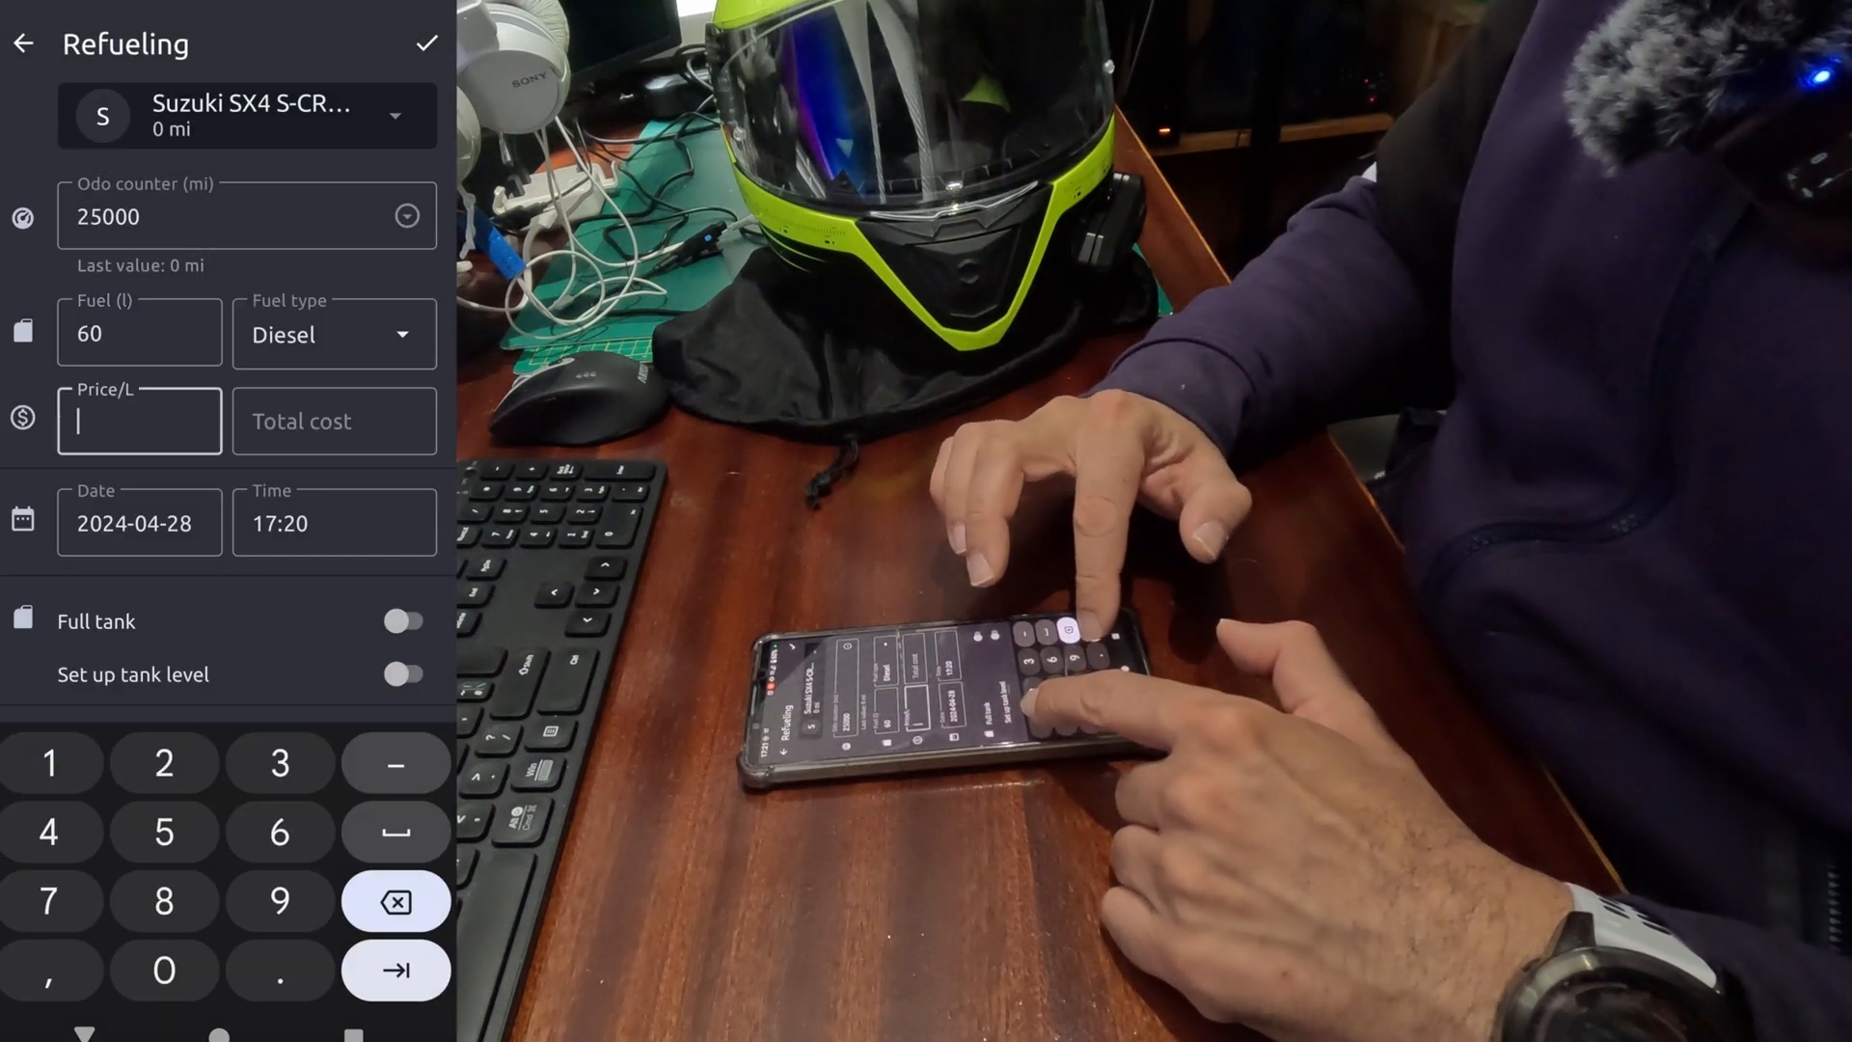
pyautogui.click(49, 762)
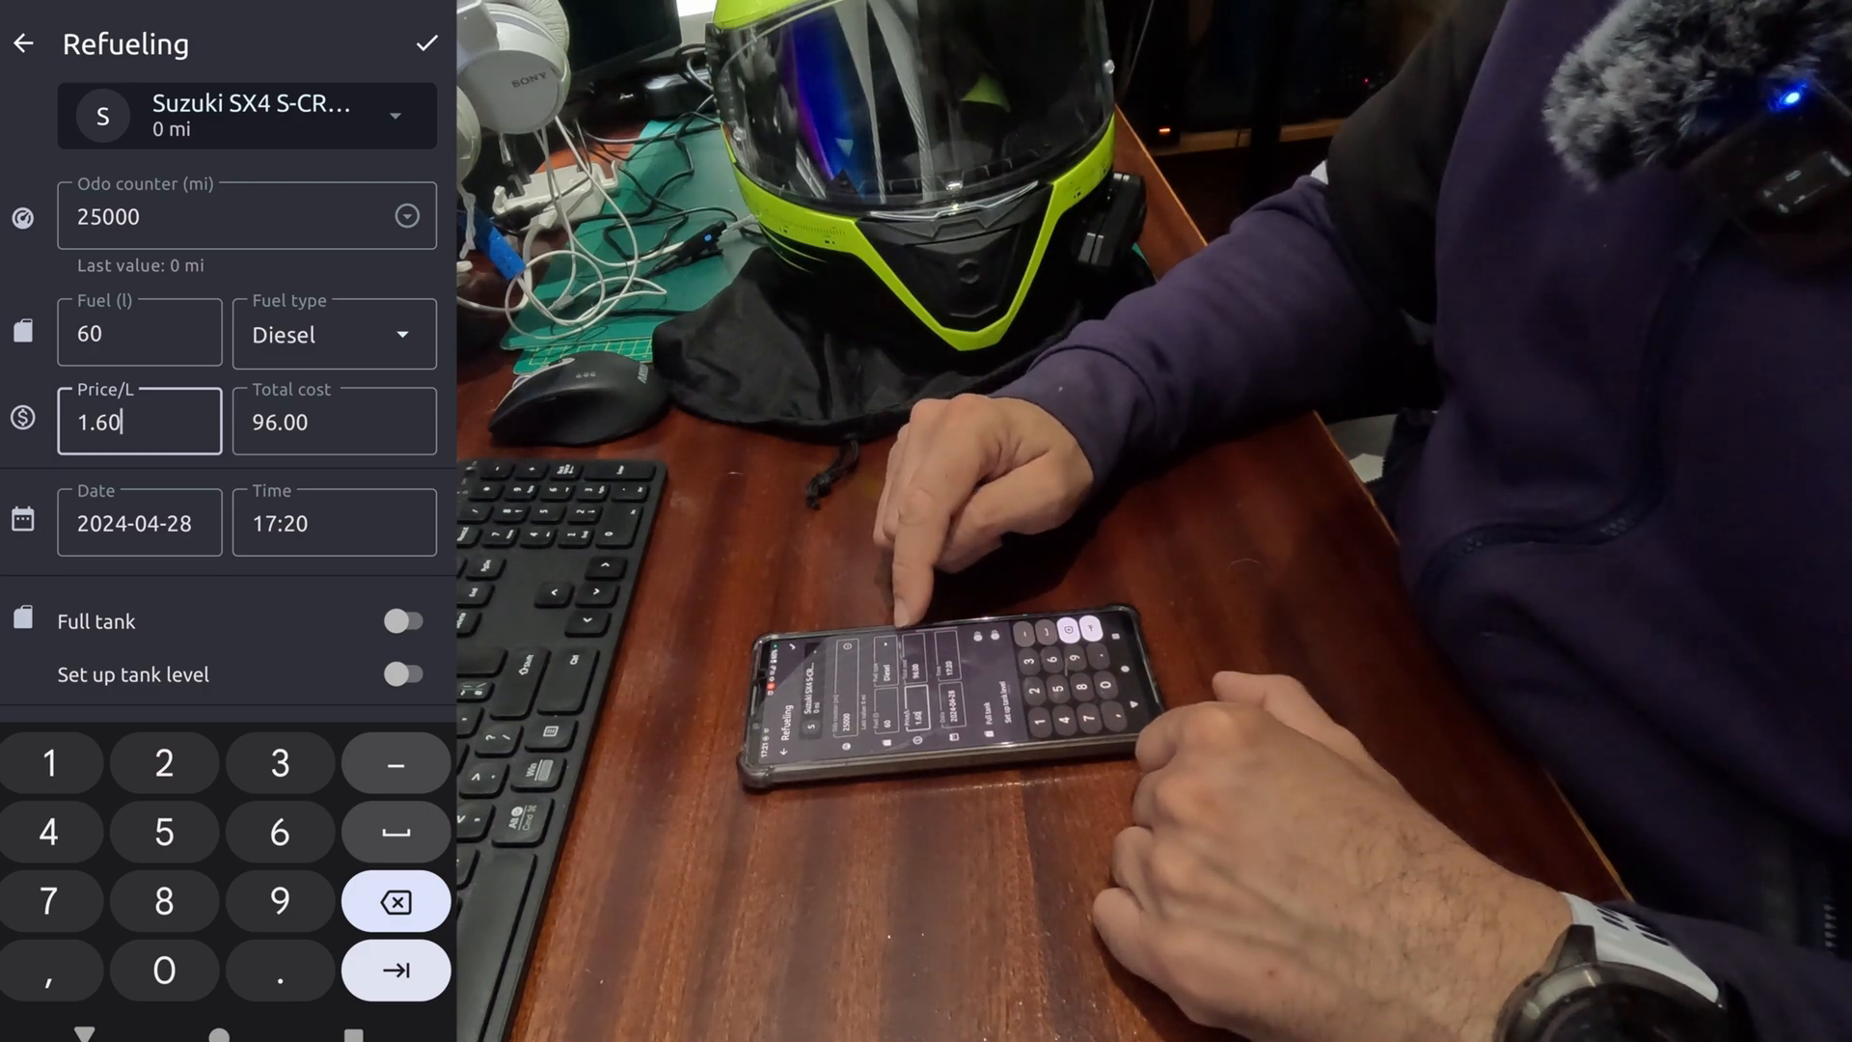
# Date the refuelling 1 April 2023 and confirm the time as 12:00
pyautogui.click(138, 523)
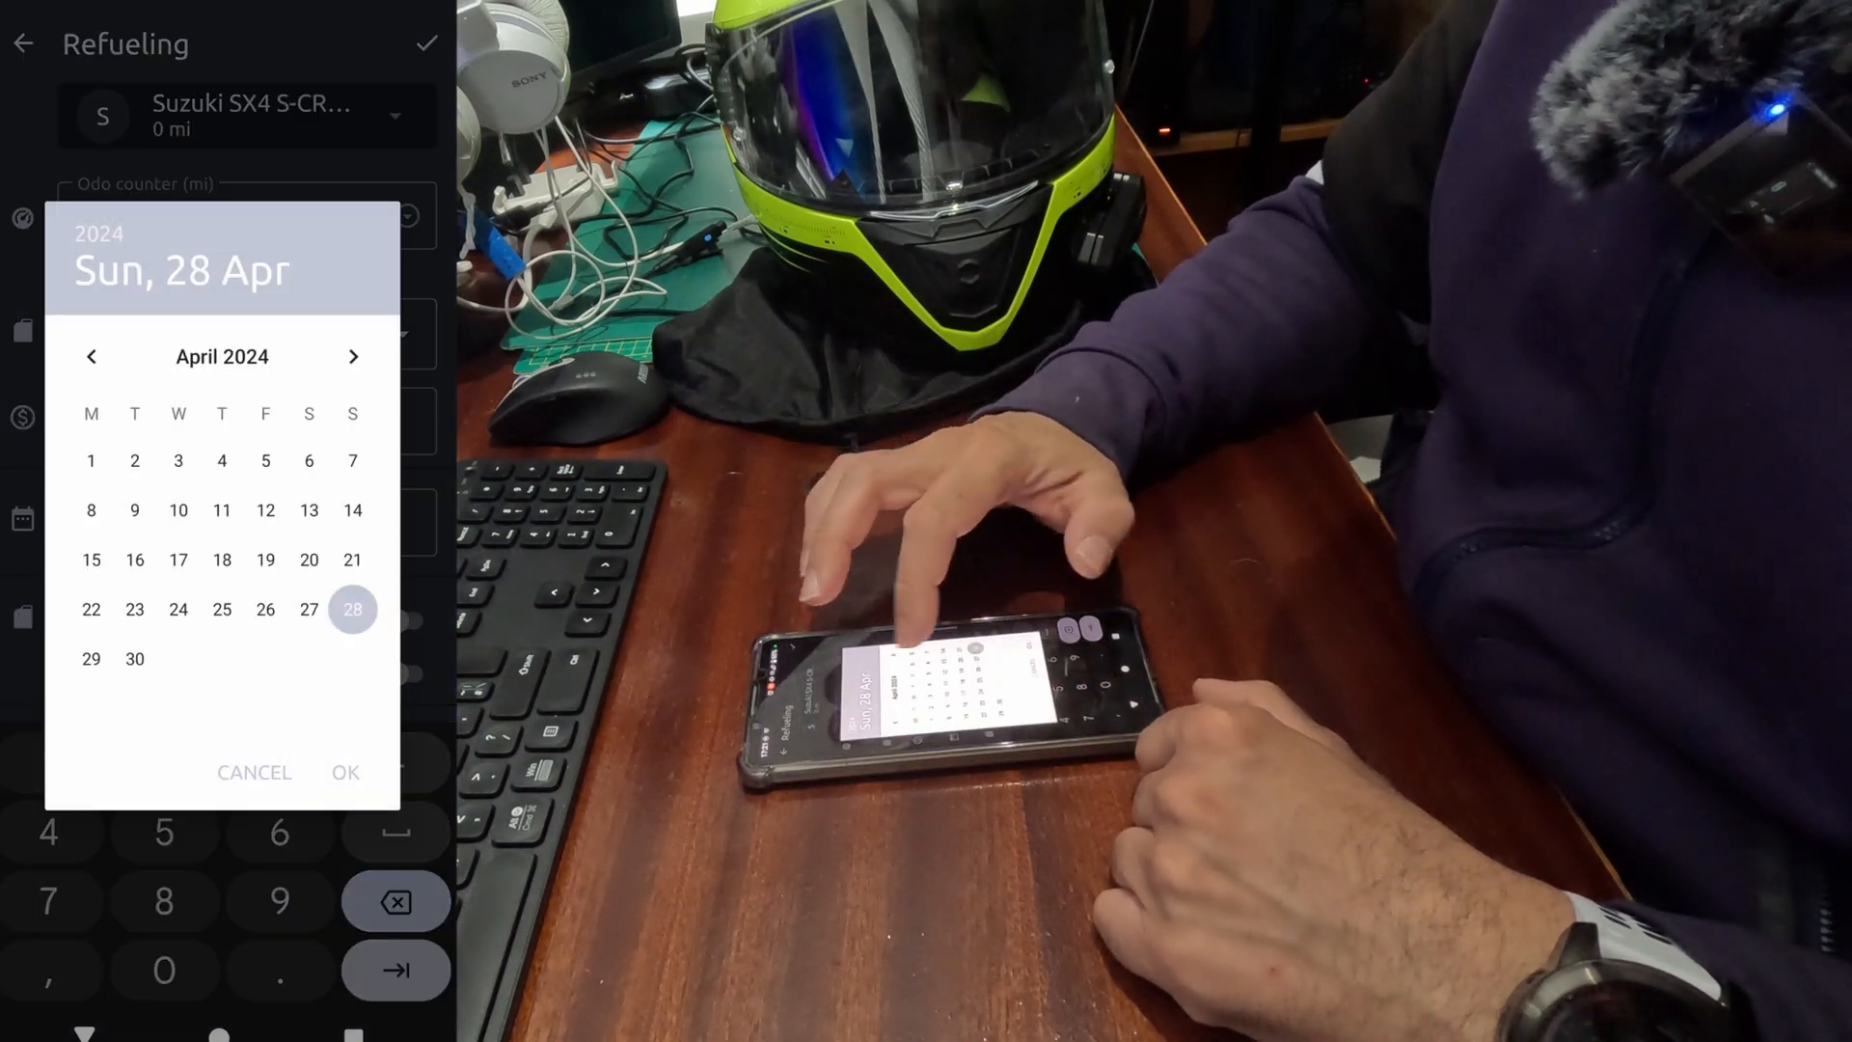
pyautogui.click(91, 356)
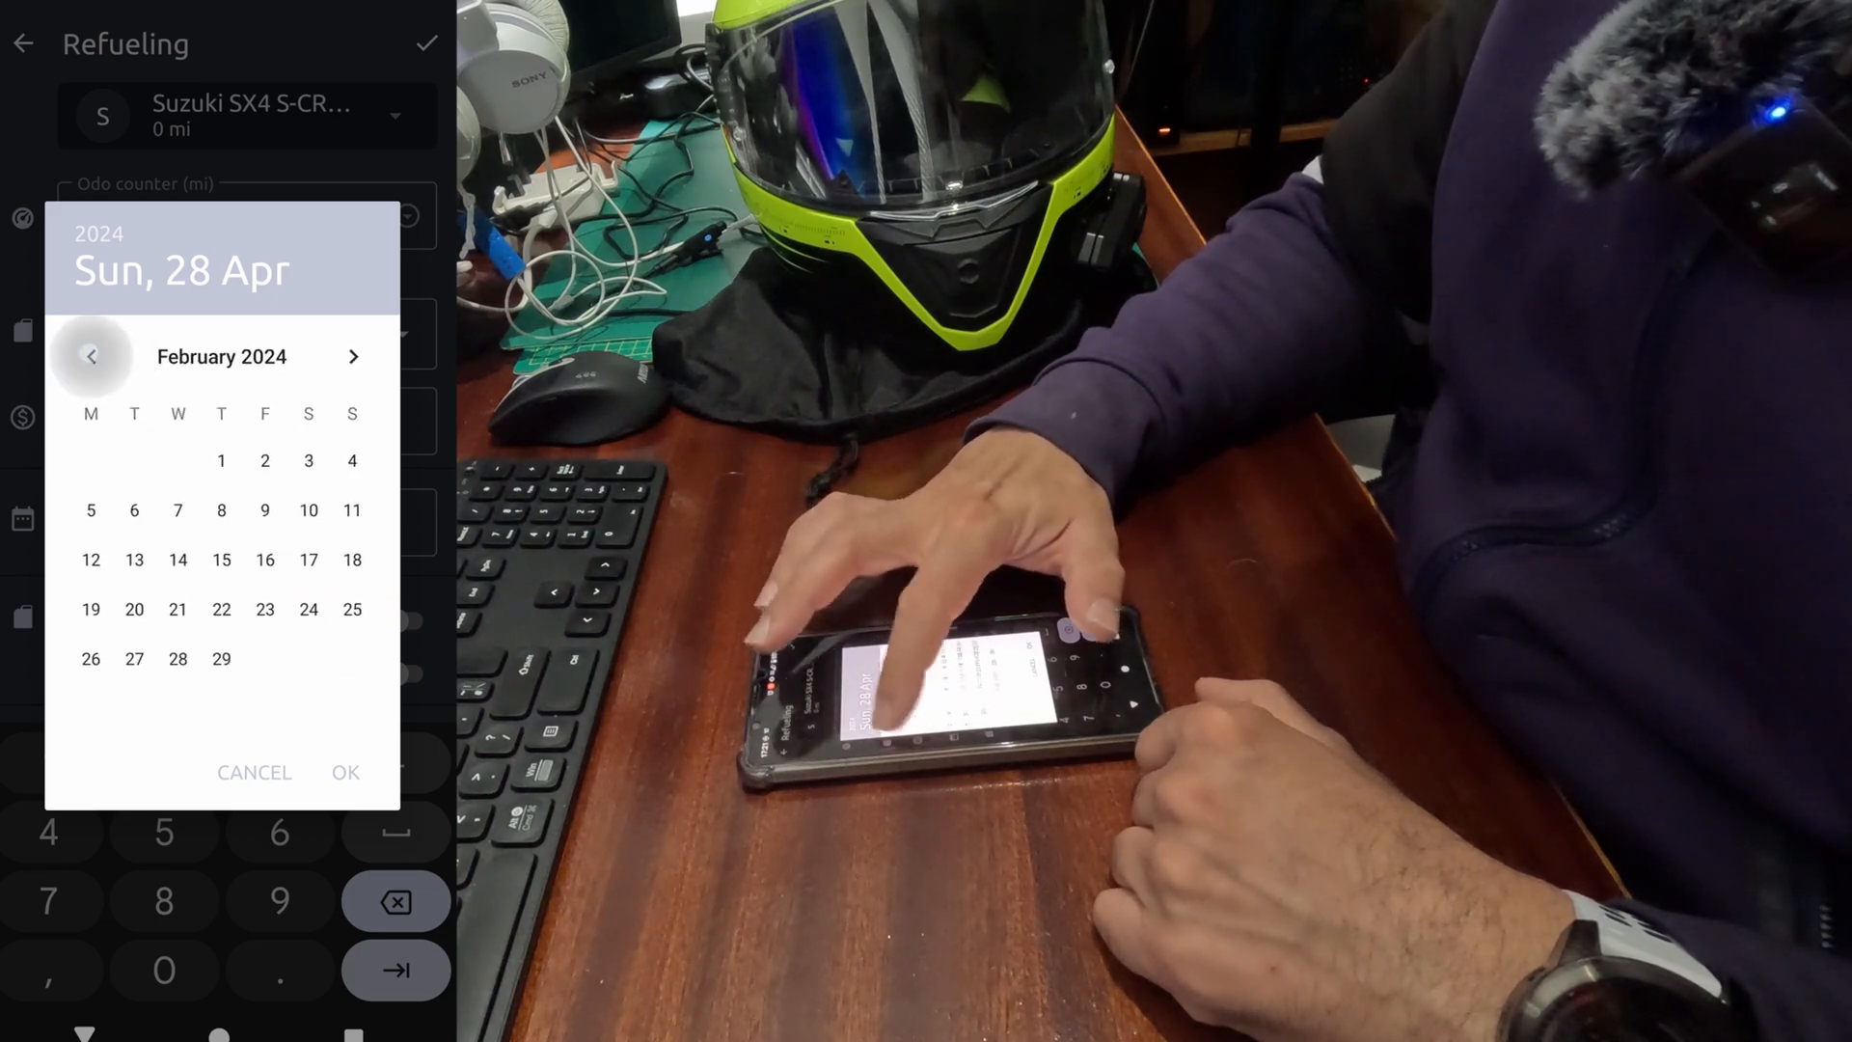
pyautogui.click(91, 356)
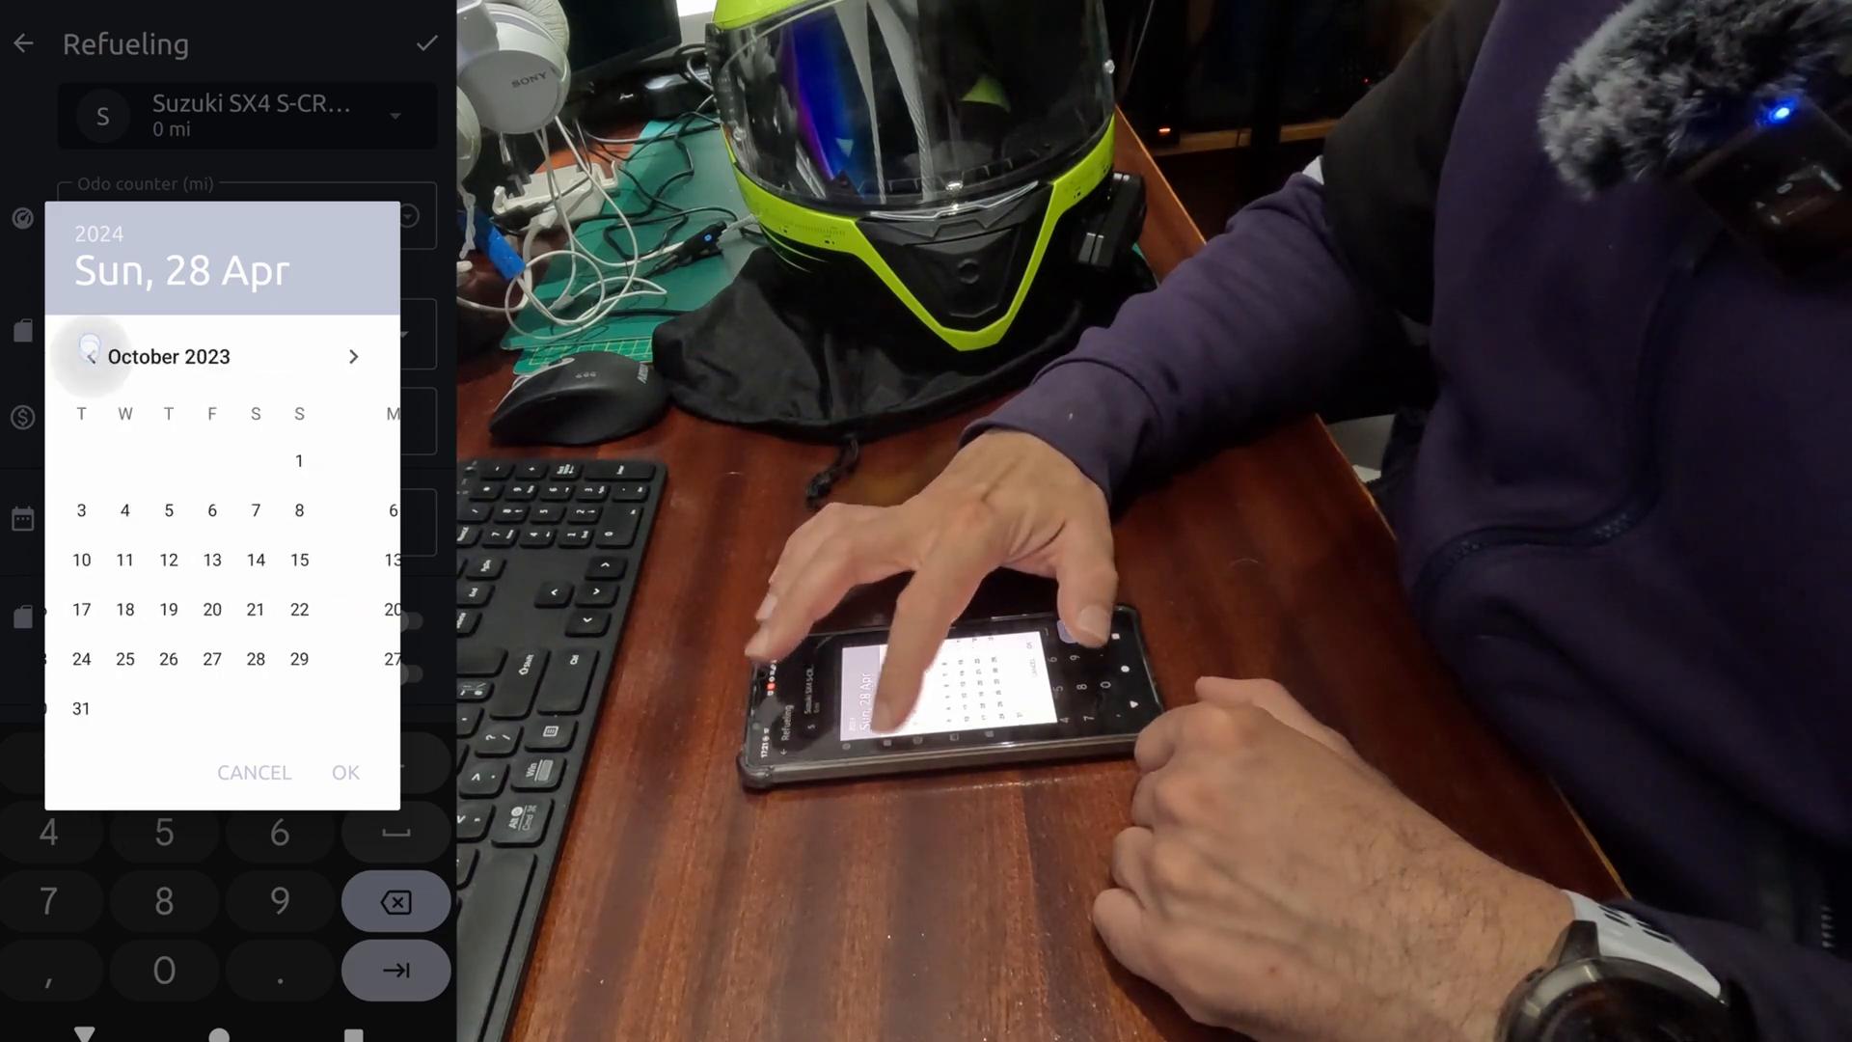
pyautogui.click(91, 356)
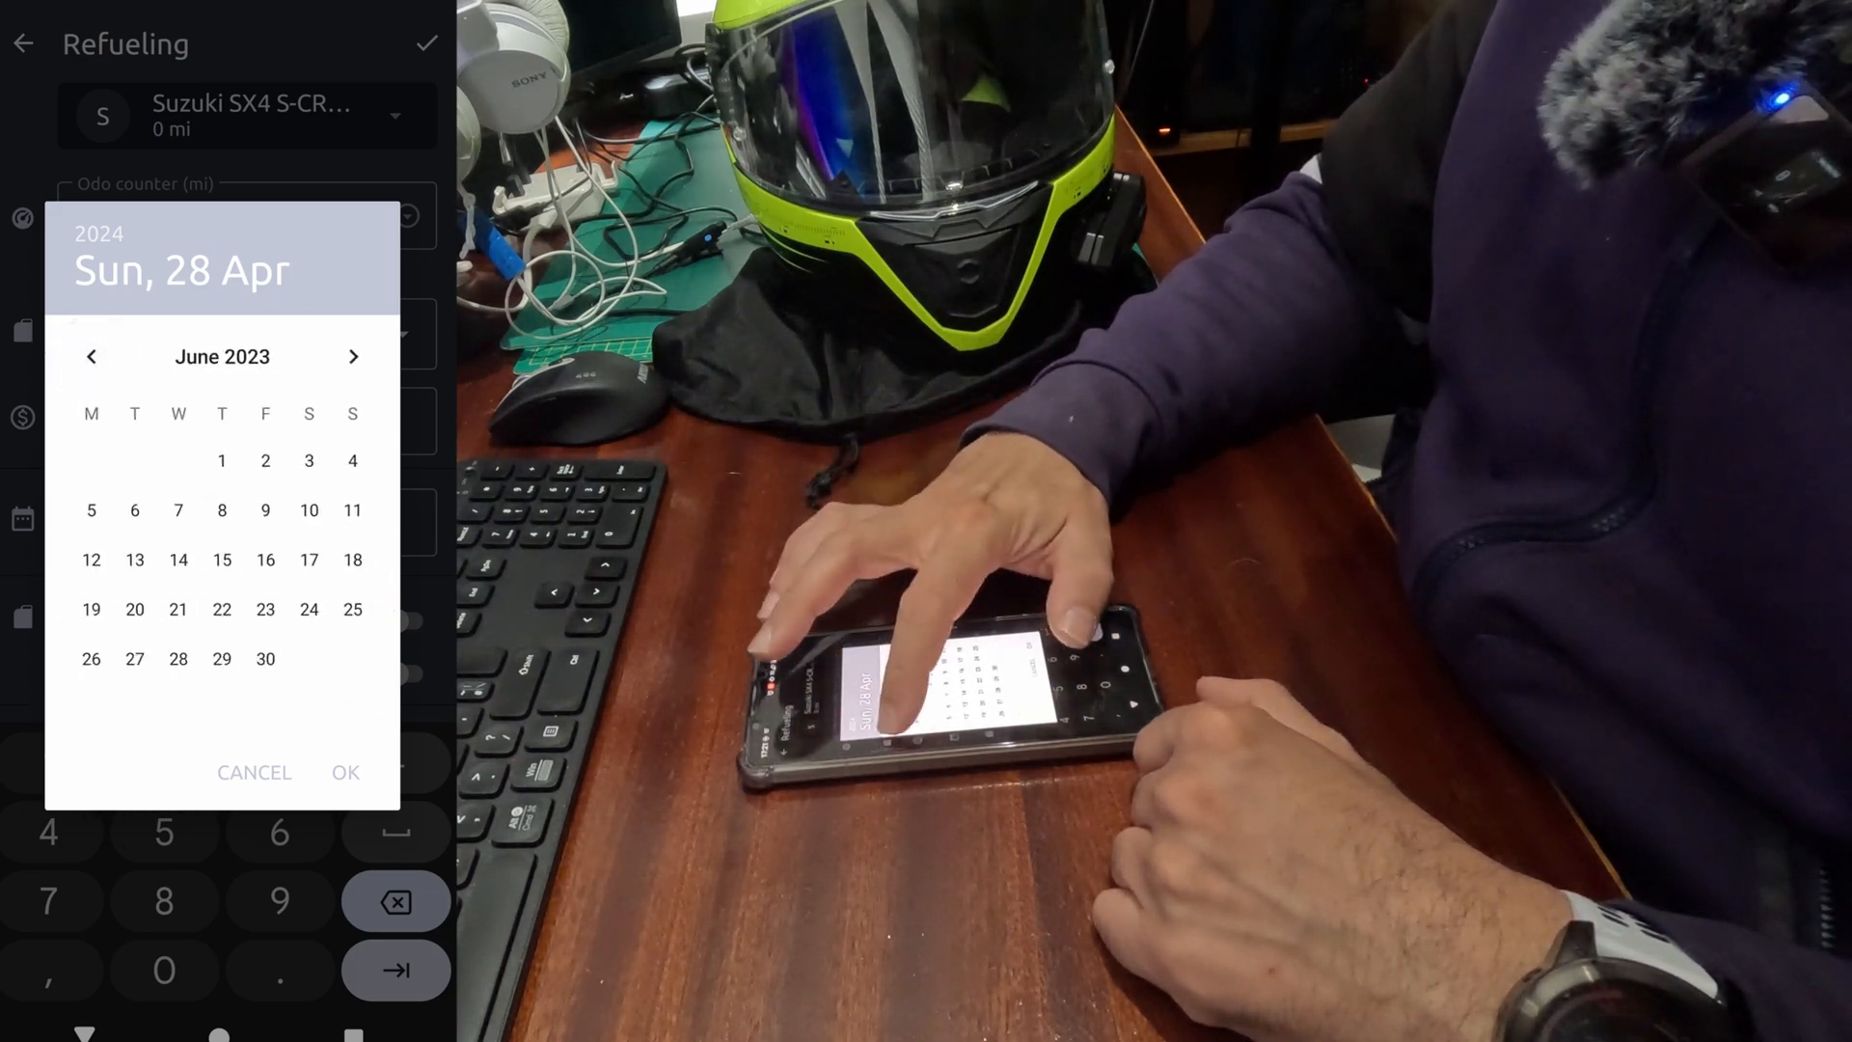
pyautogui.click(91, 356)
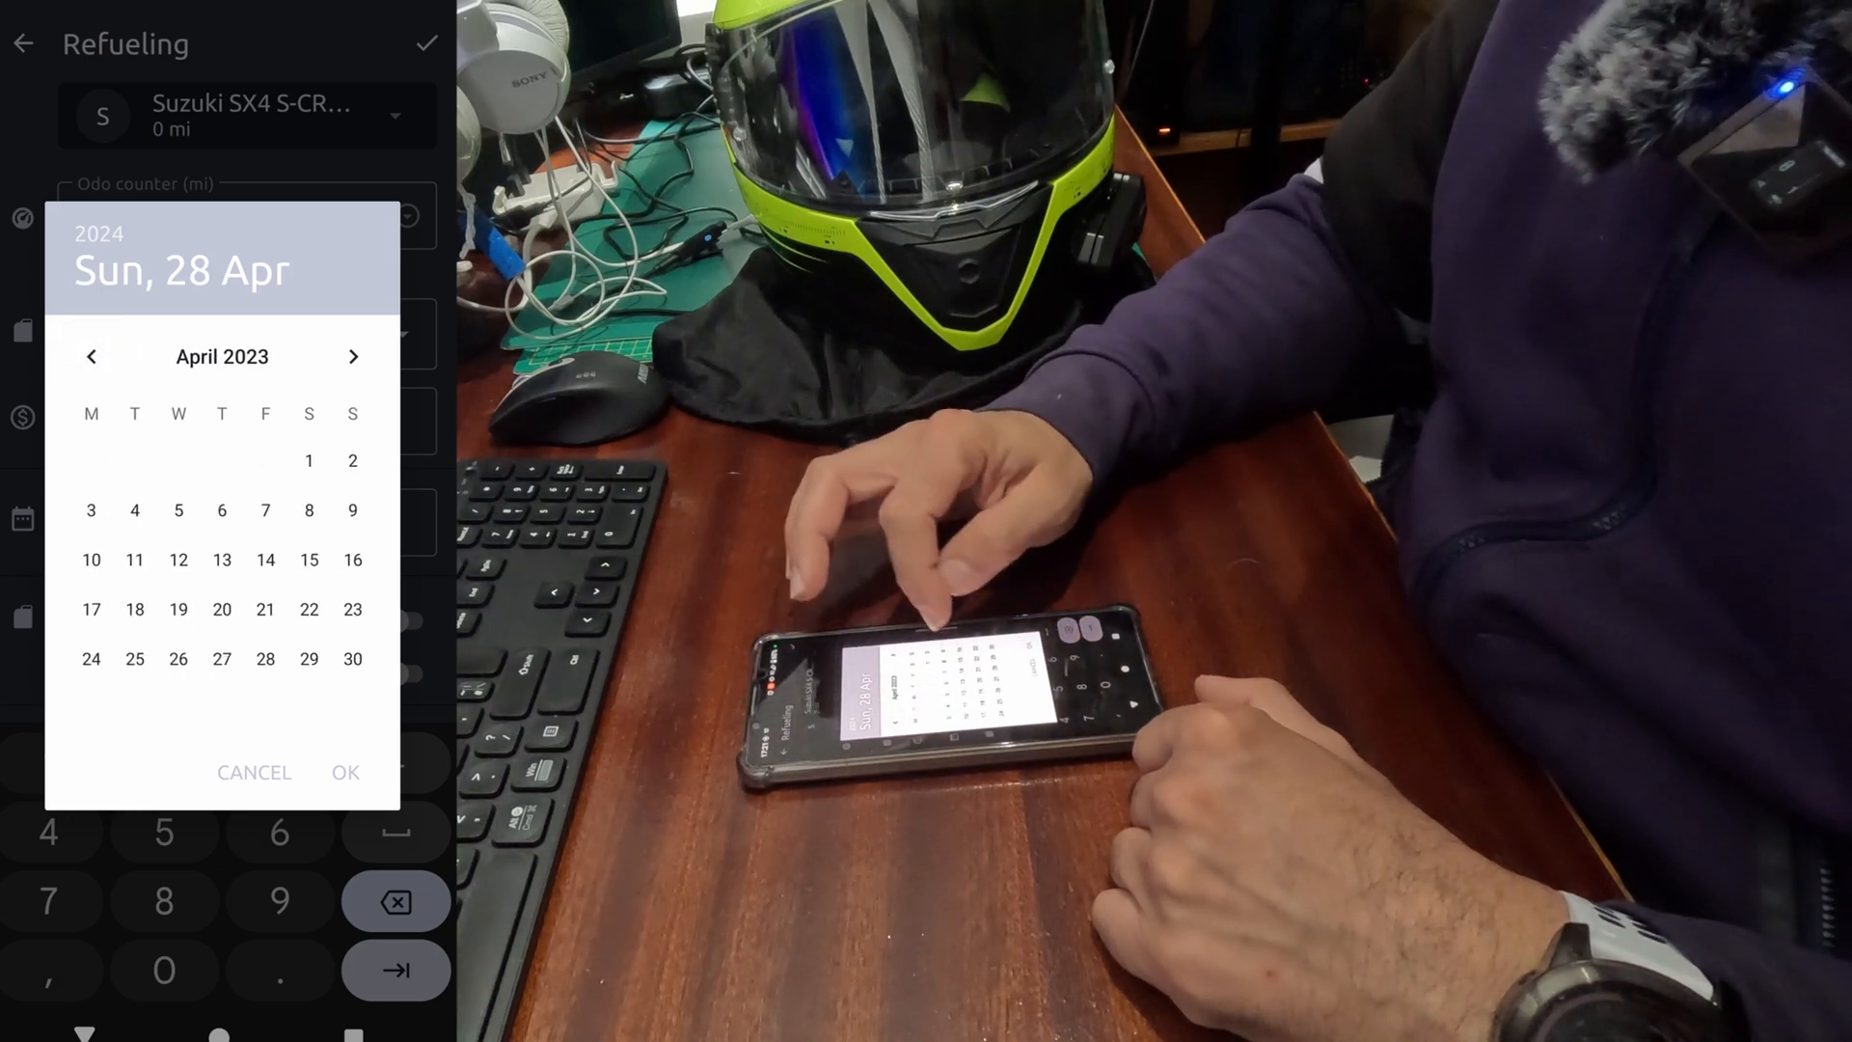
pyautogui.click(309, 461)
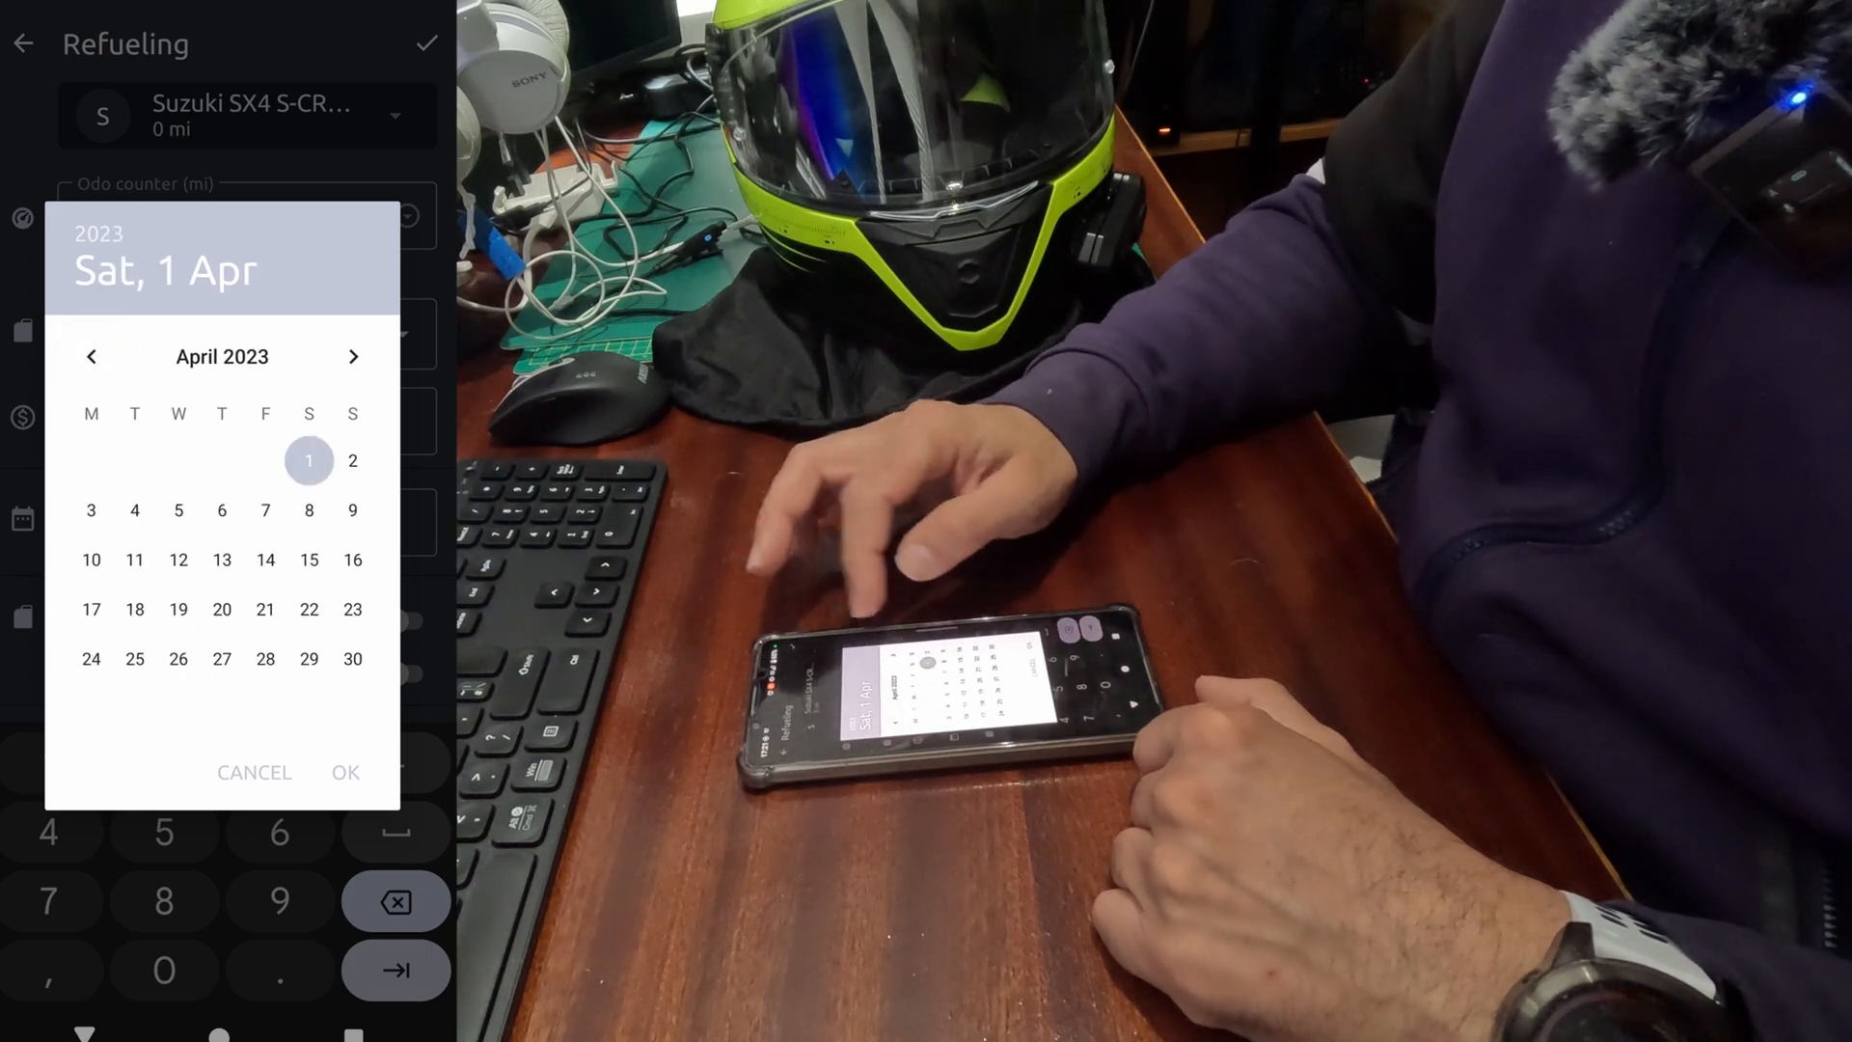
pyautogui.click(344, 772)
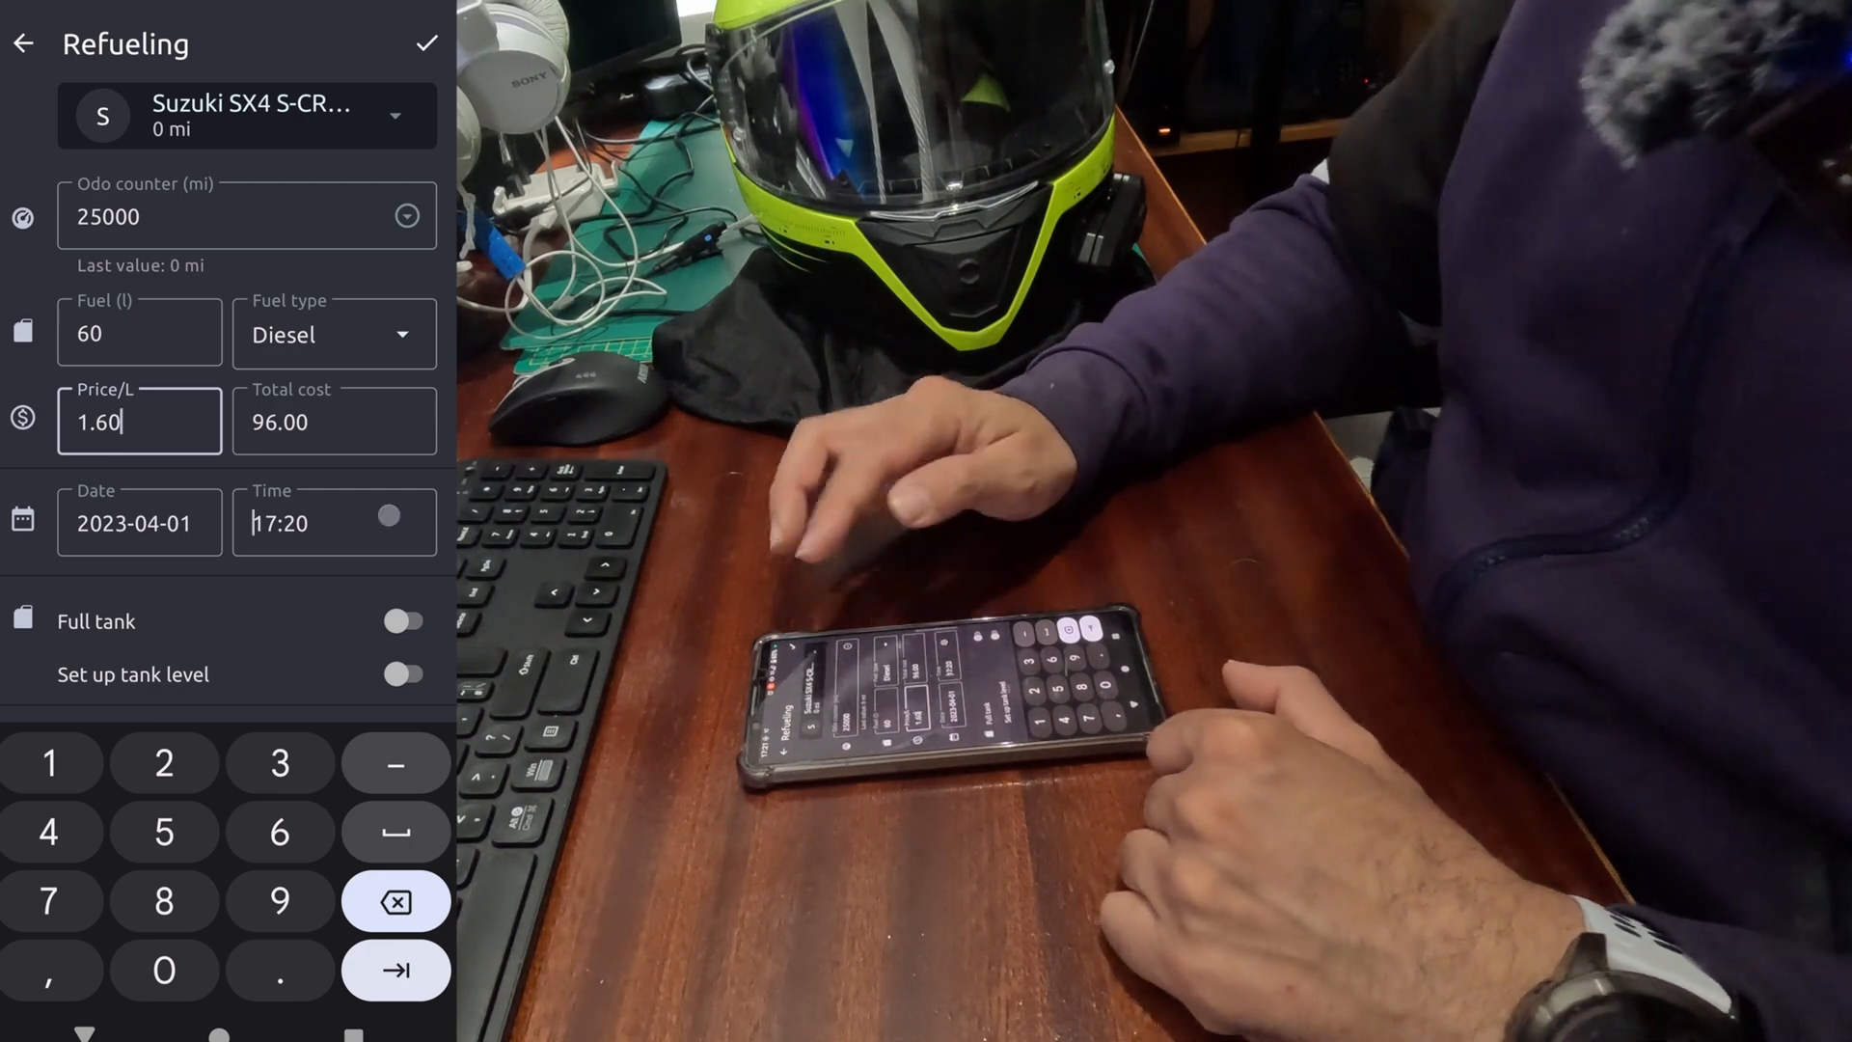
pyautogui.click(315, 522)
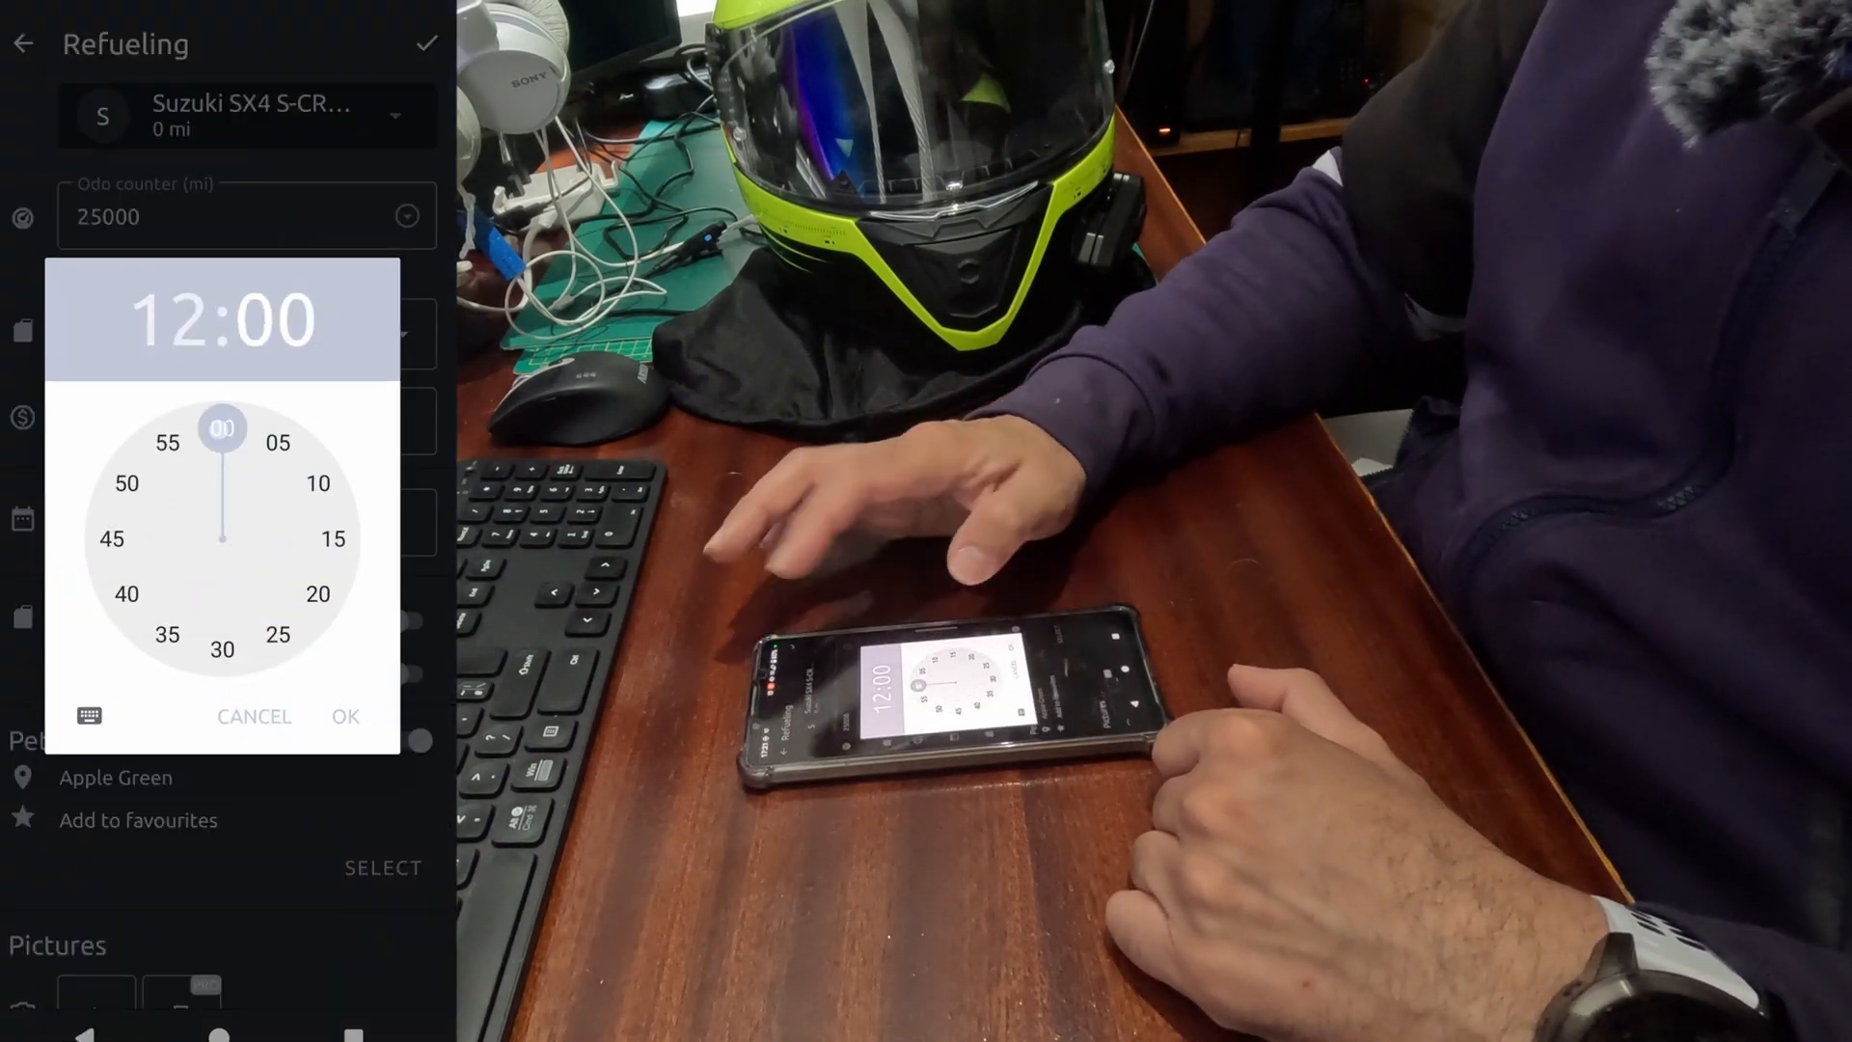
pyautogui.click(346, 716)
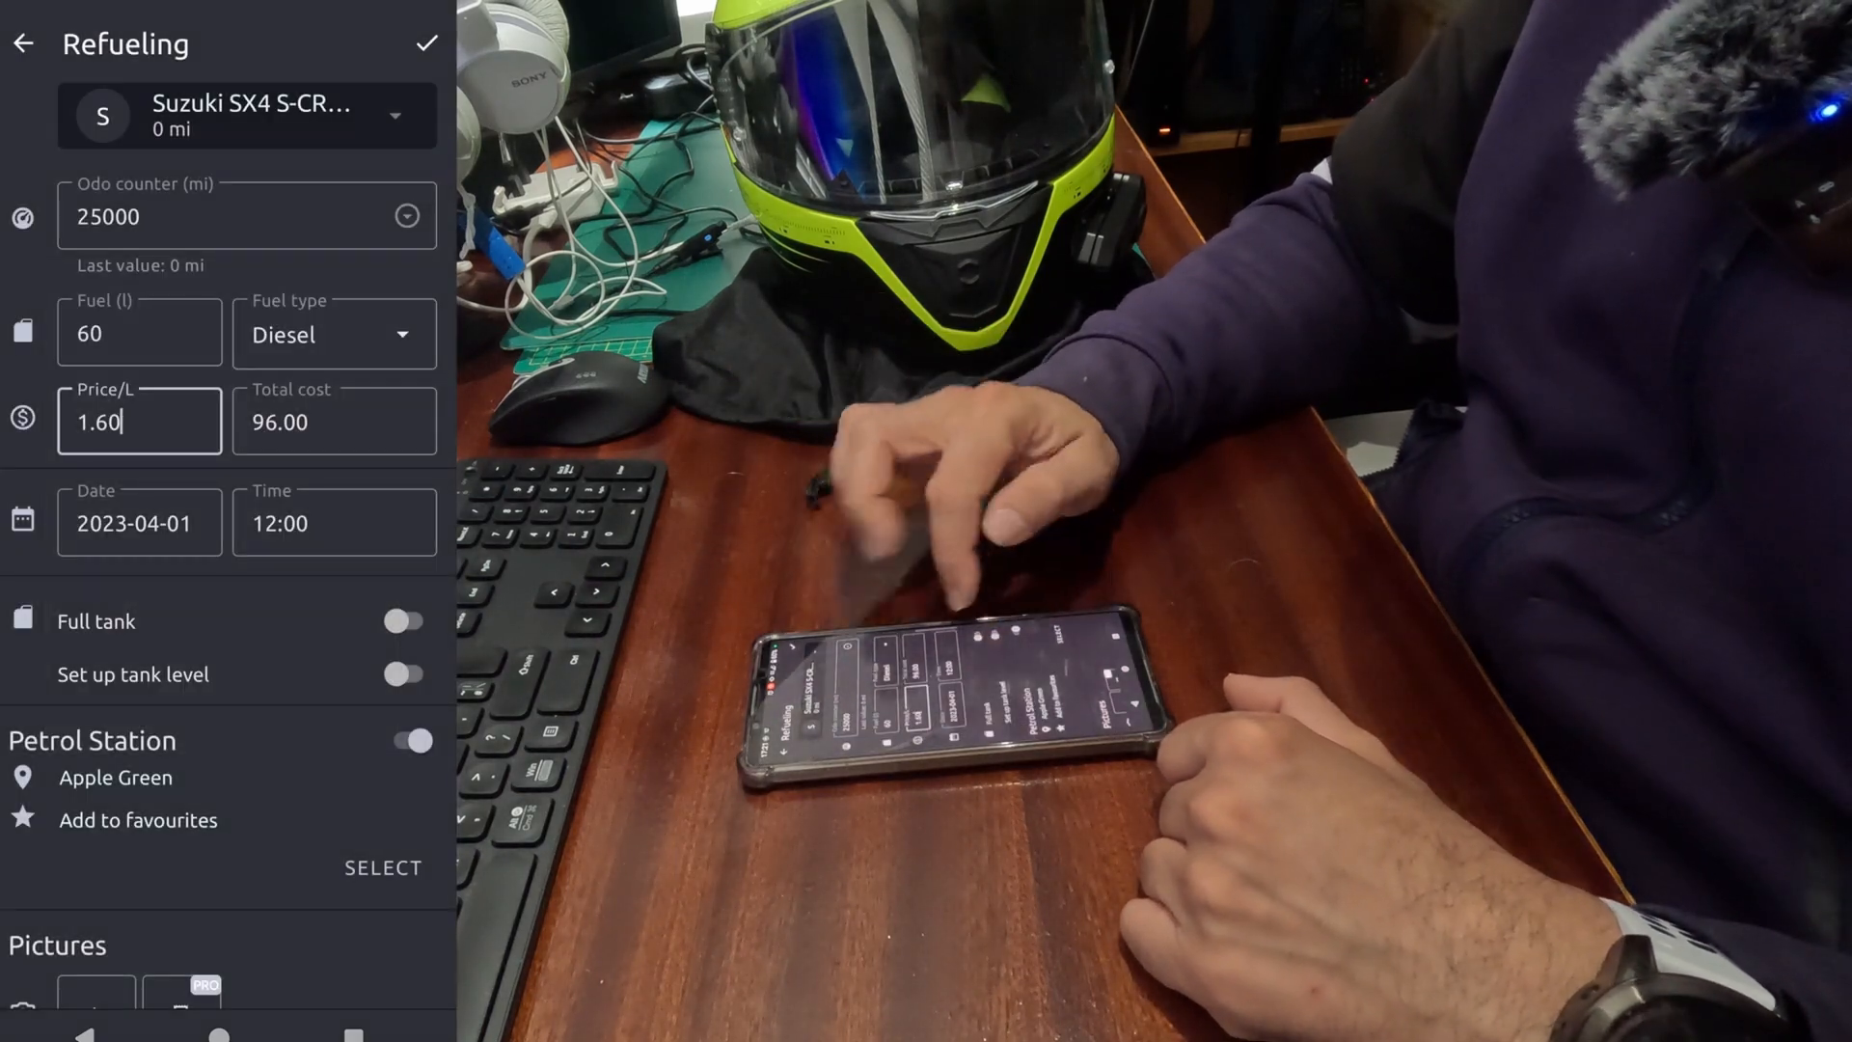
# Record the tank as 100% full (60.0 l) after filling
pyautogui.click(402, 620)
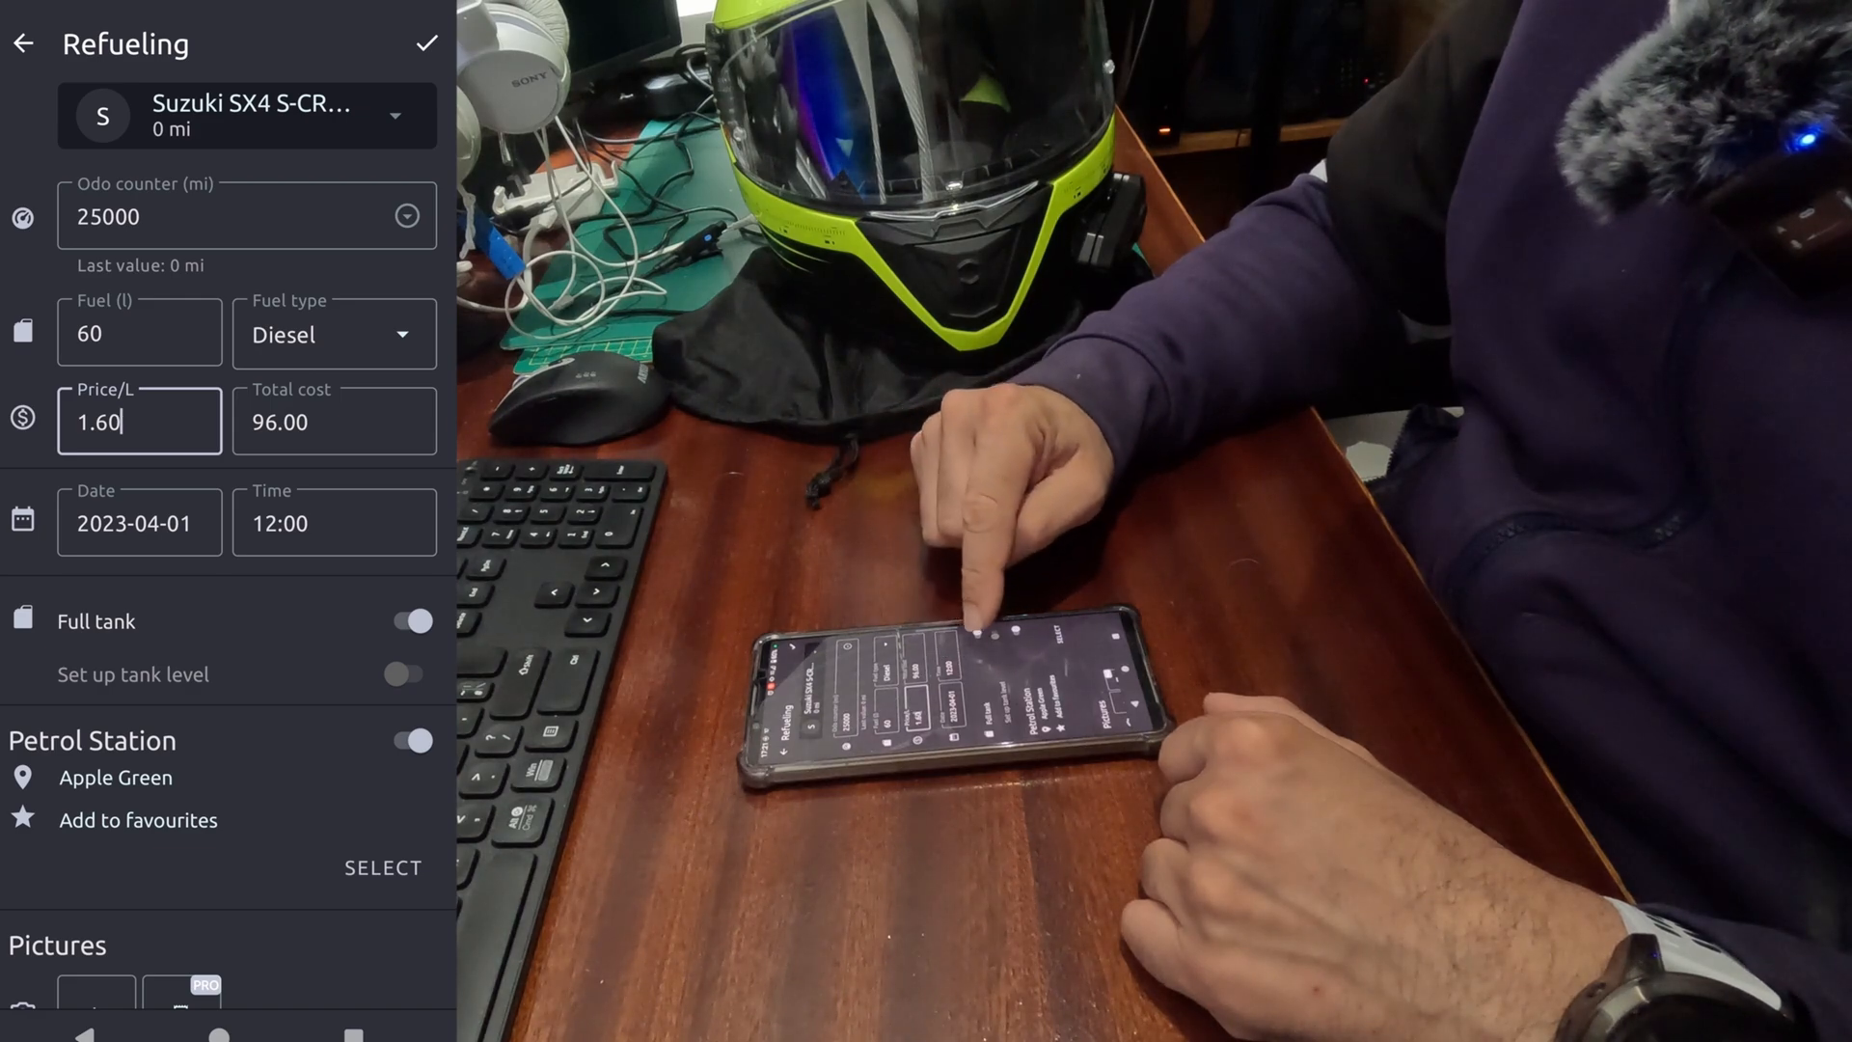
pyautogui.click(411, 620)
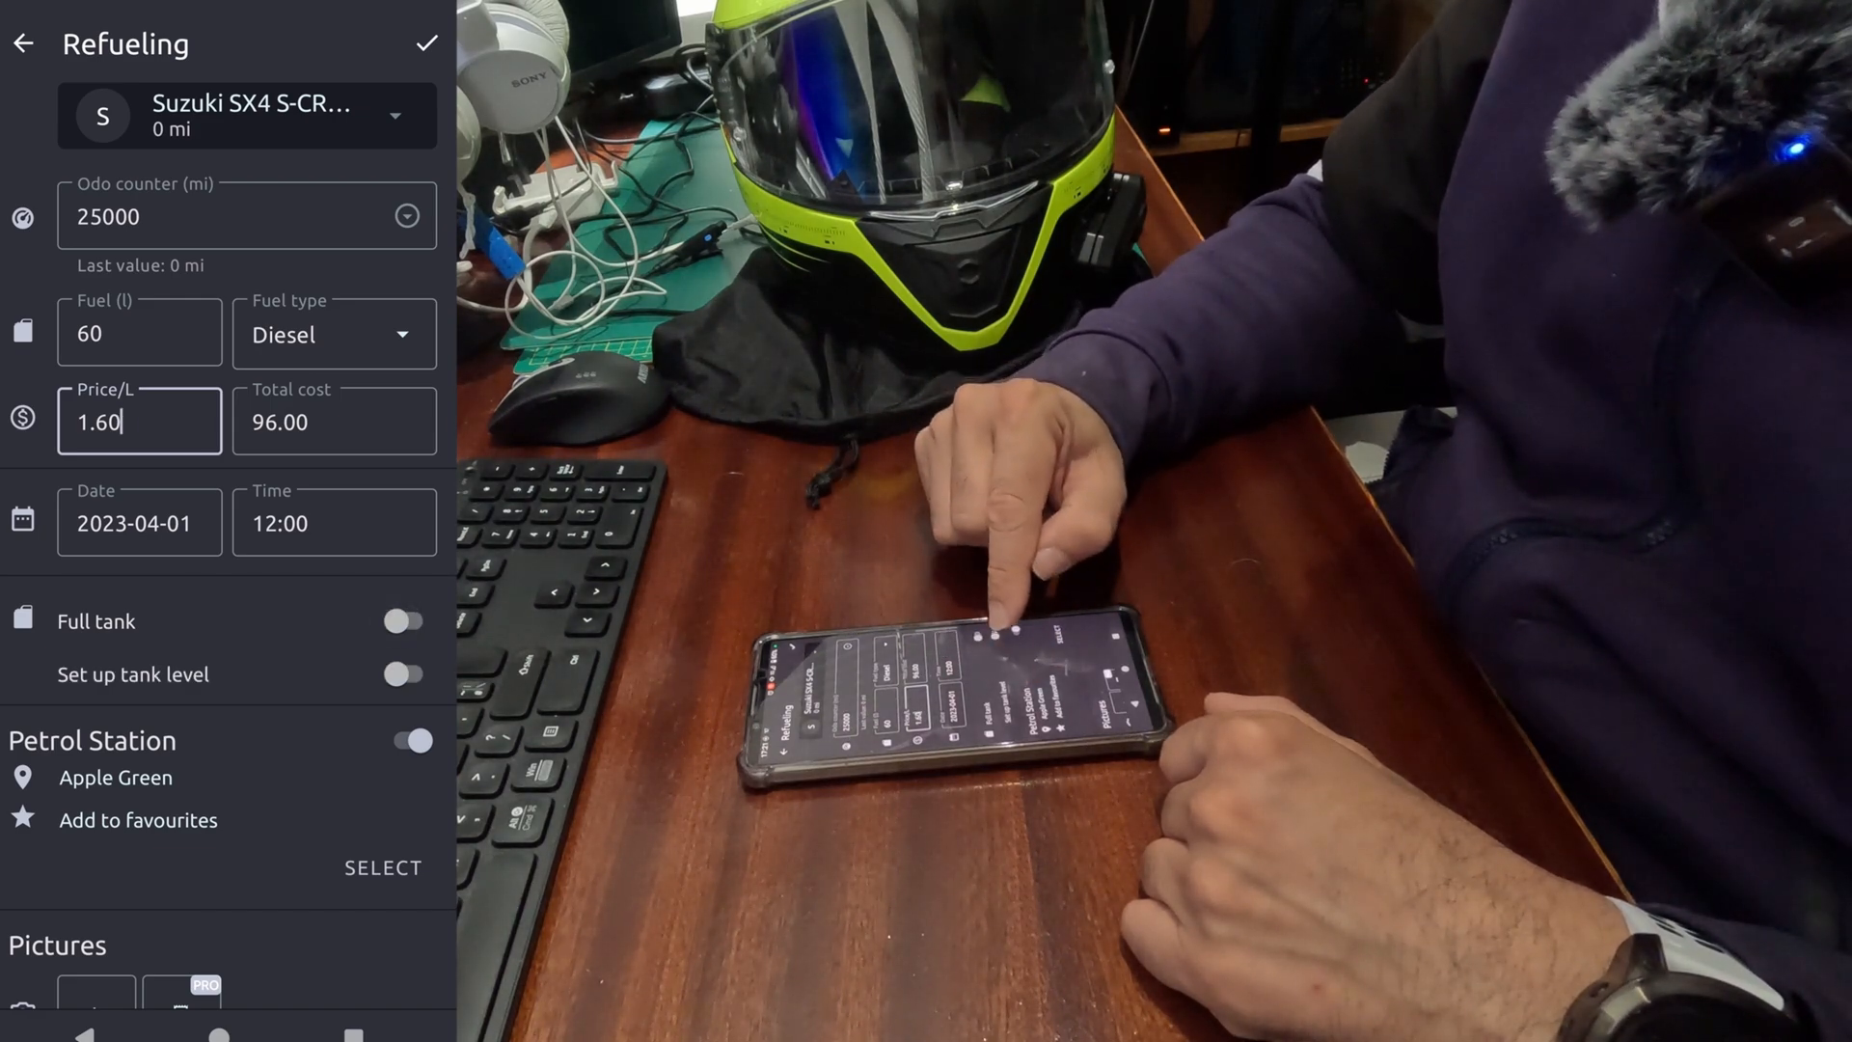
pyautogui.click(402, 673)
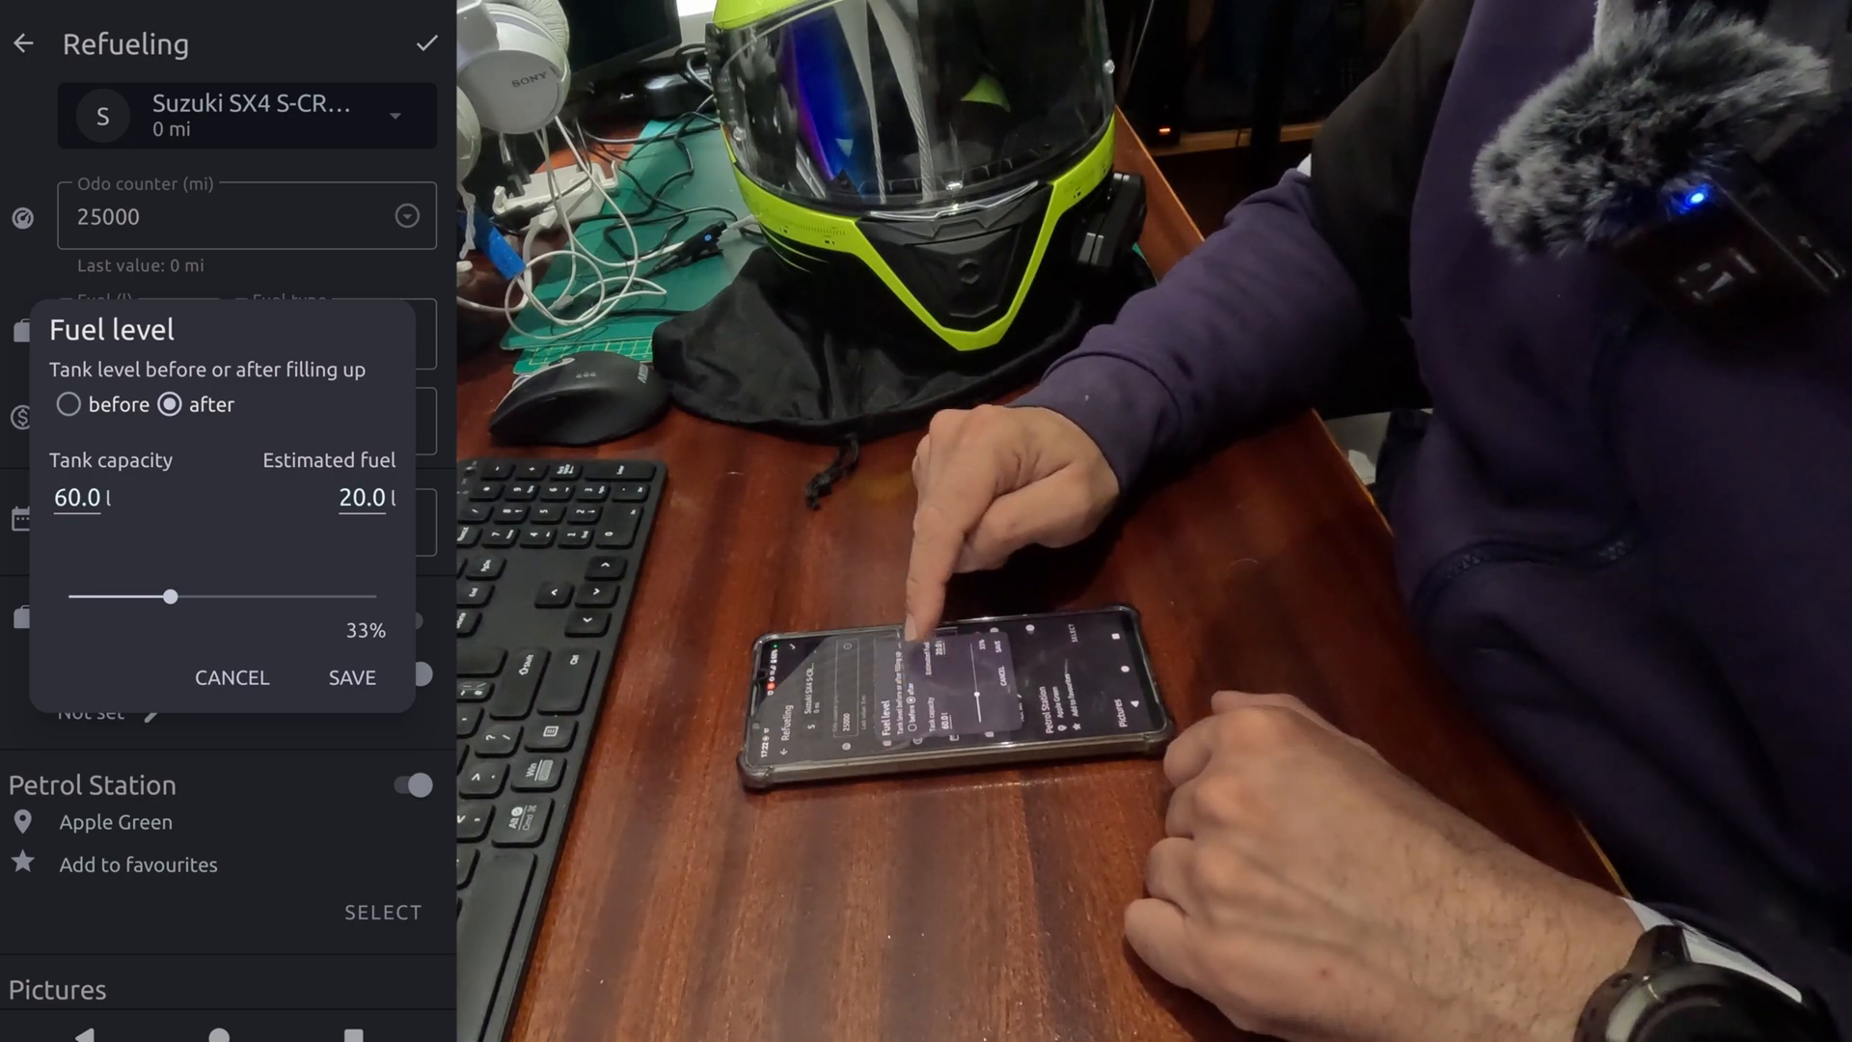
pyautogui.moveTo(909, 638)
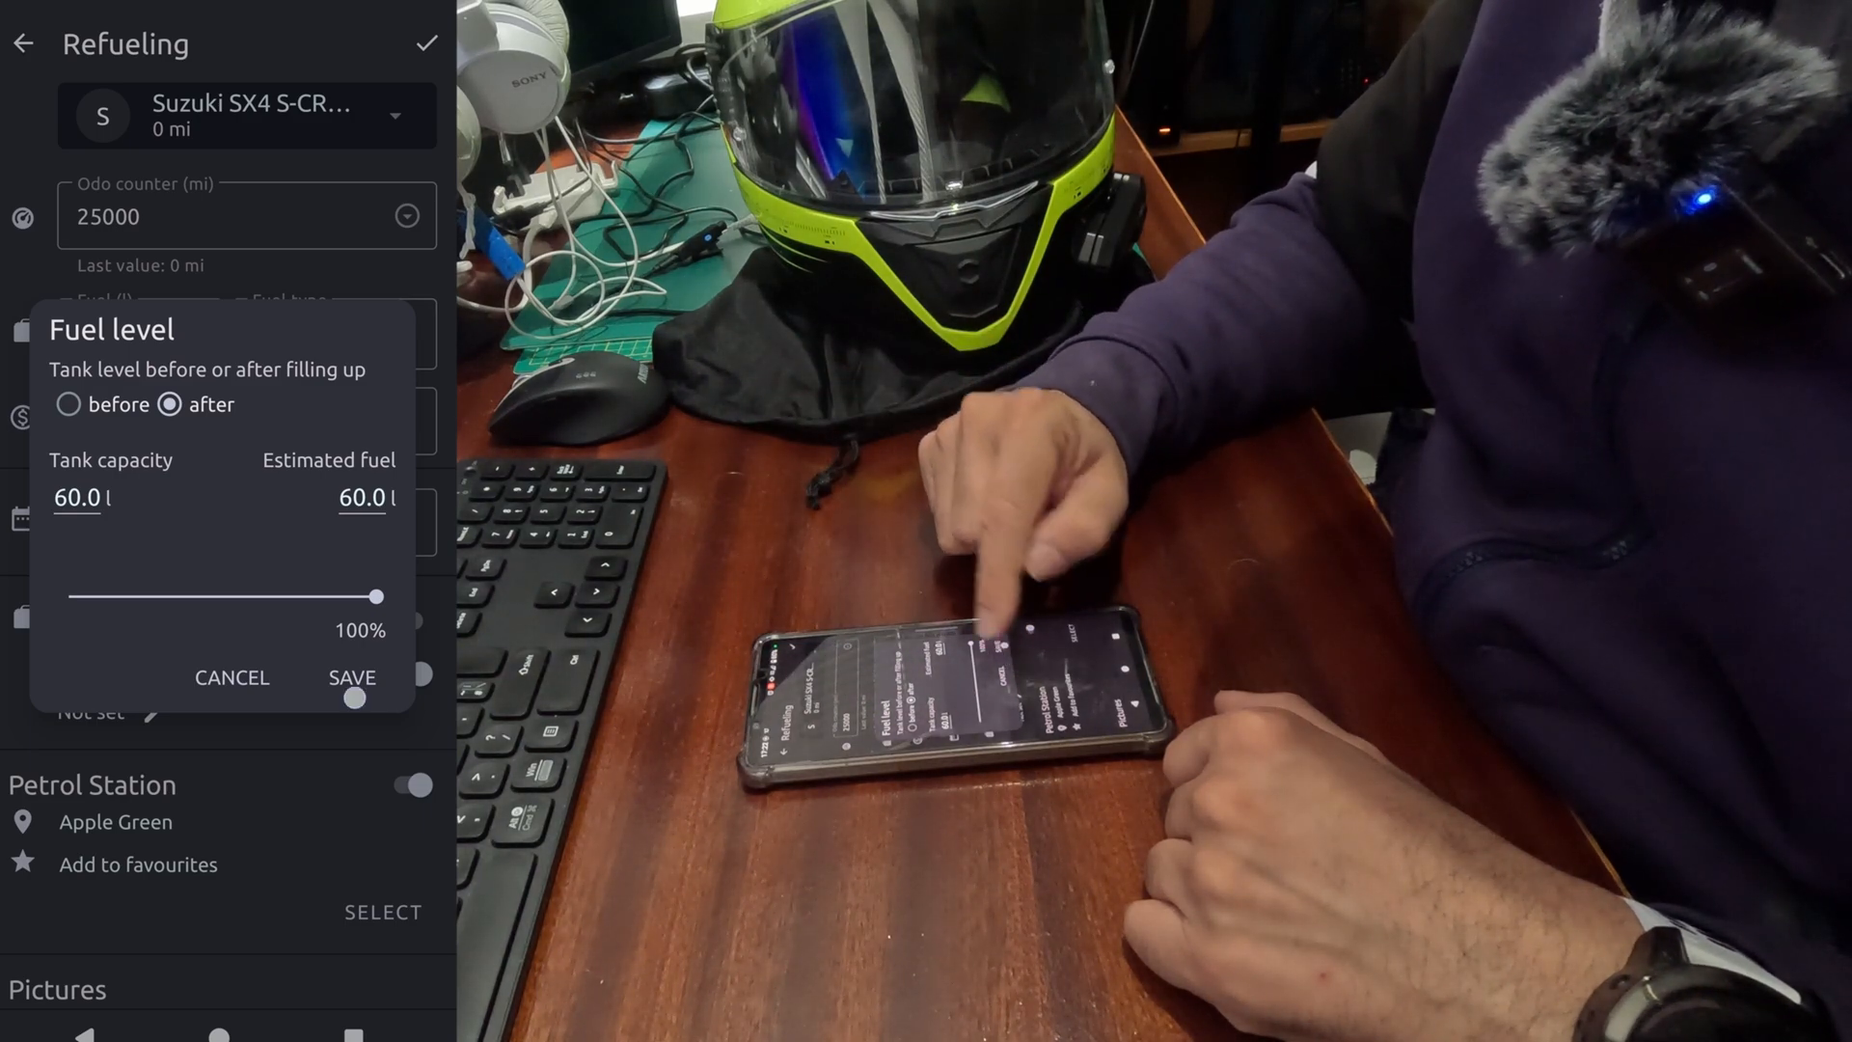
pyautogui.click(352, 677)
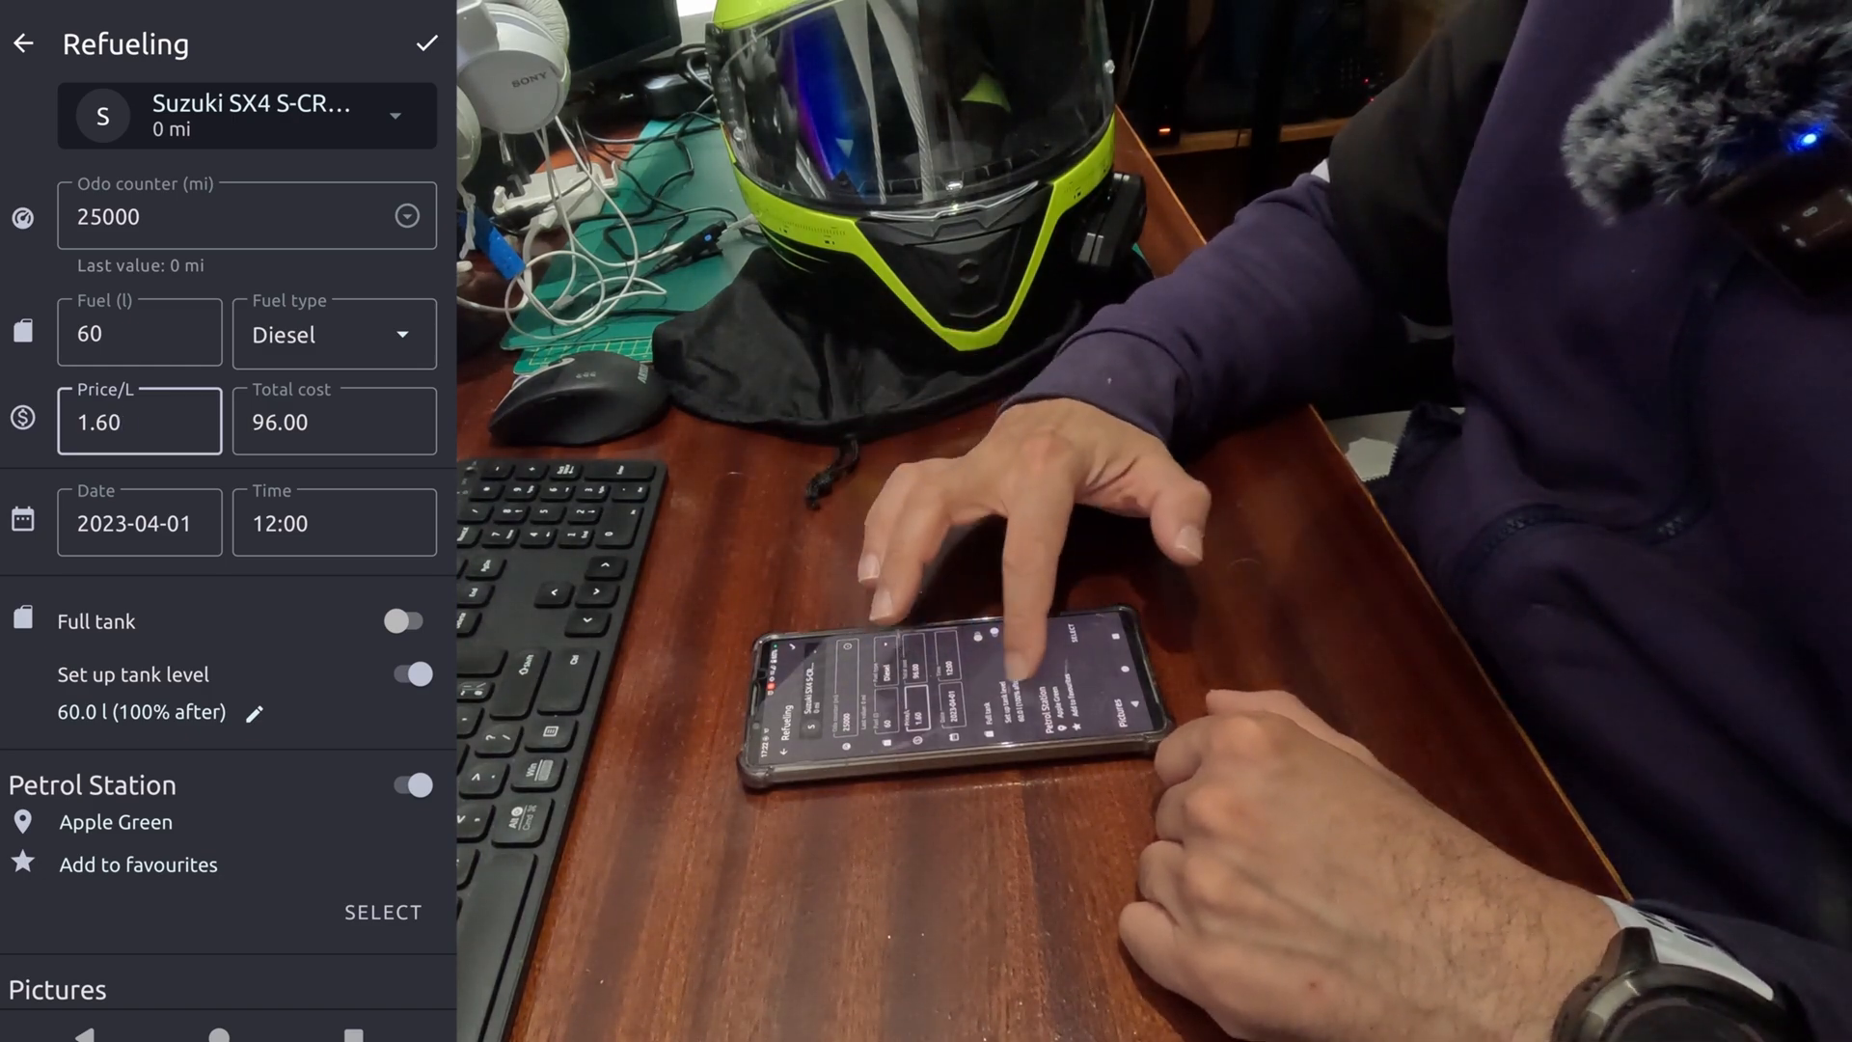
pyautogui.scroll(-3)
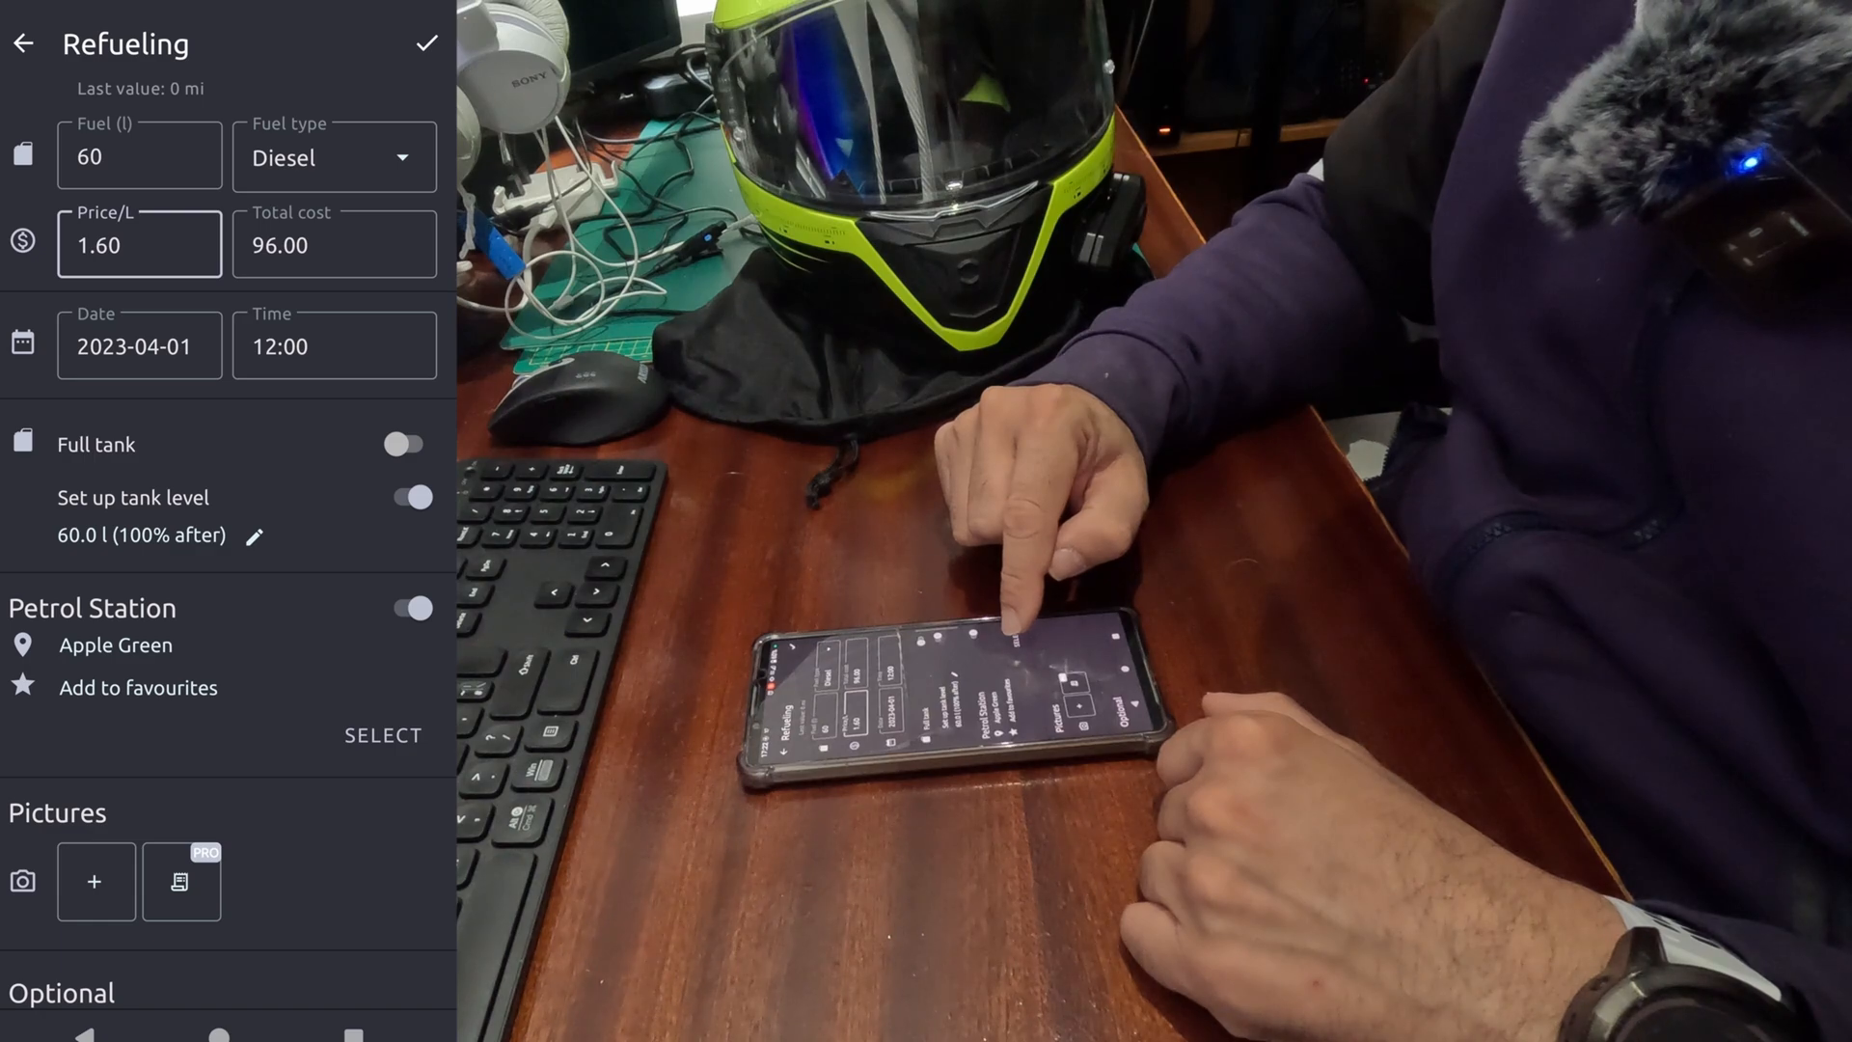
pyautogui.click(383, 735)
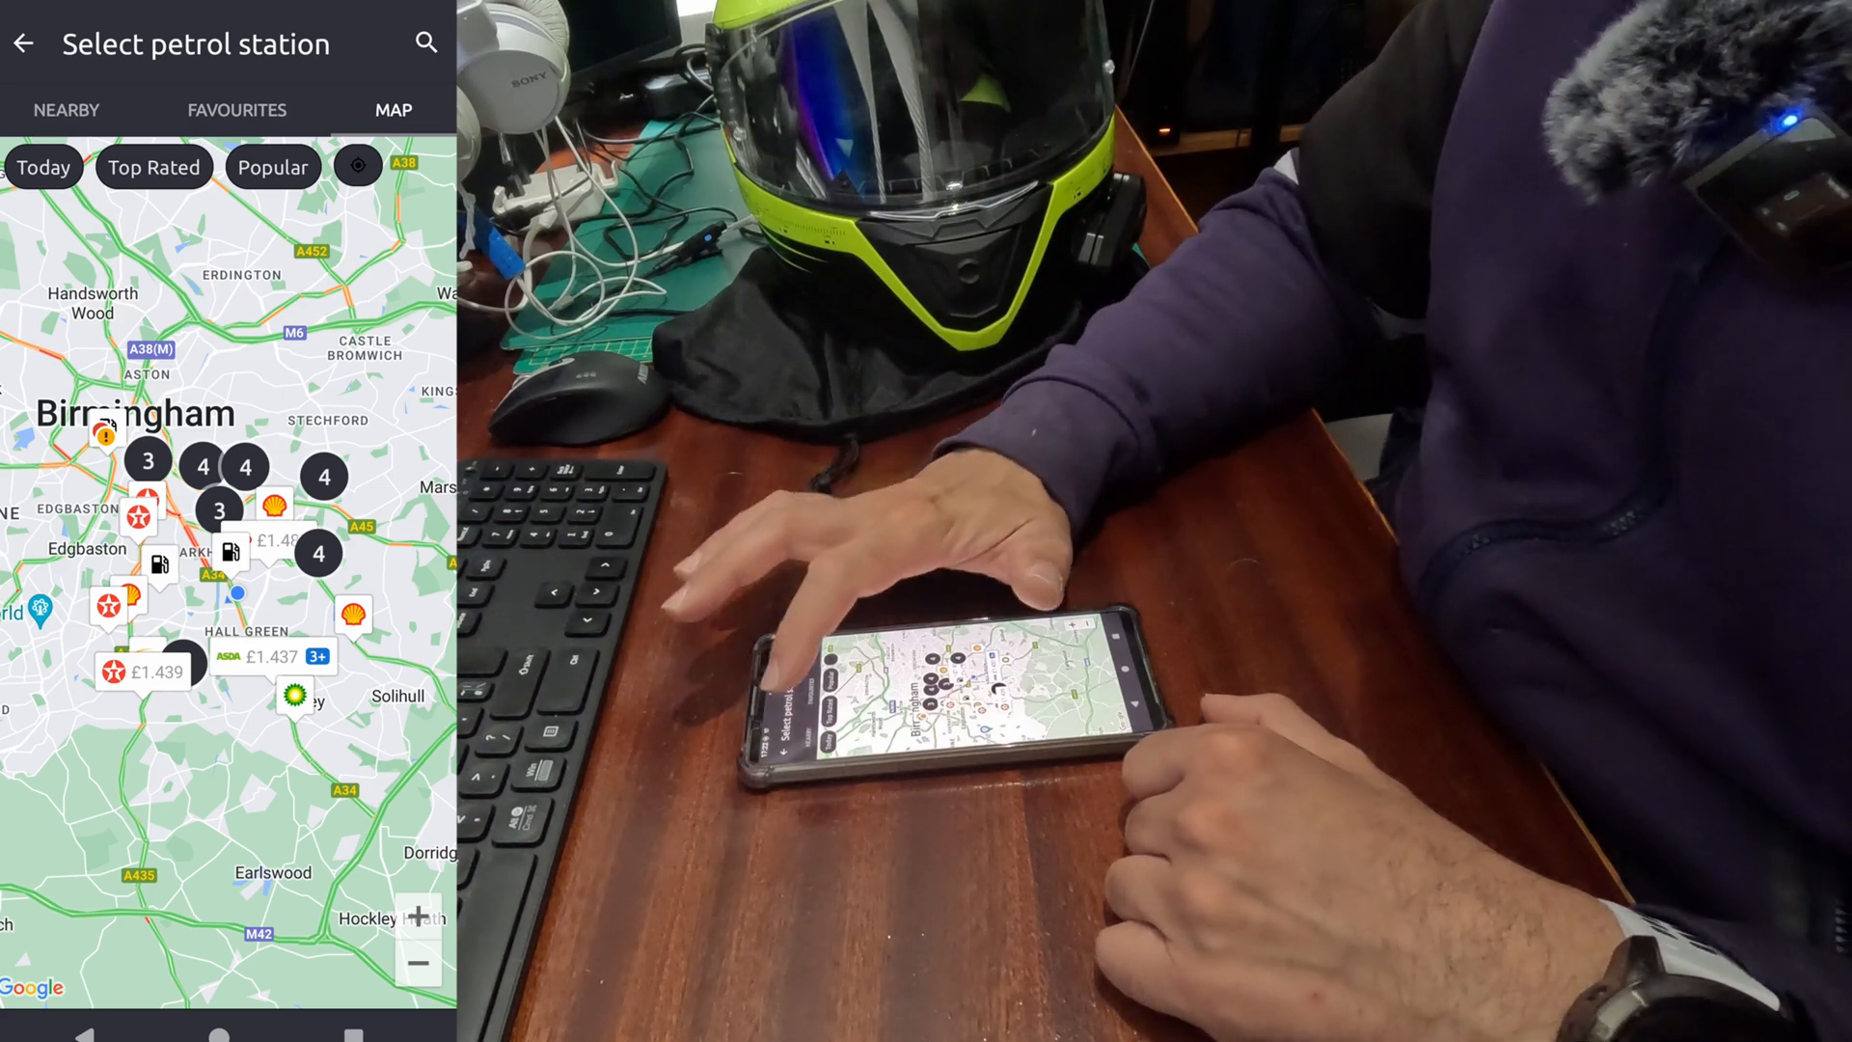
pyautogui.click(67, 110)
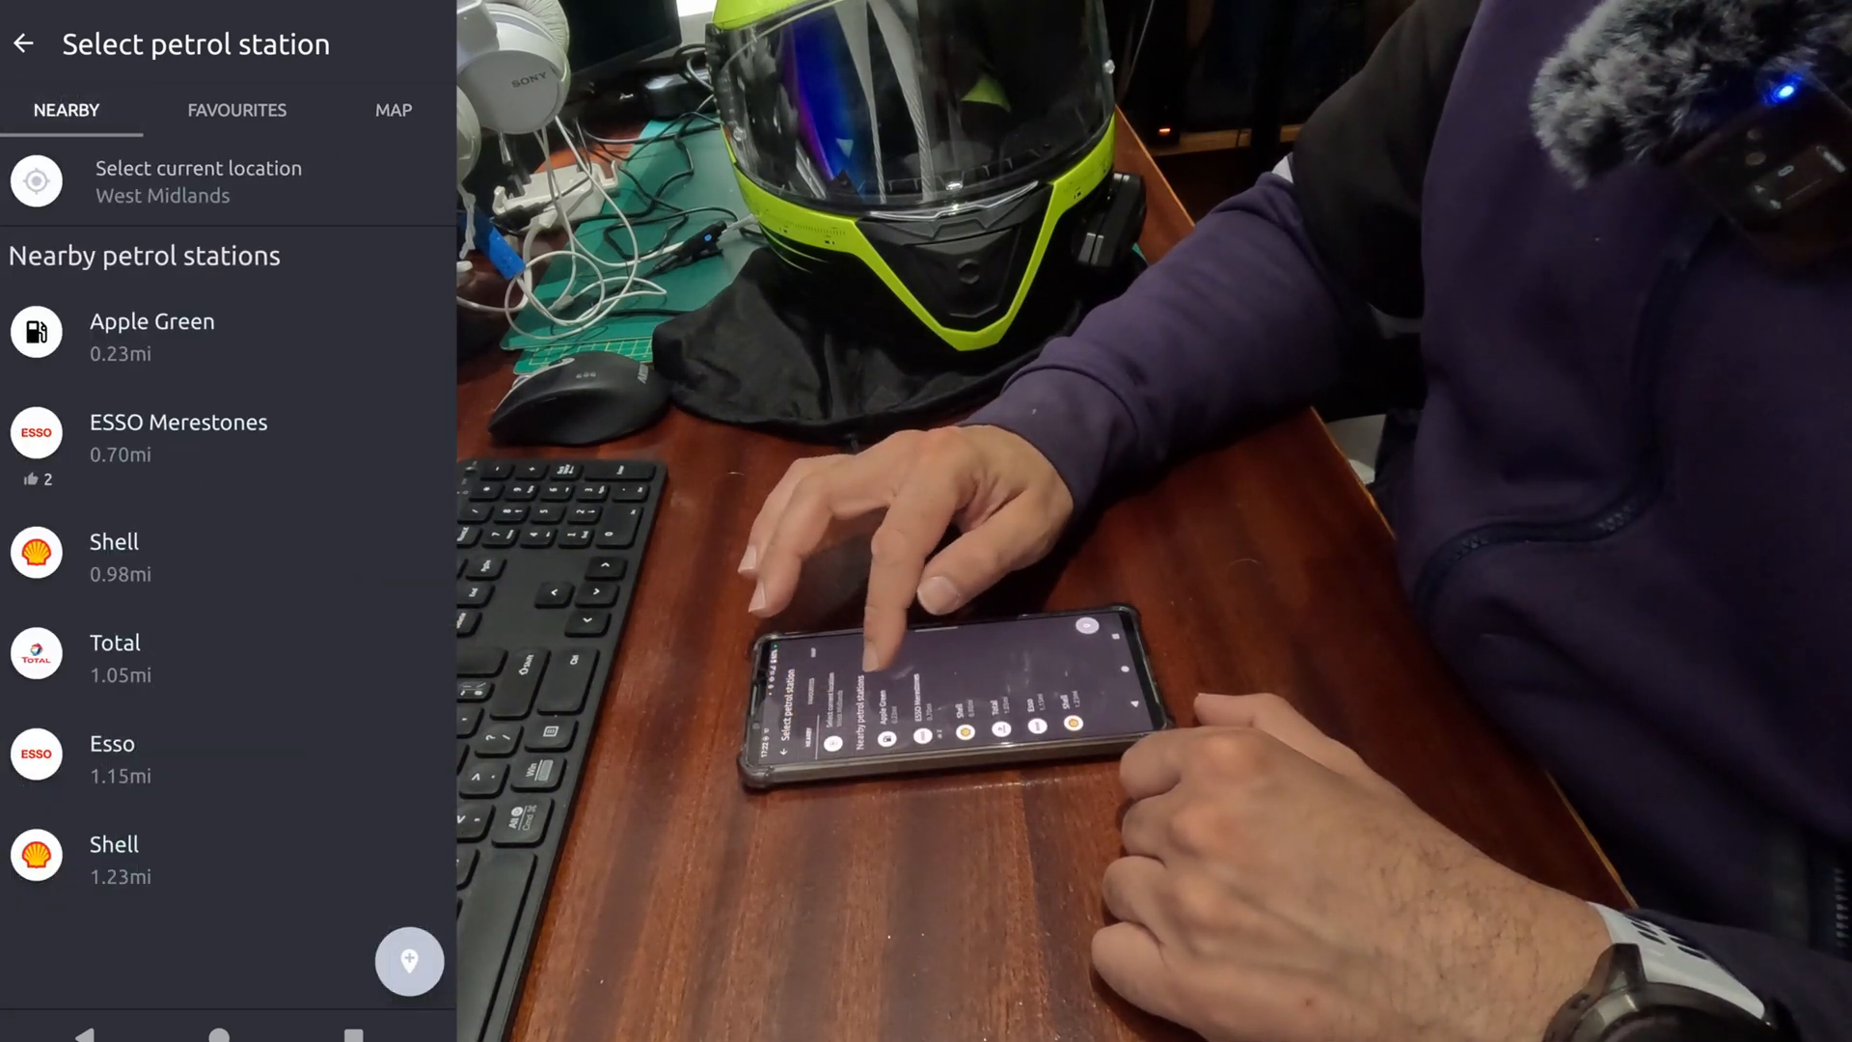
pyautogui.click(151, 336)
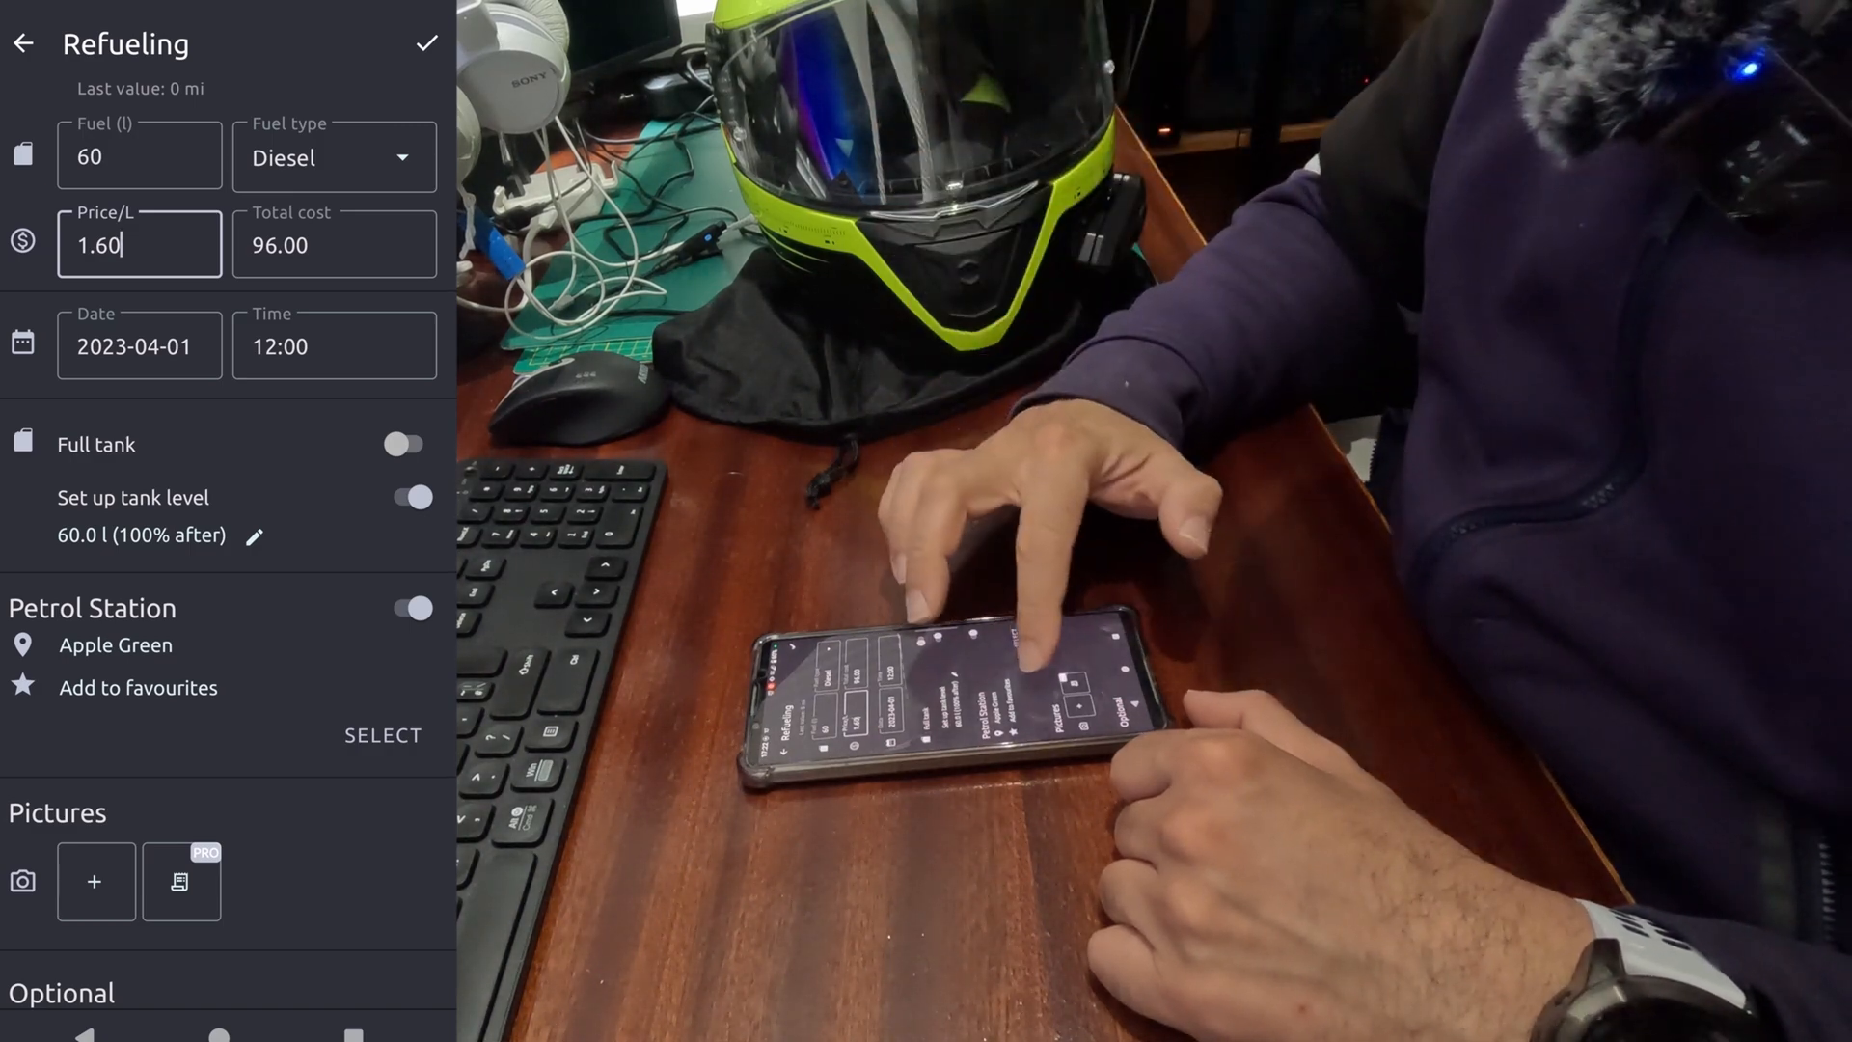
# Save the 2023-04-01 refuelling of 60 l Diesel costing £96.00
pyautogui.scroll(-3)
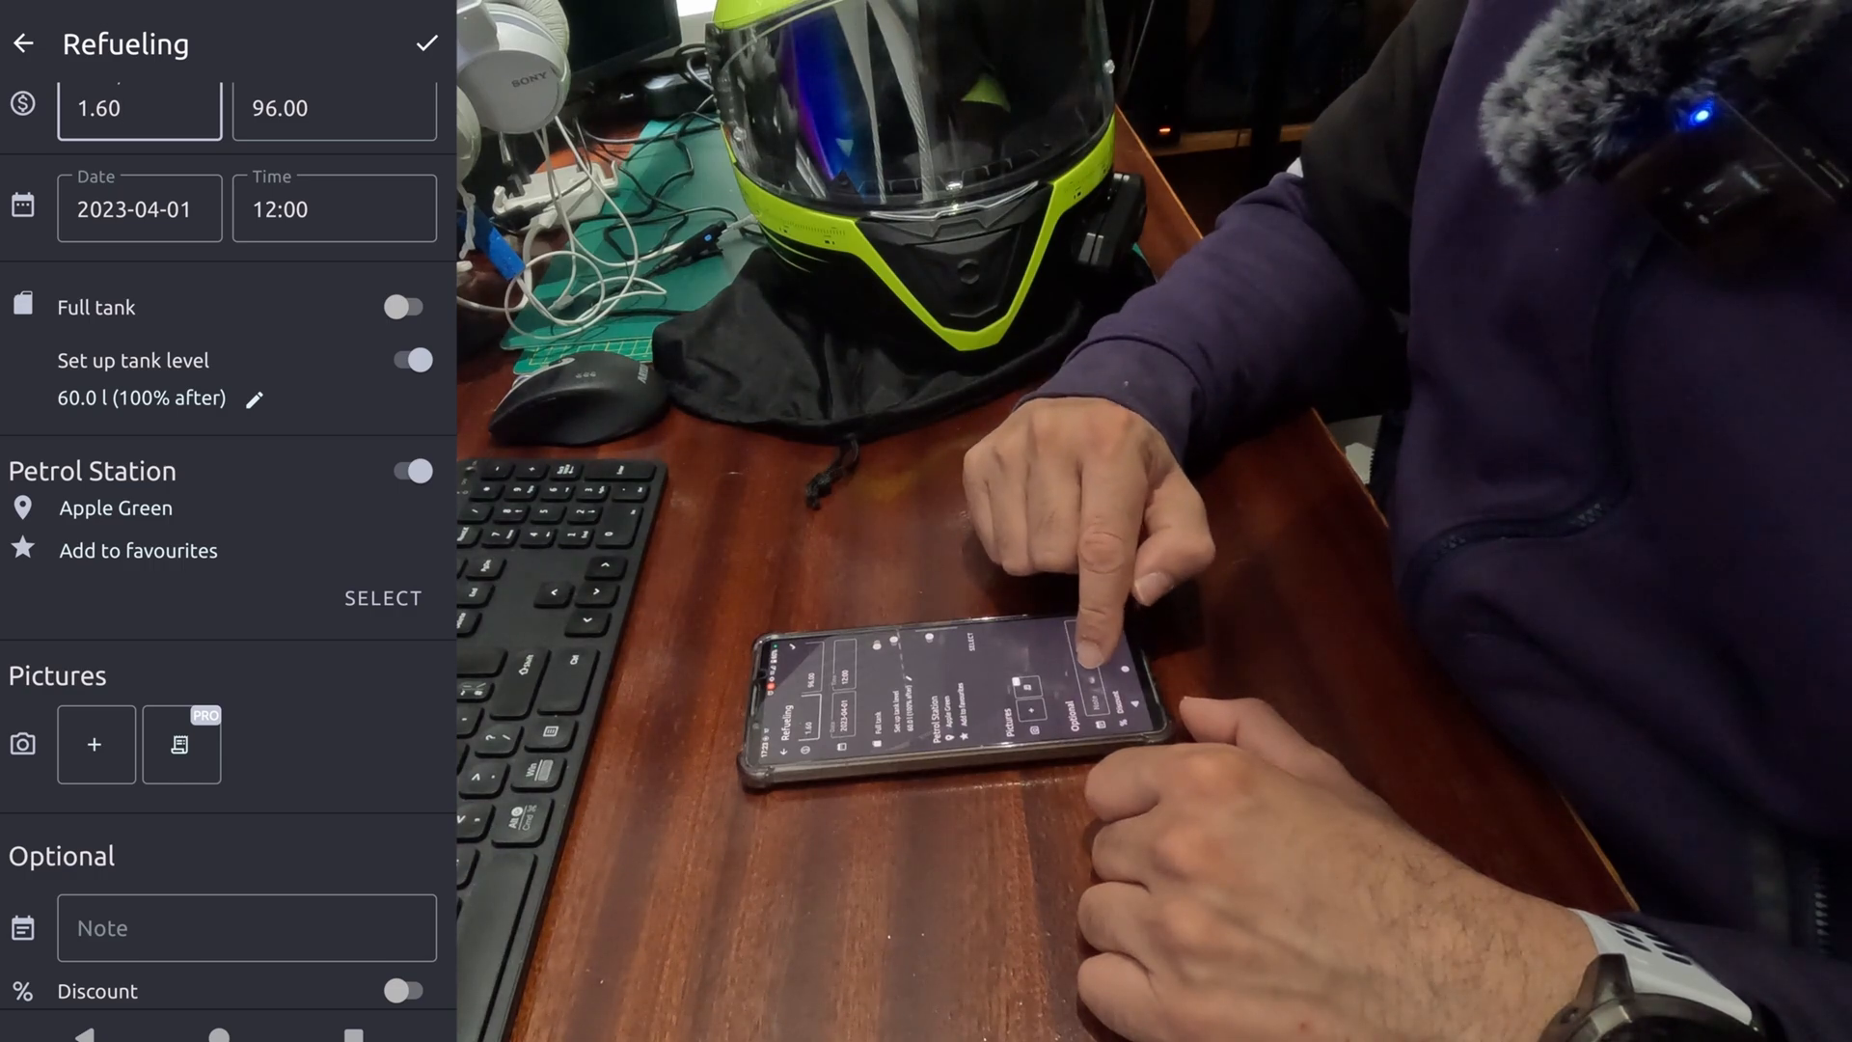
pyautogui.click(246, 927)
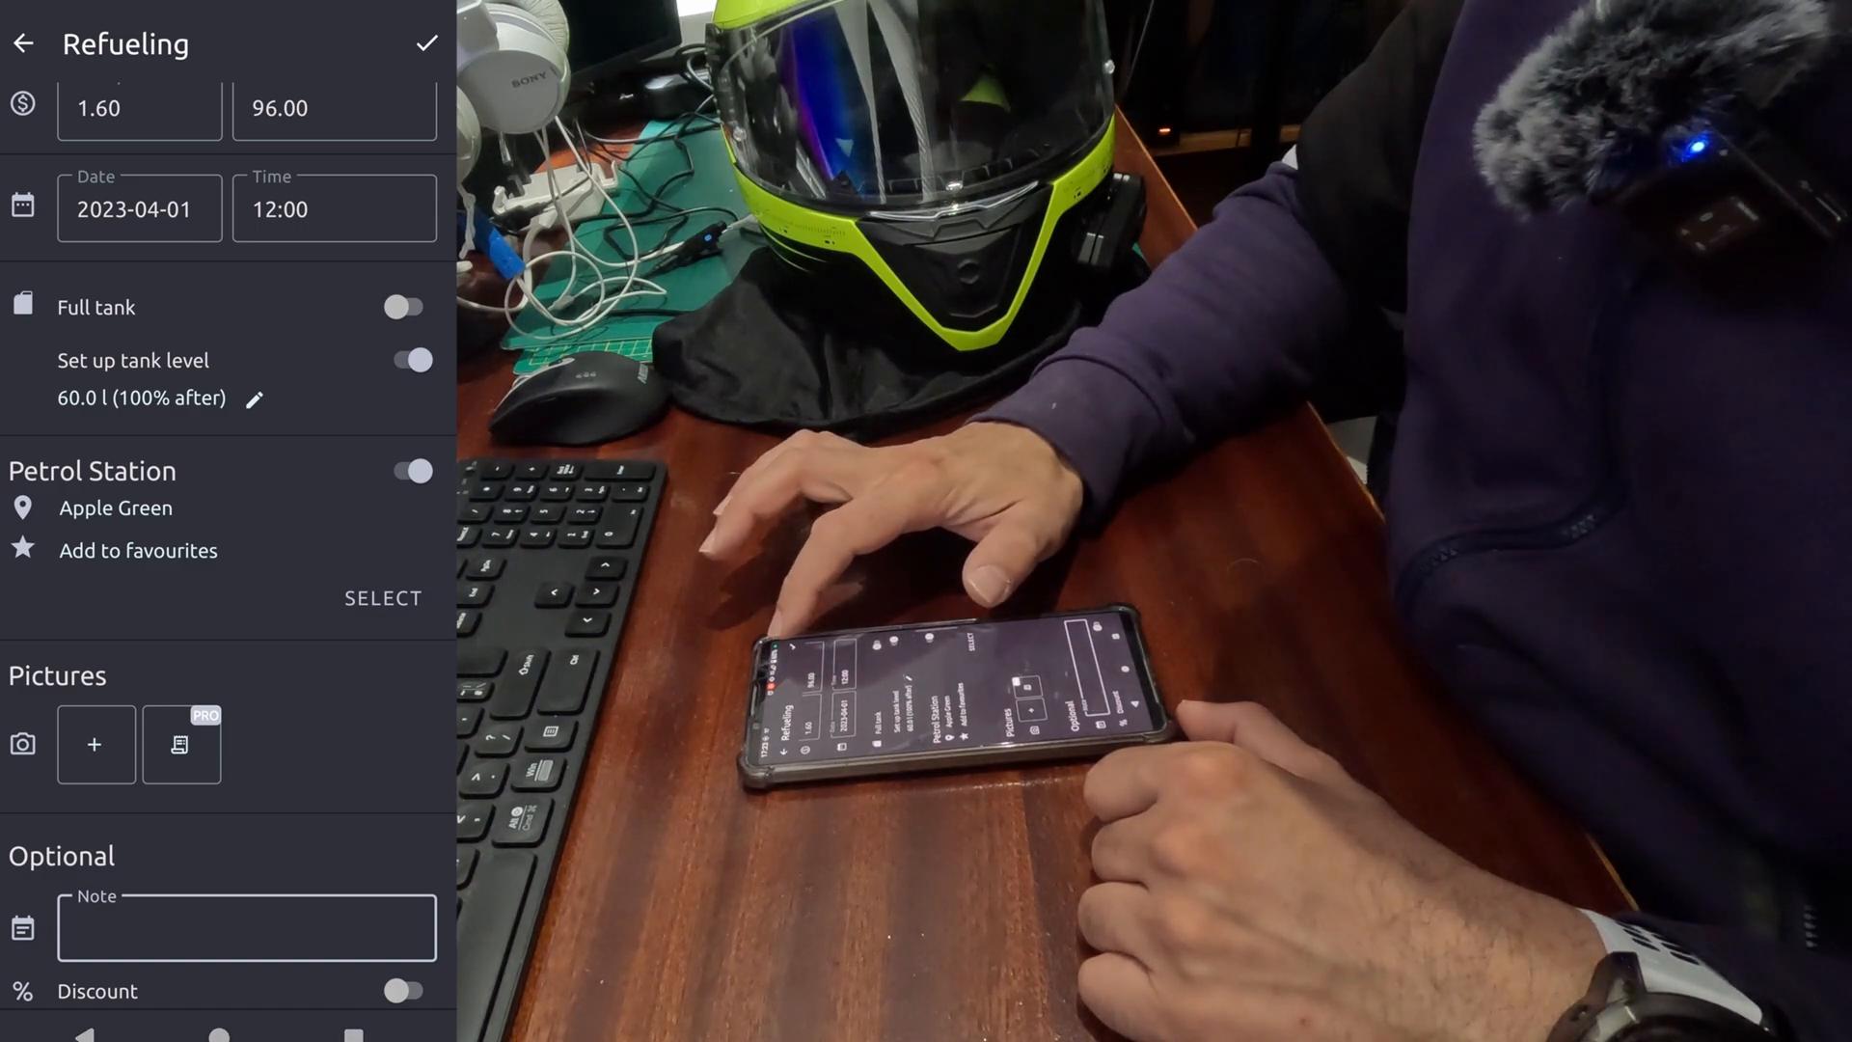
pyautogui.click(425, 43)
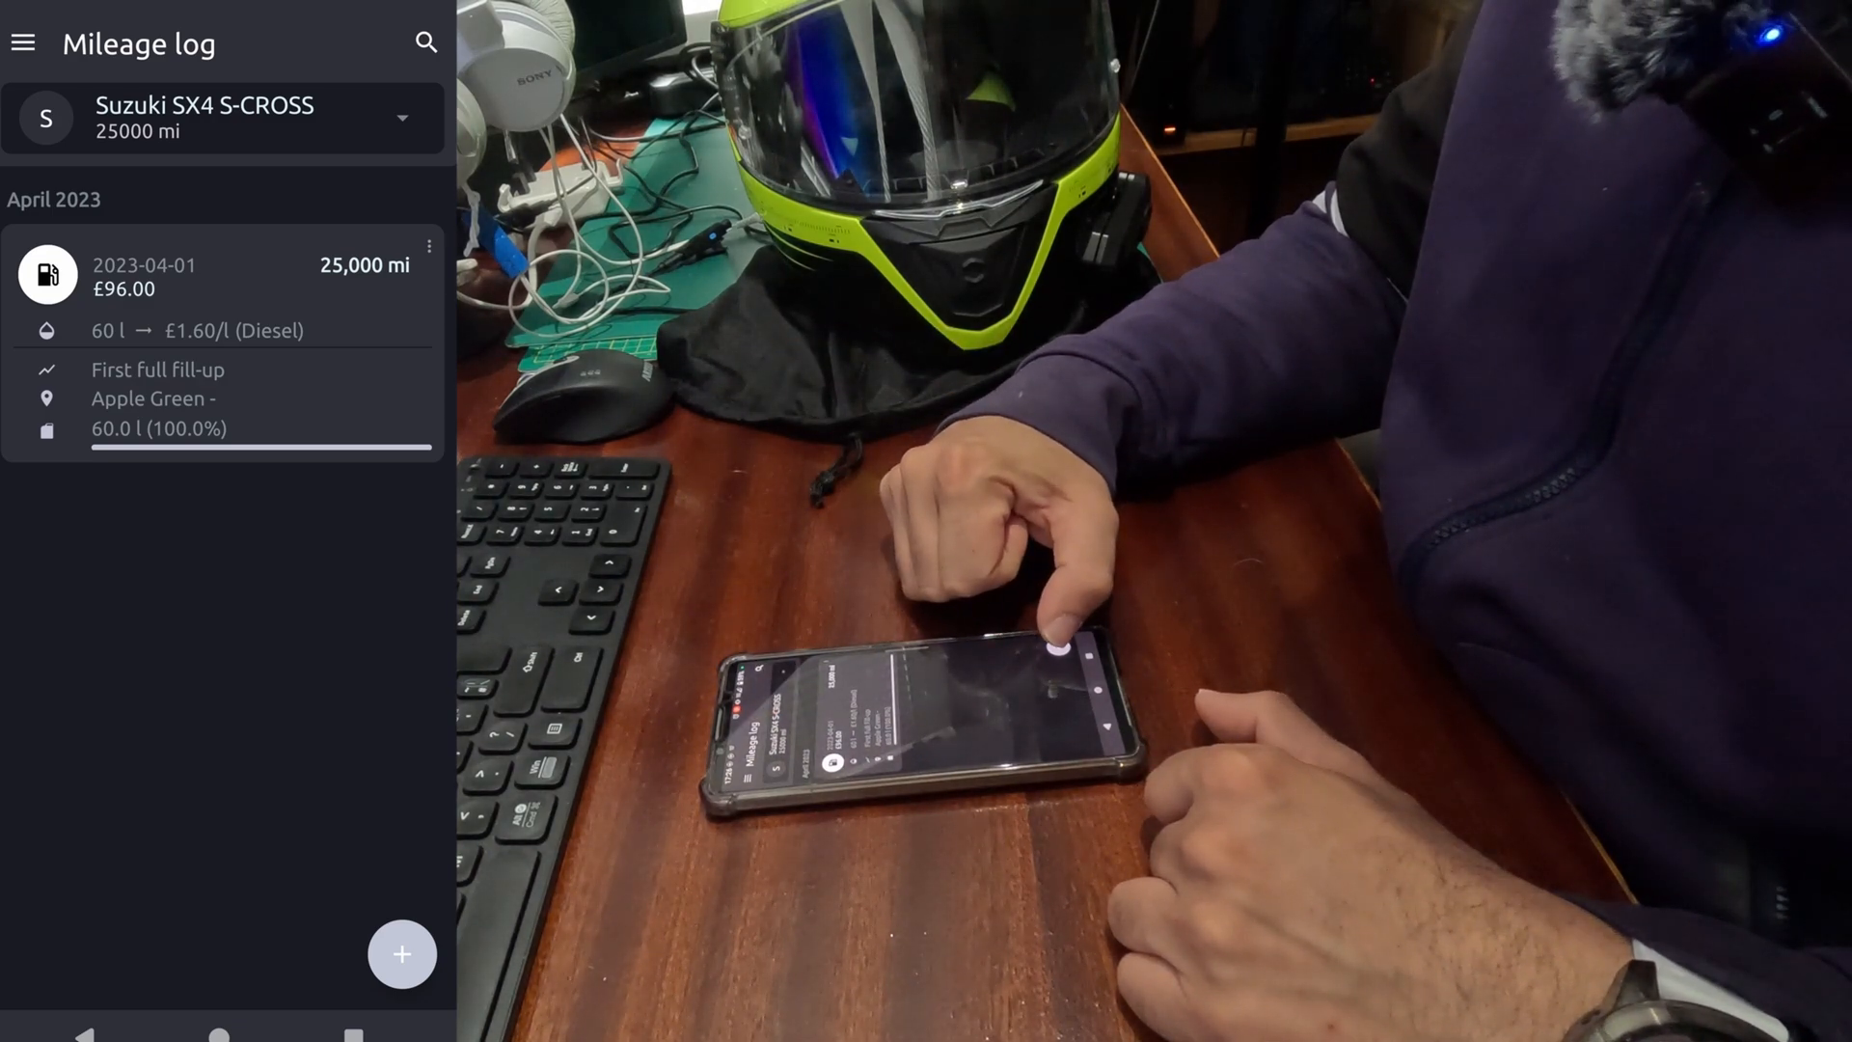
# Add a new refuelling with odometer 25500 mi and 60 litres of diesel at 1.65 per litre
pyautogui.click(401, 953)
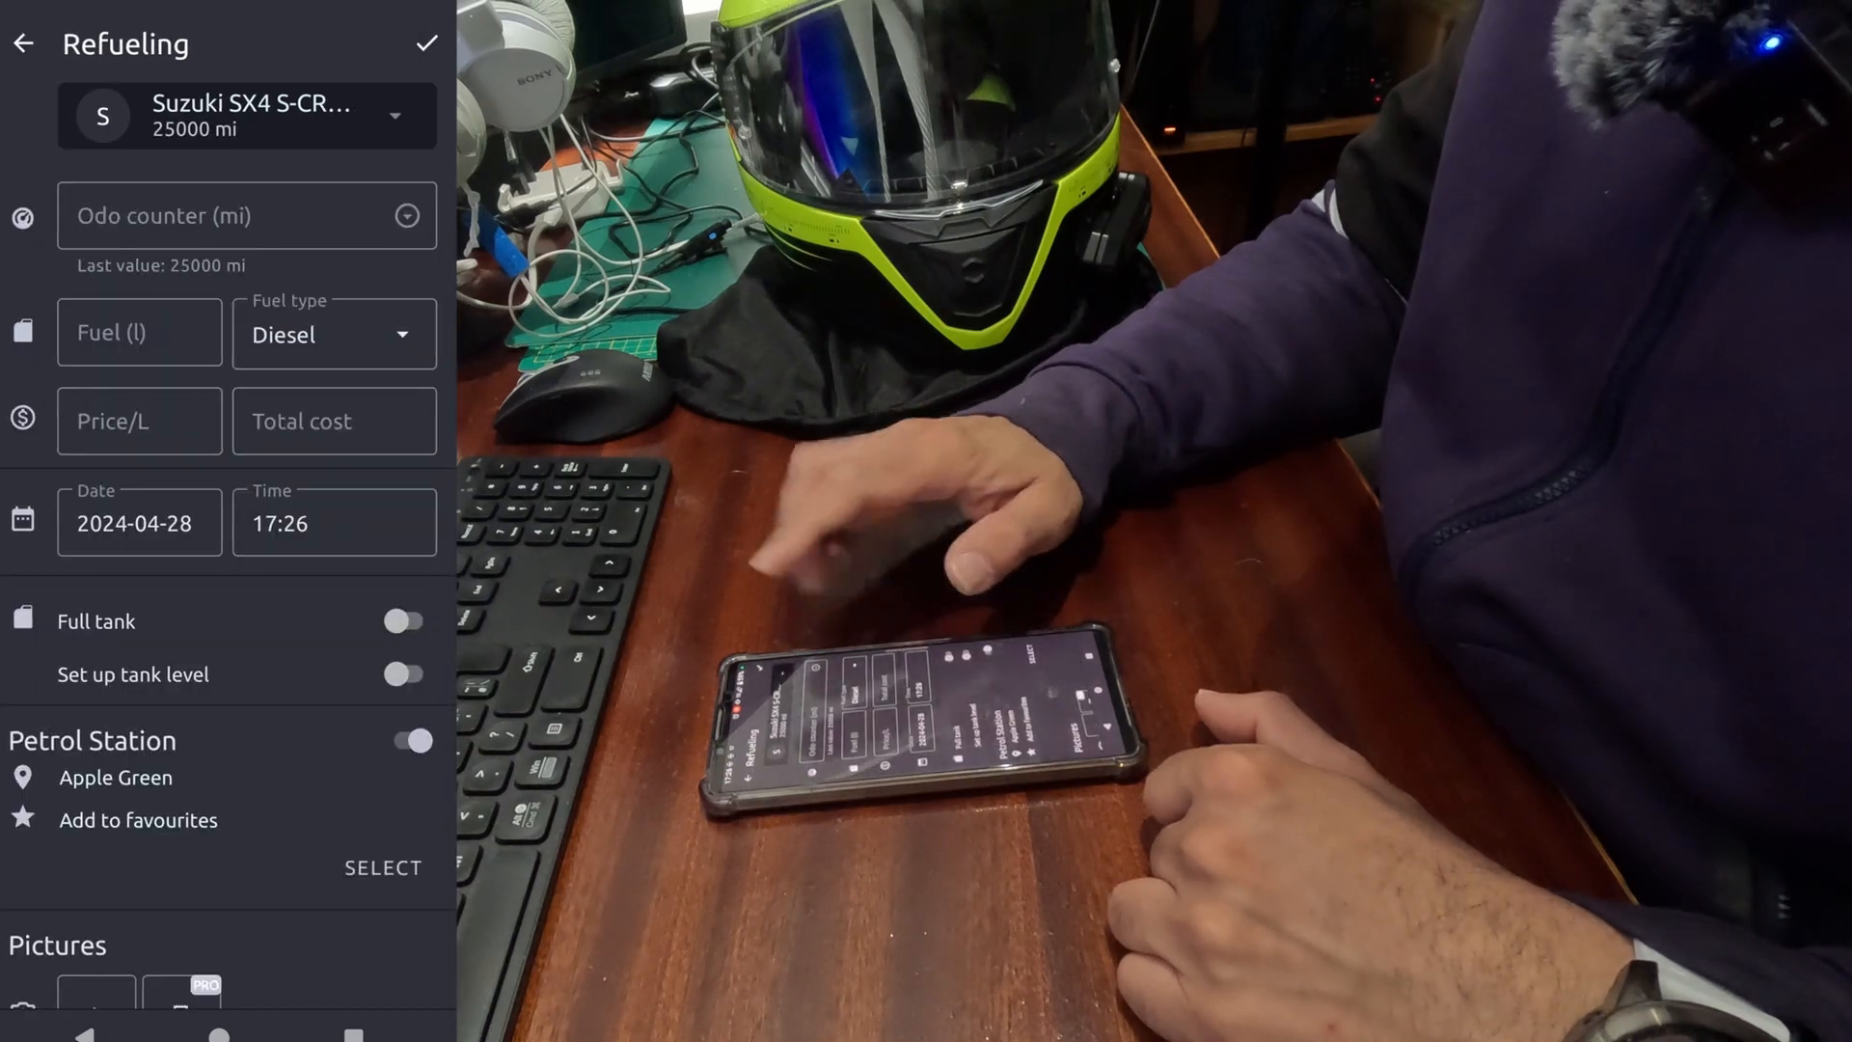
pyautogui.click(236, 215)
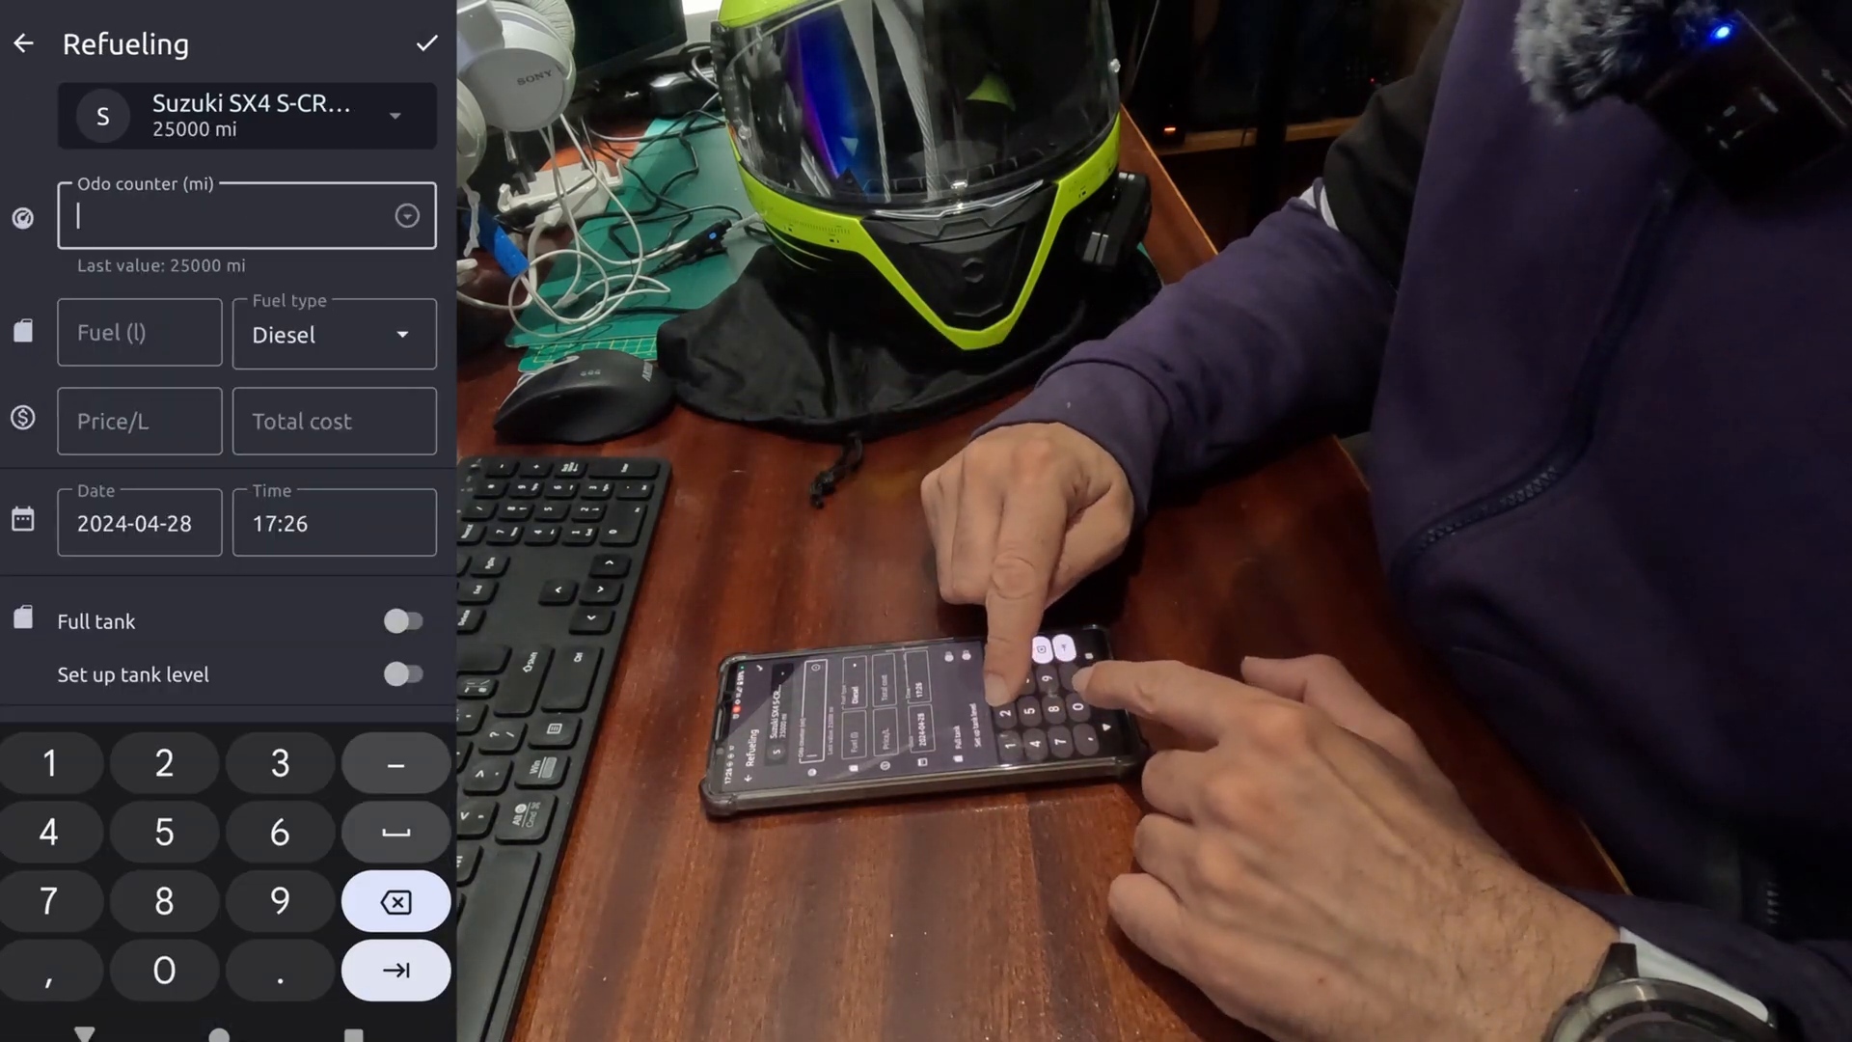
pyautogui.write('5500')
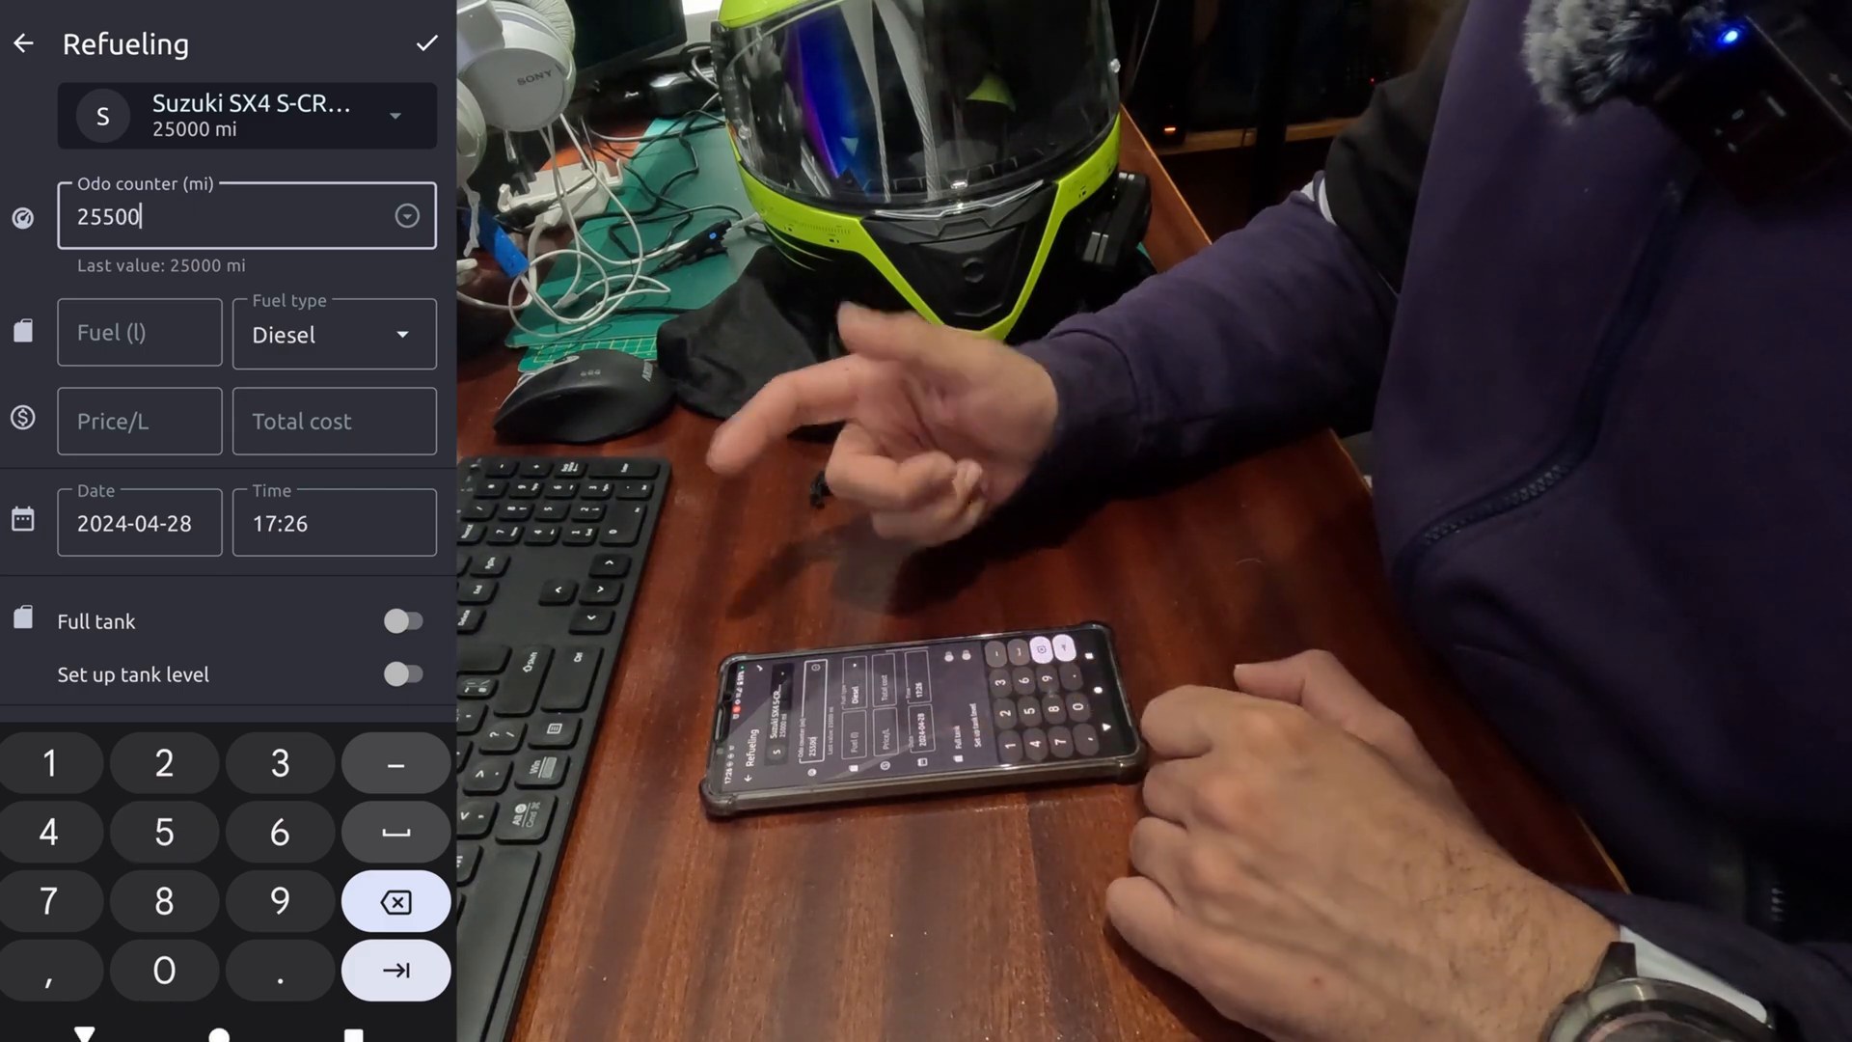
pyautogui.click(139, 332)
pyautogui.write('6')
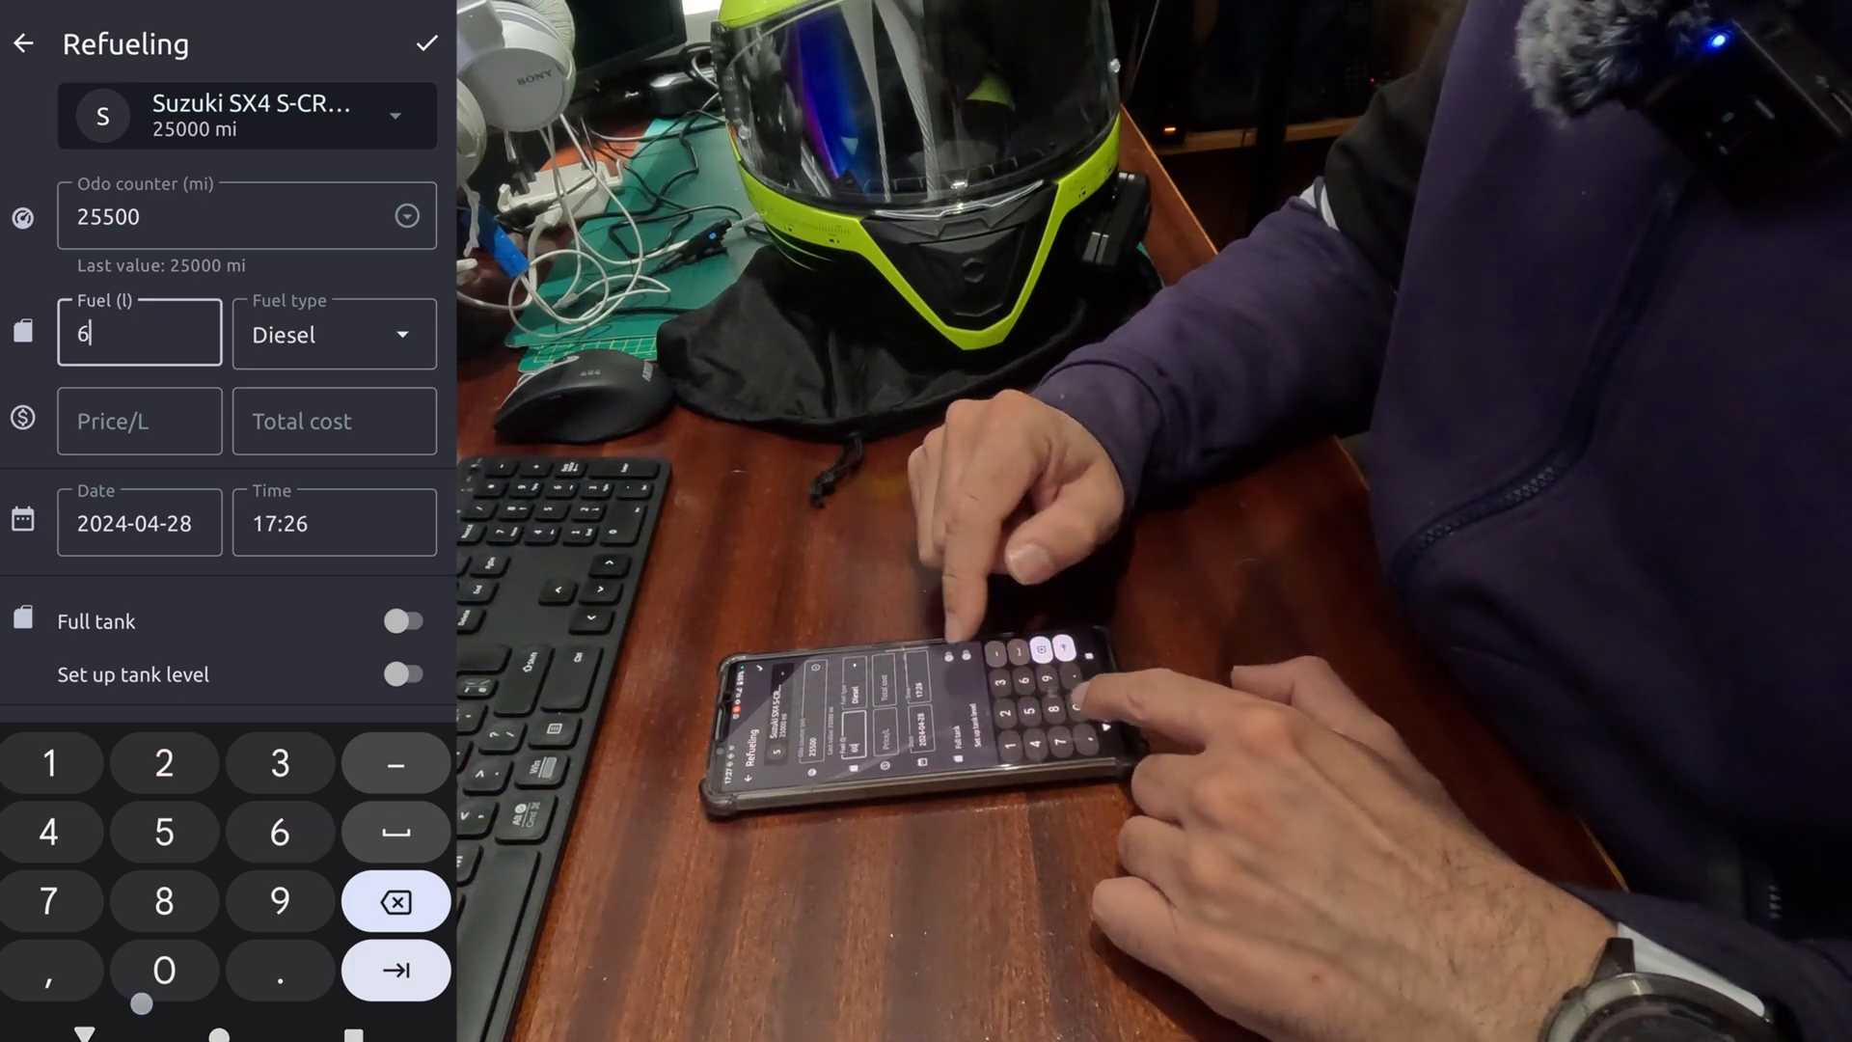
pyautogui.click(163, 970)
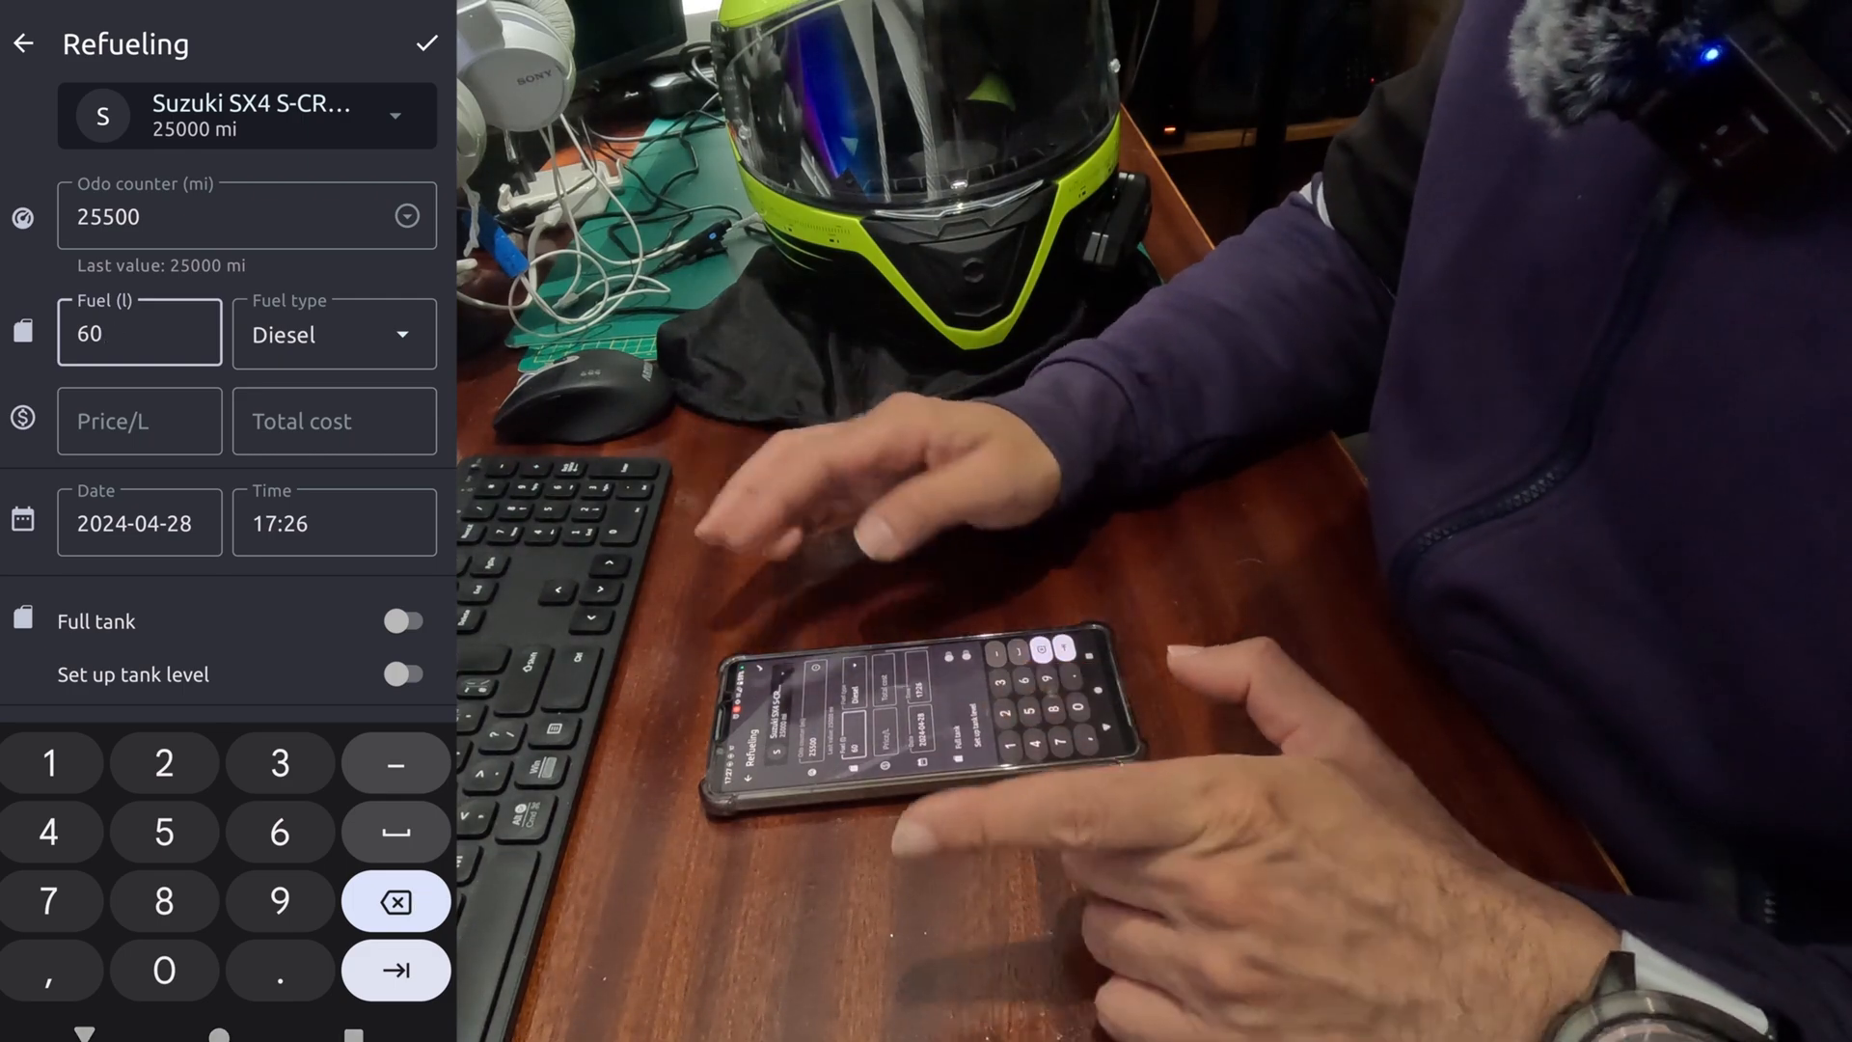
pyautogui.click(139, 420)
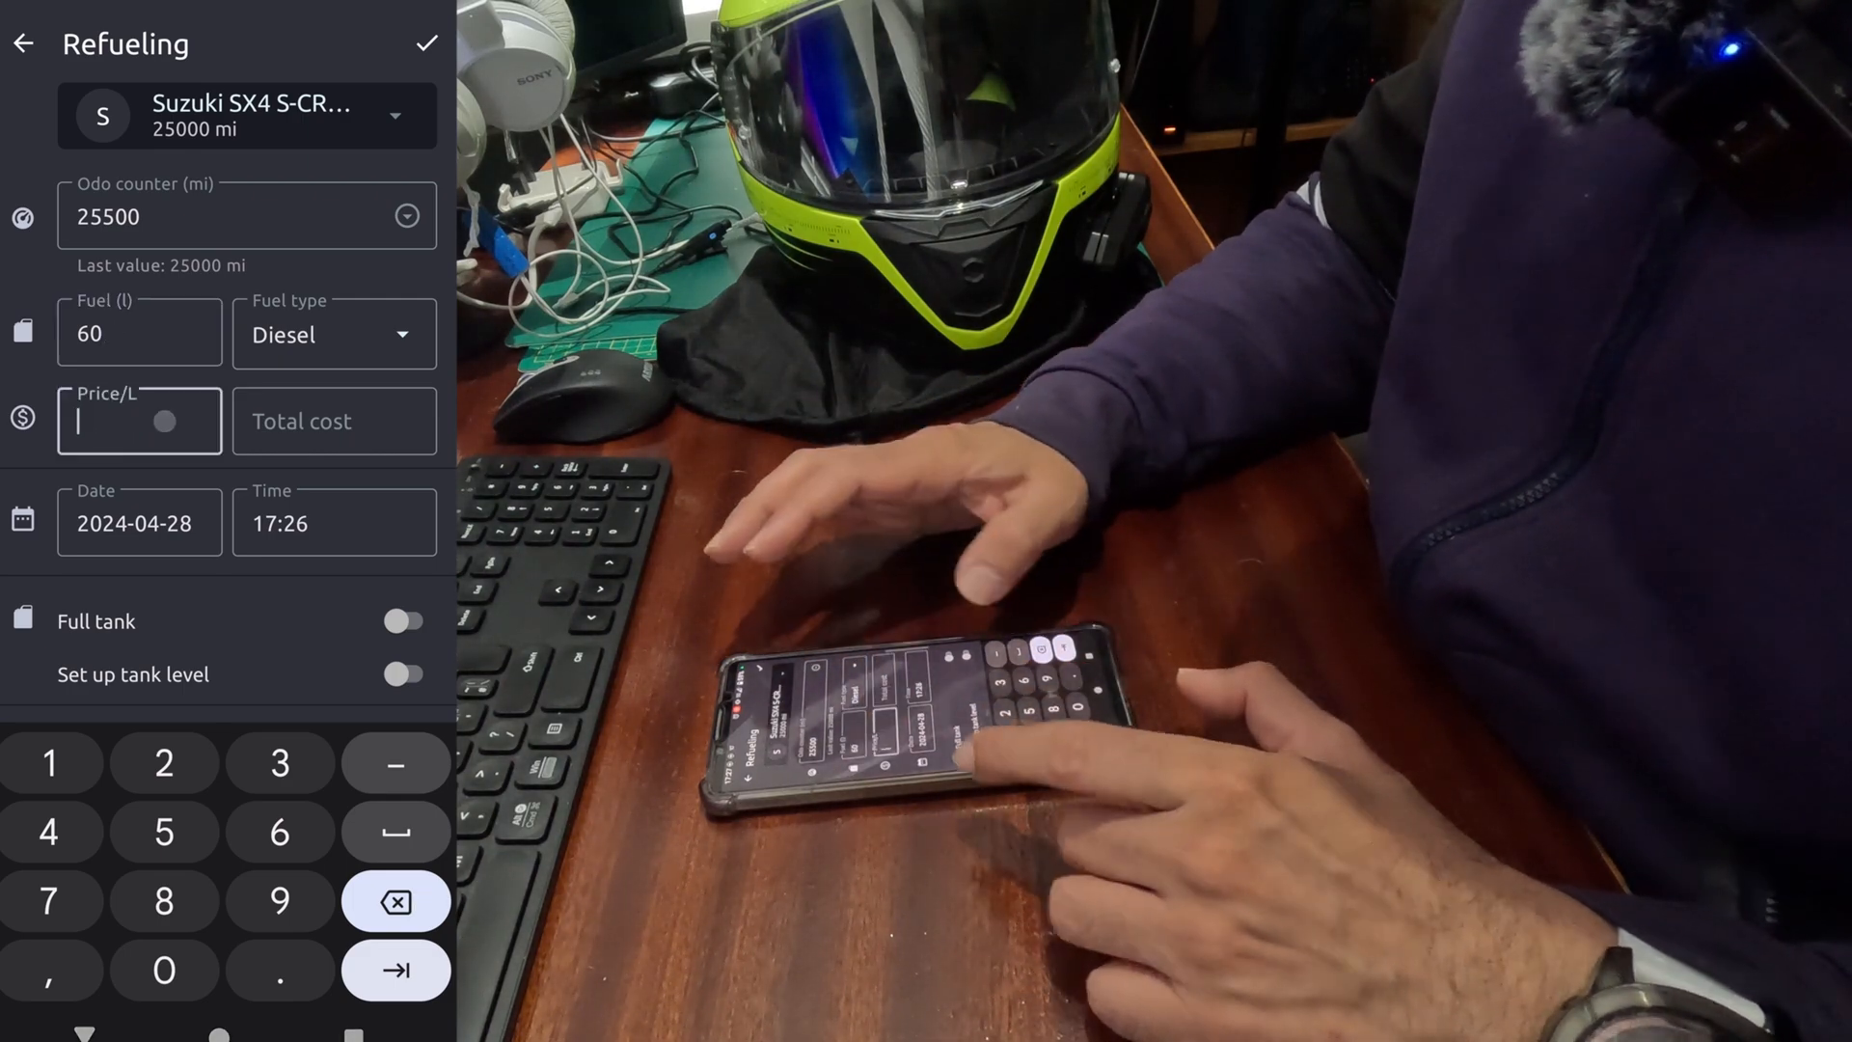
pyautogui.write('1.65')
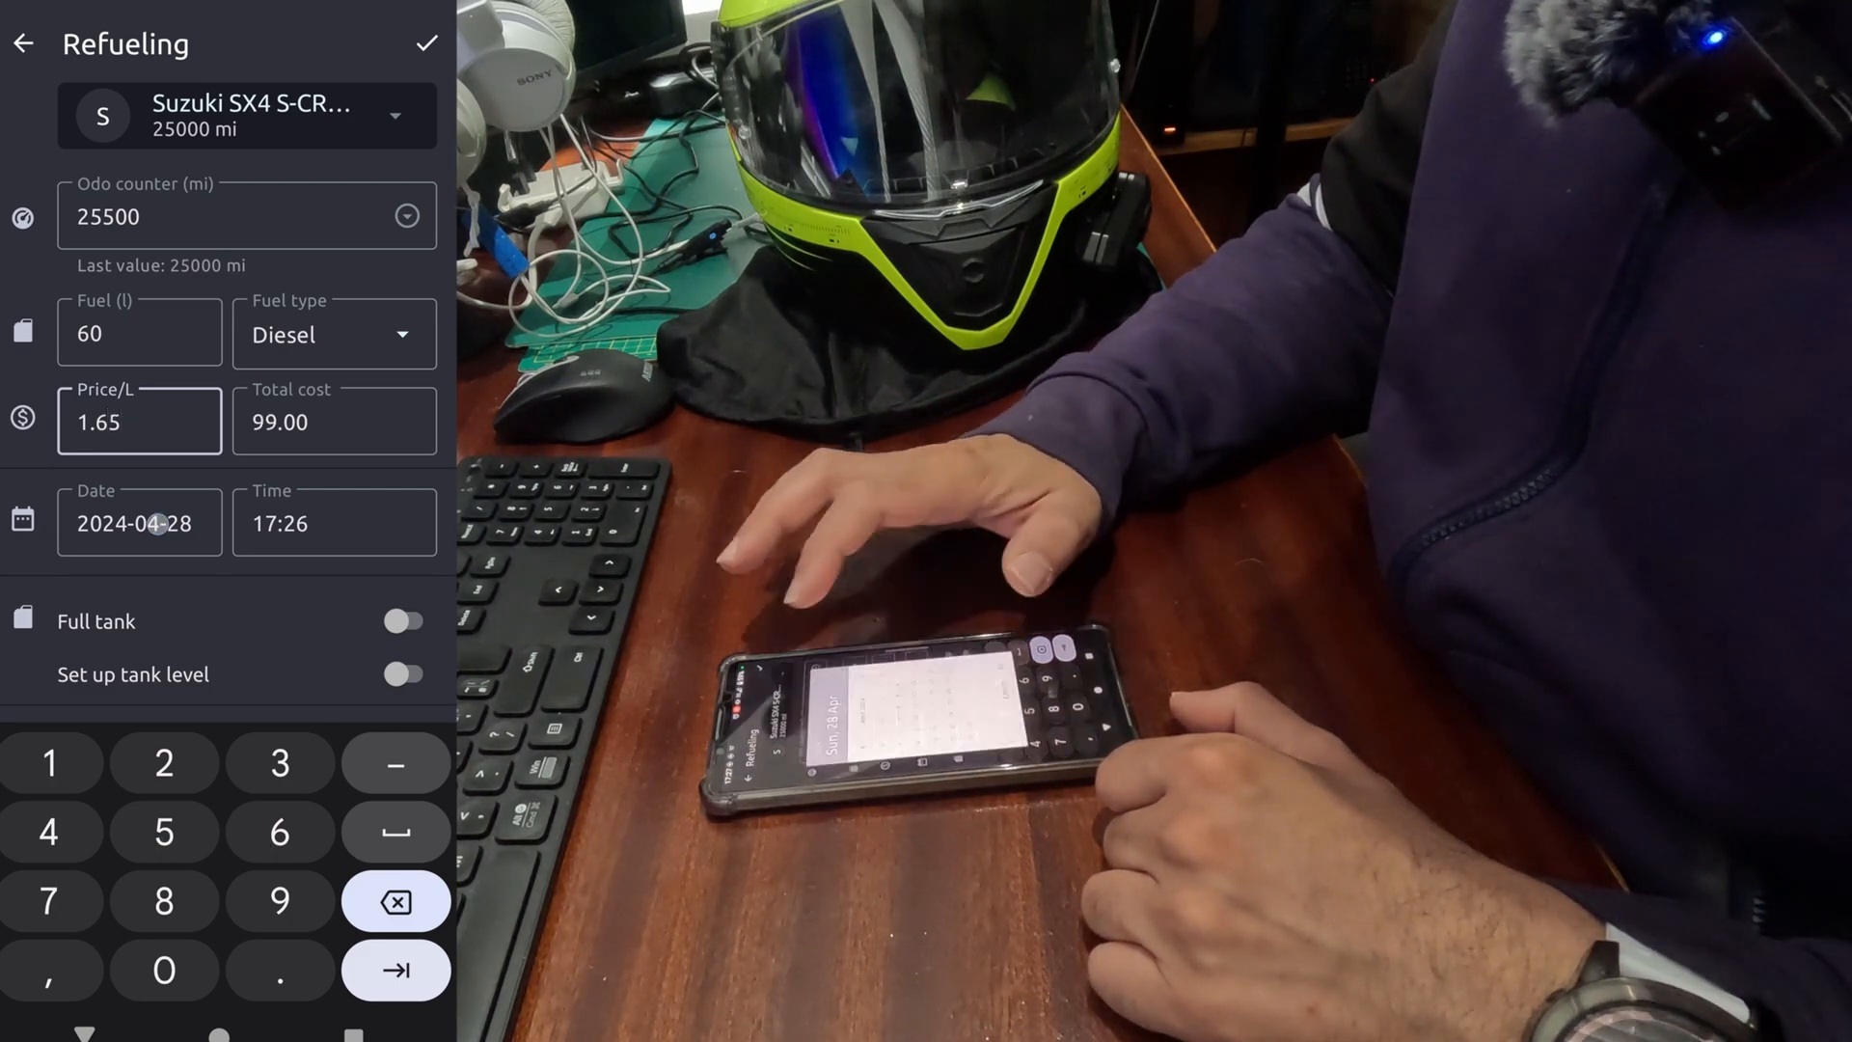
pyautogui.click(138, 522)
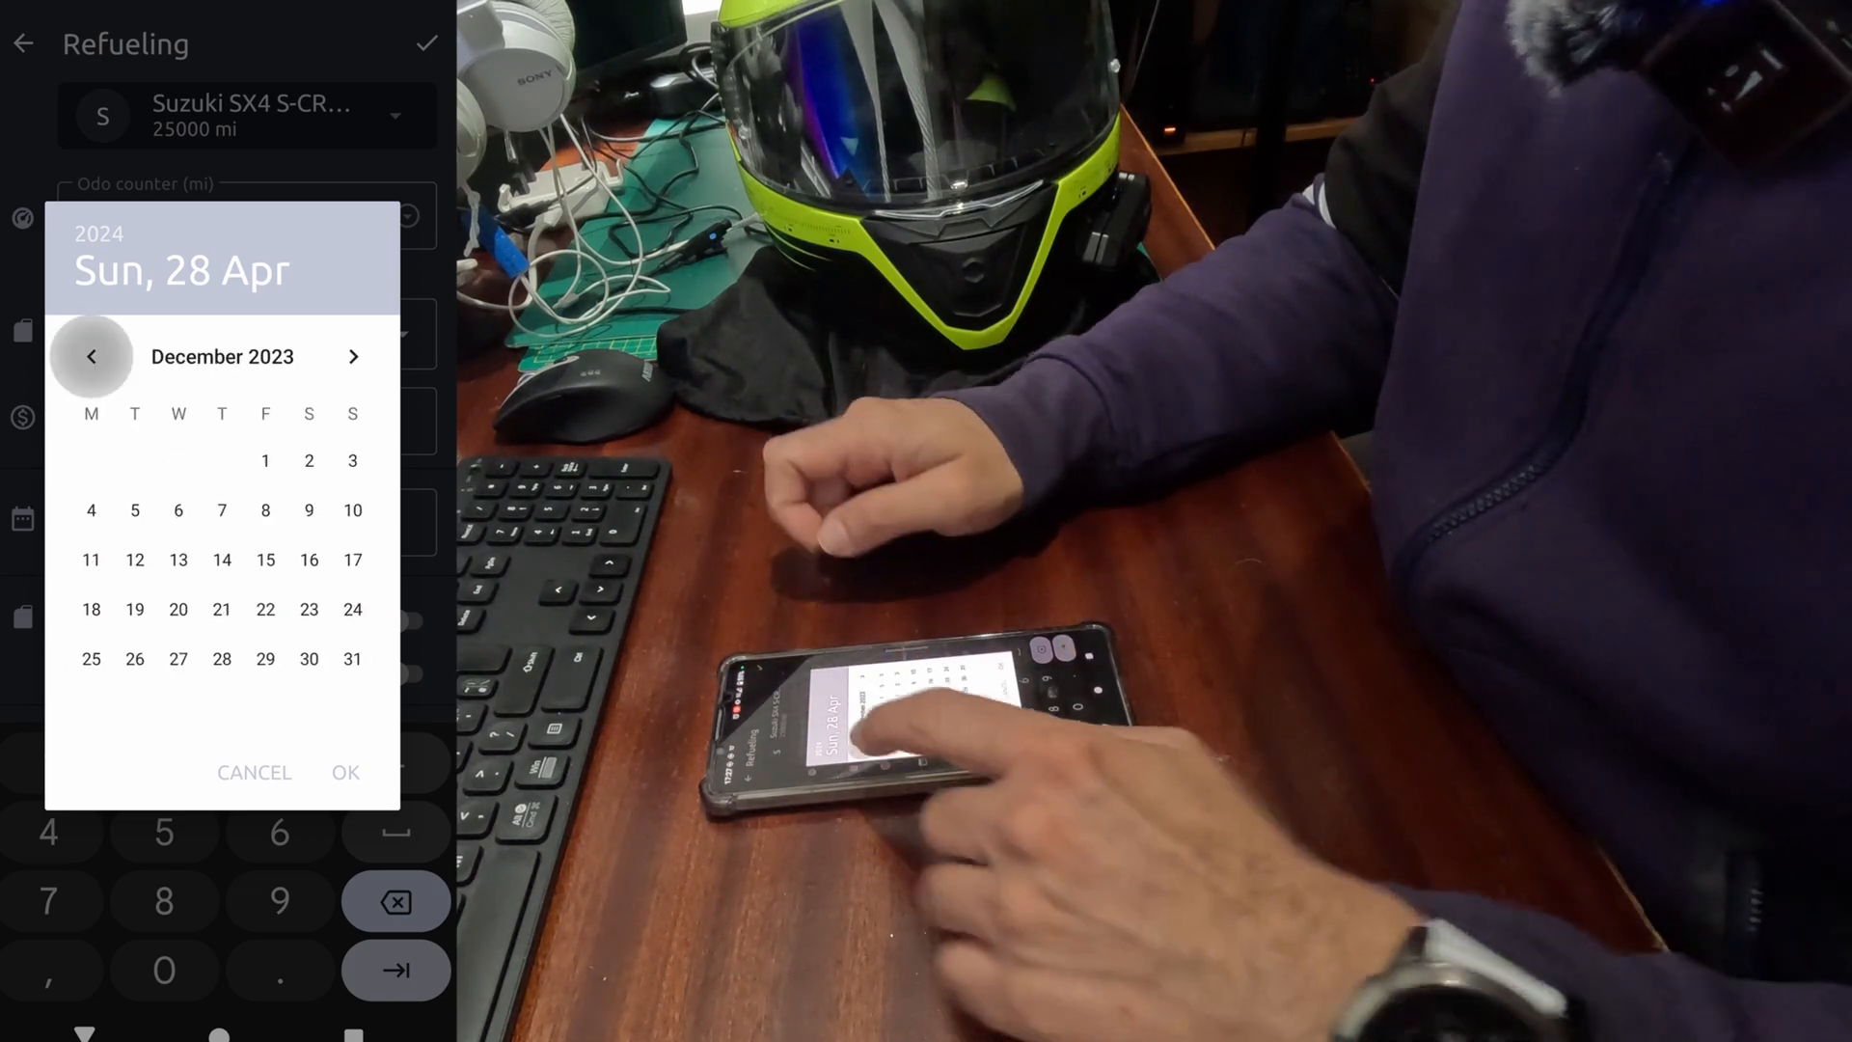
# Page back to April 2023 and pick the 10th as the refuelling date
pyautogui.click(91, 356)
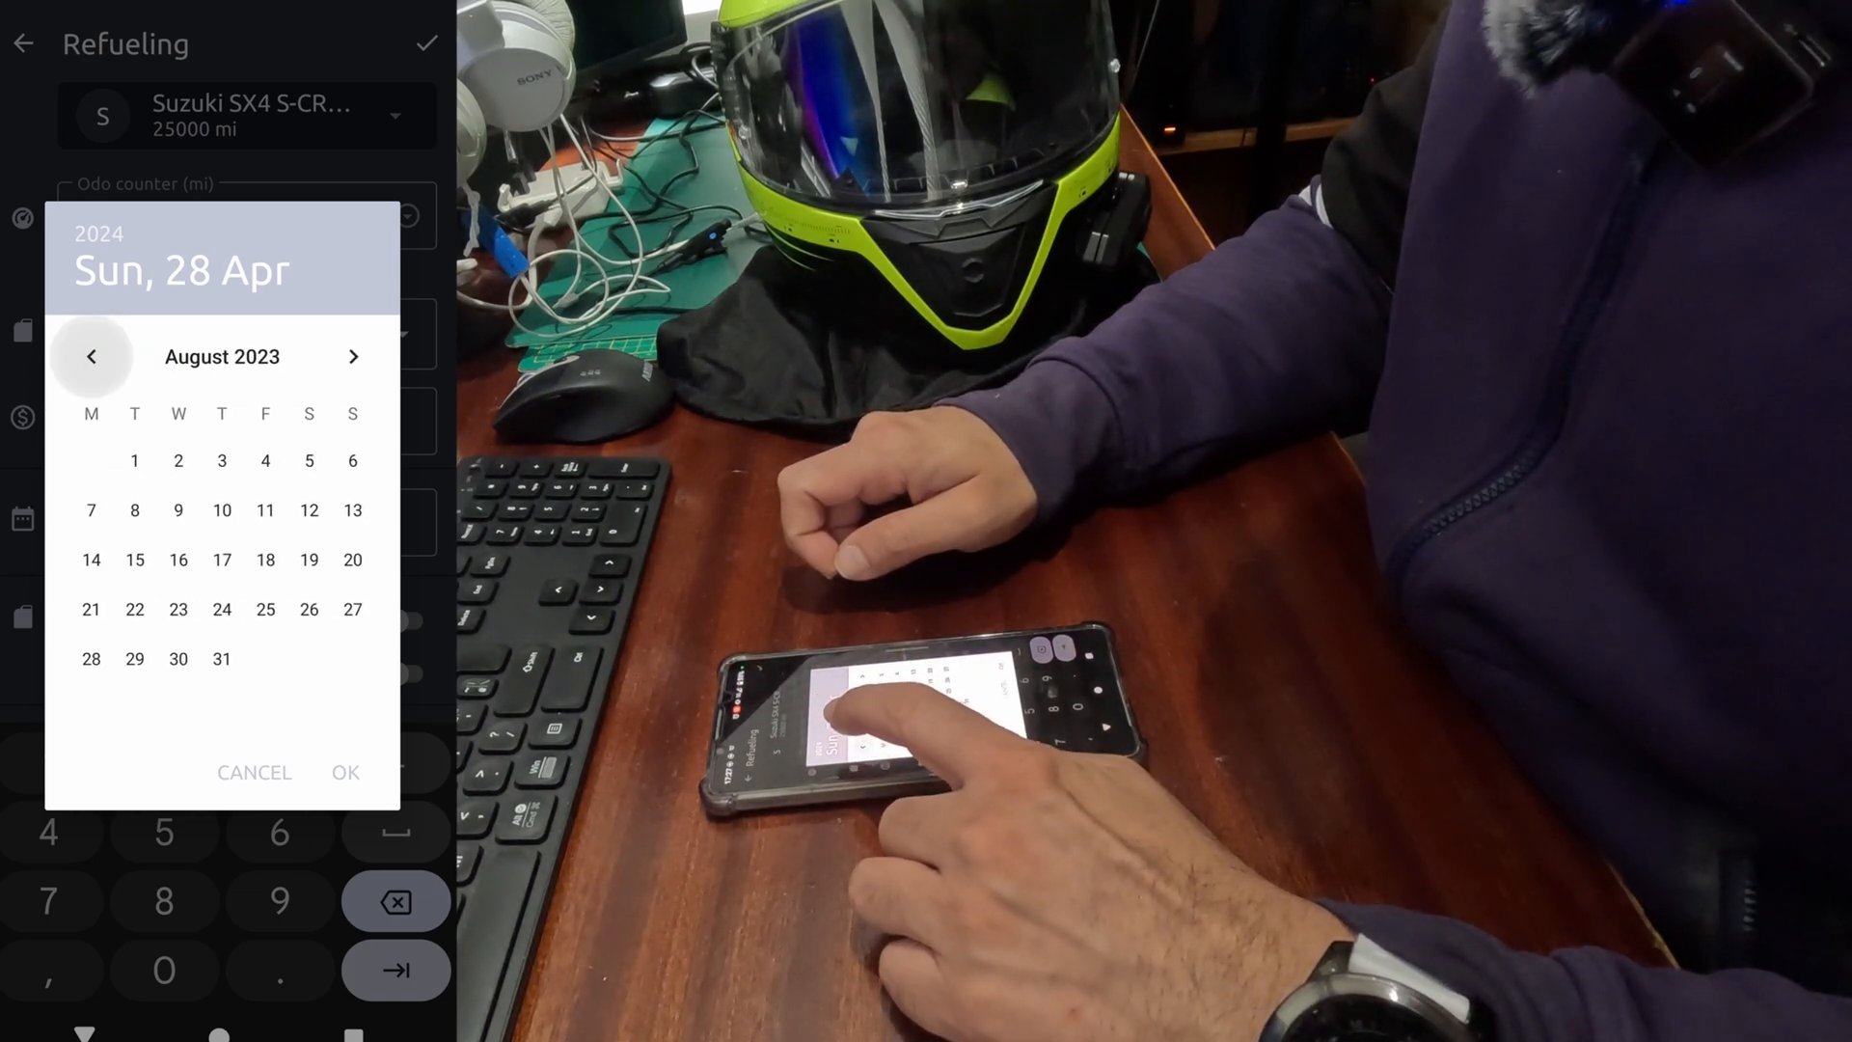
pyautogui.click(91, 356)
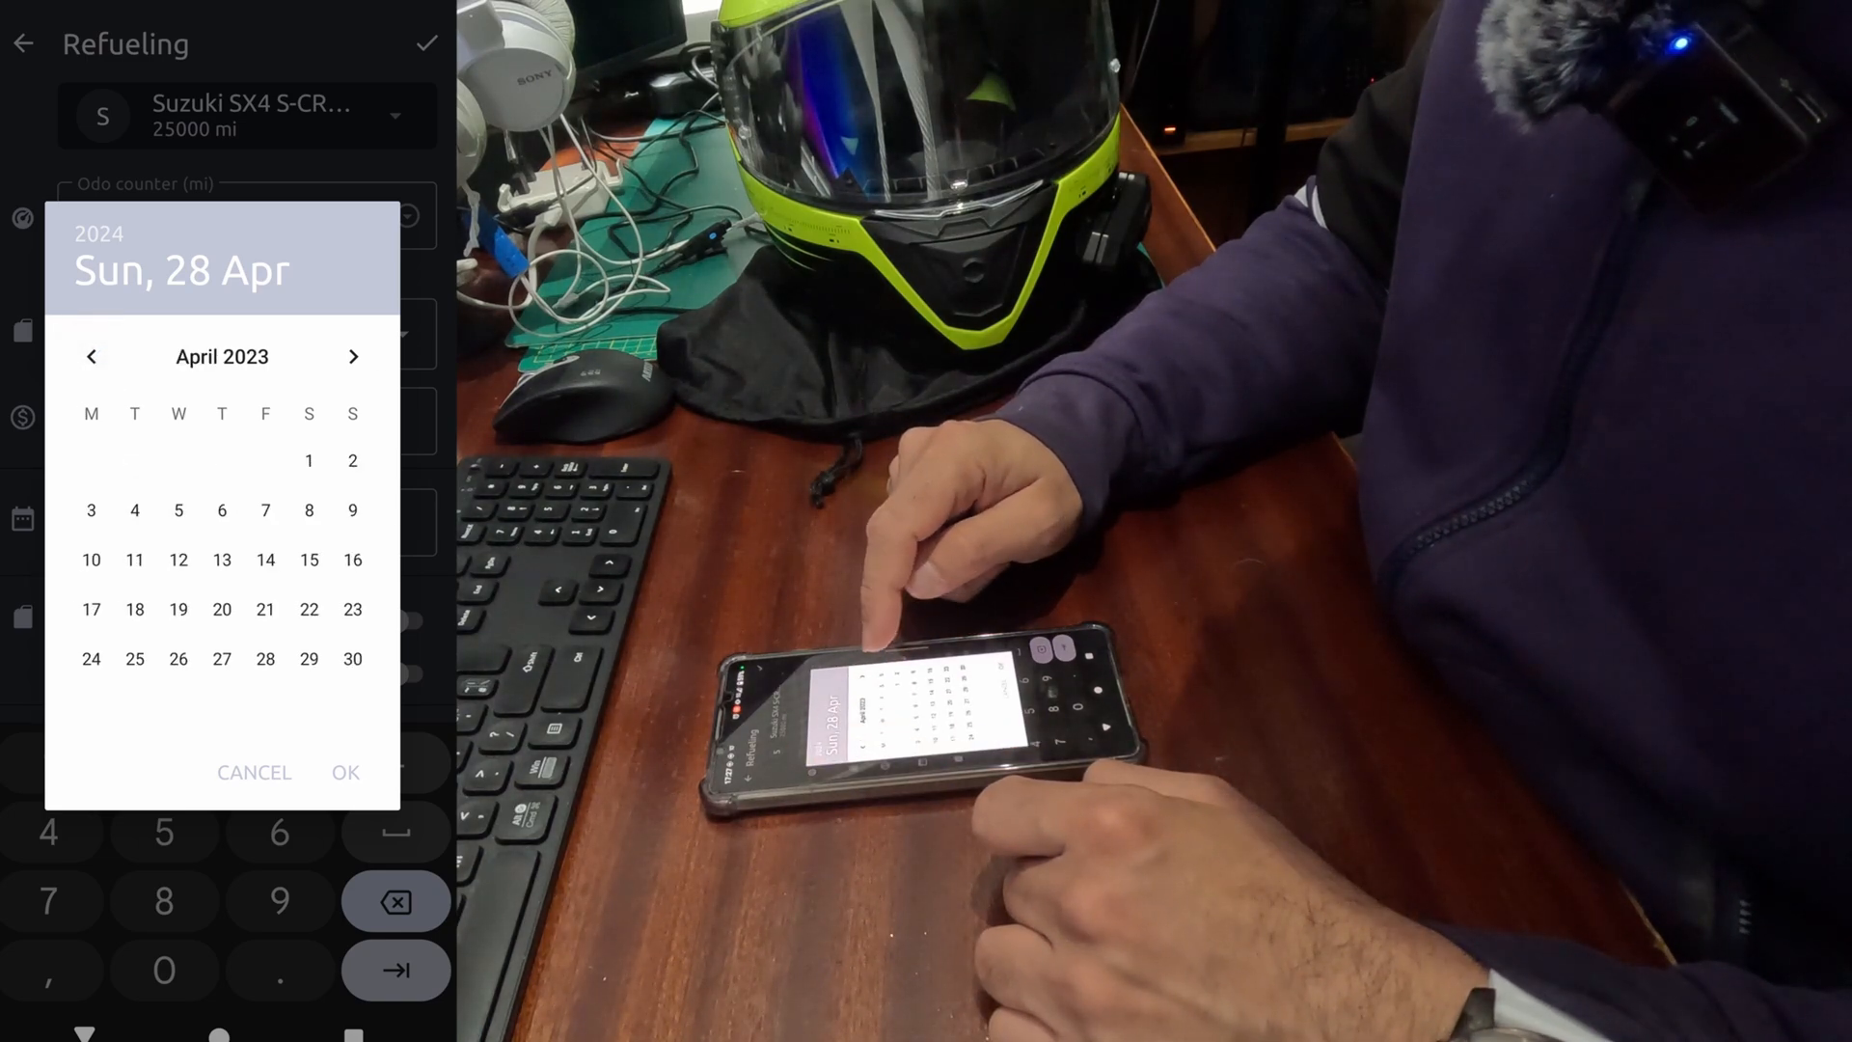
pyautogui.click(91, 559)
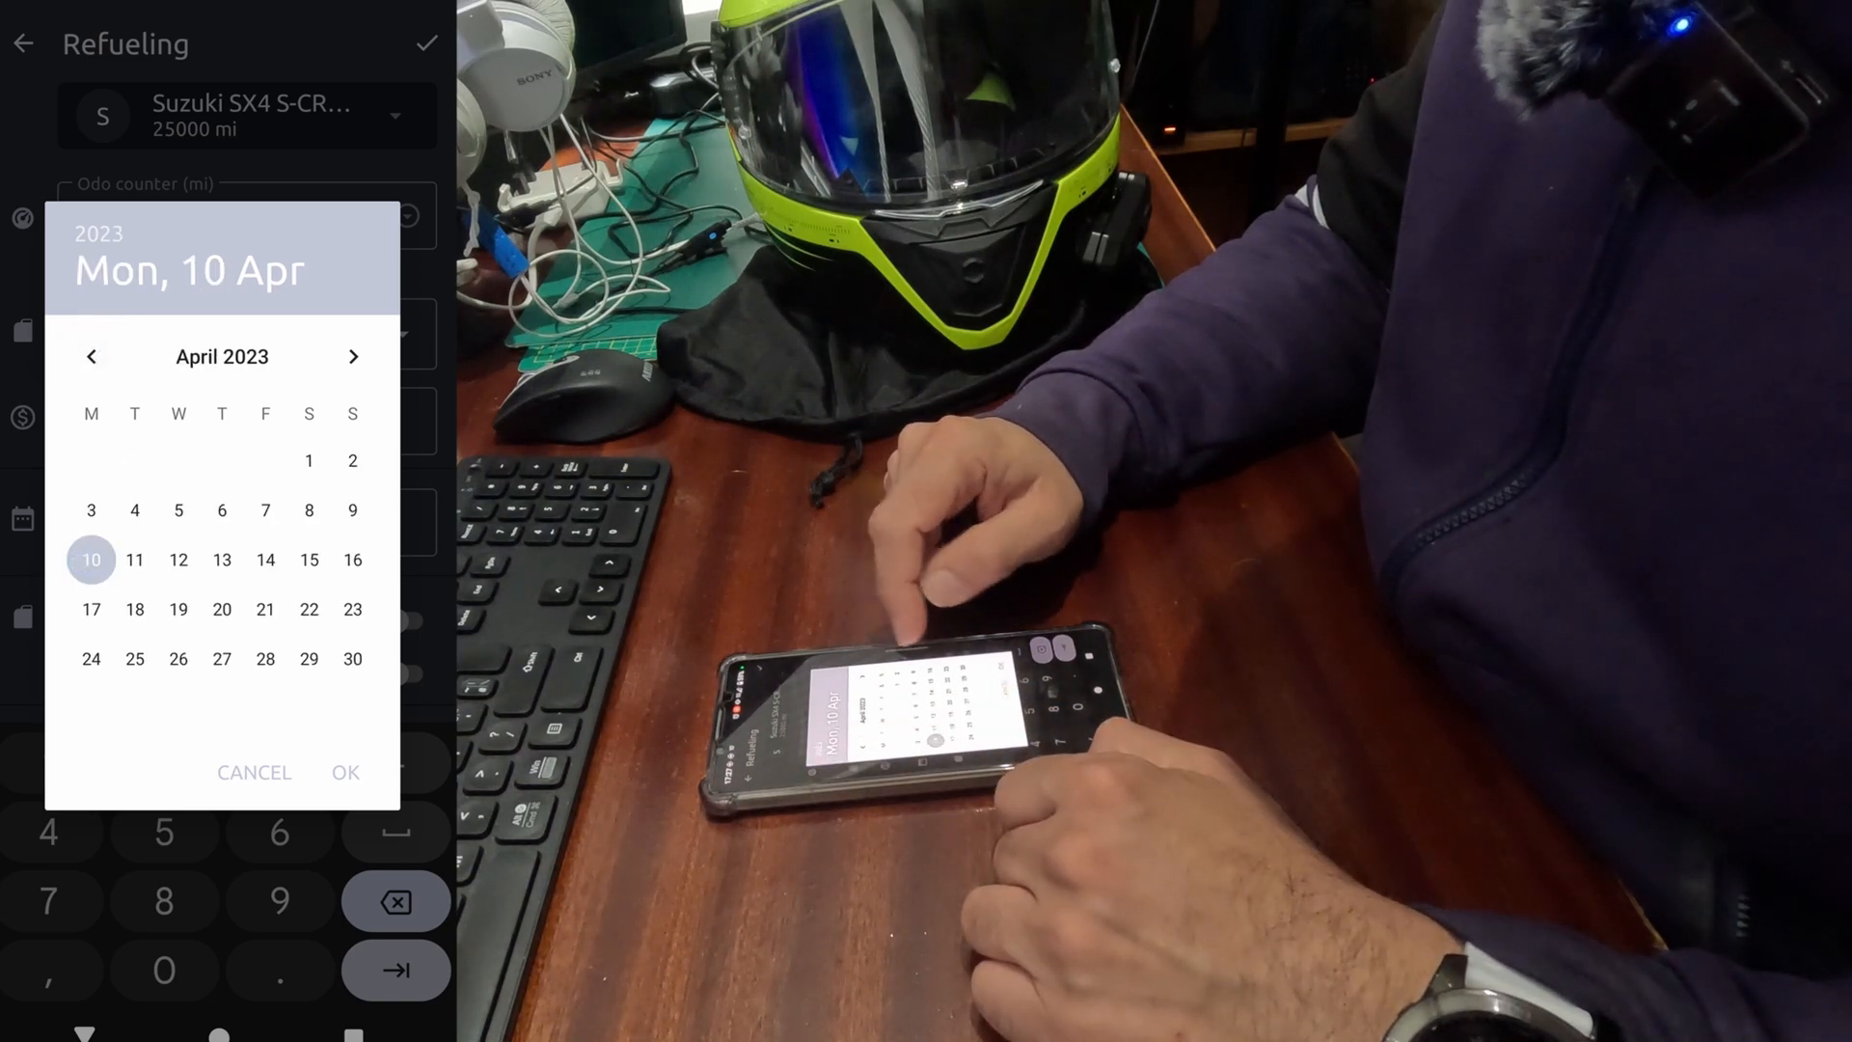
pyautogui.click(345, 772)
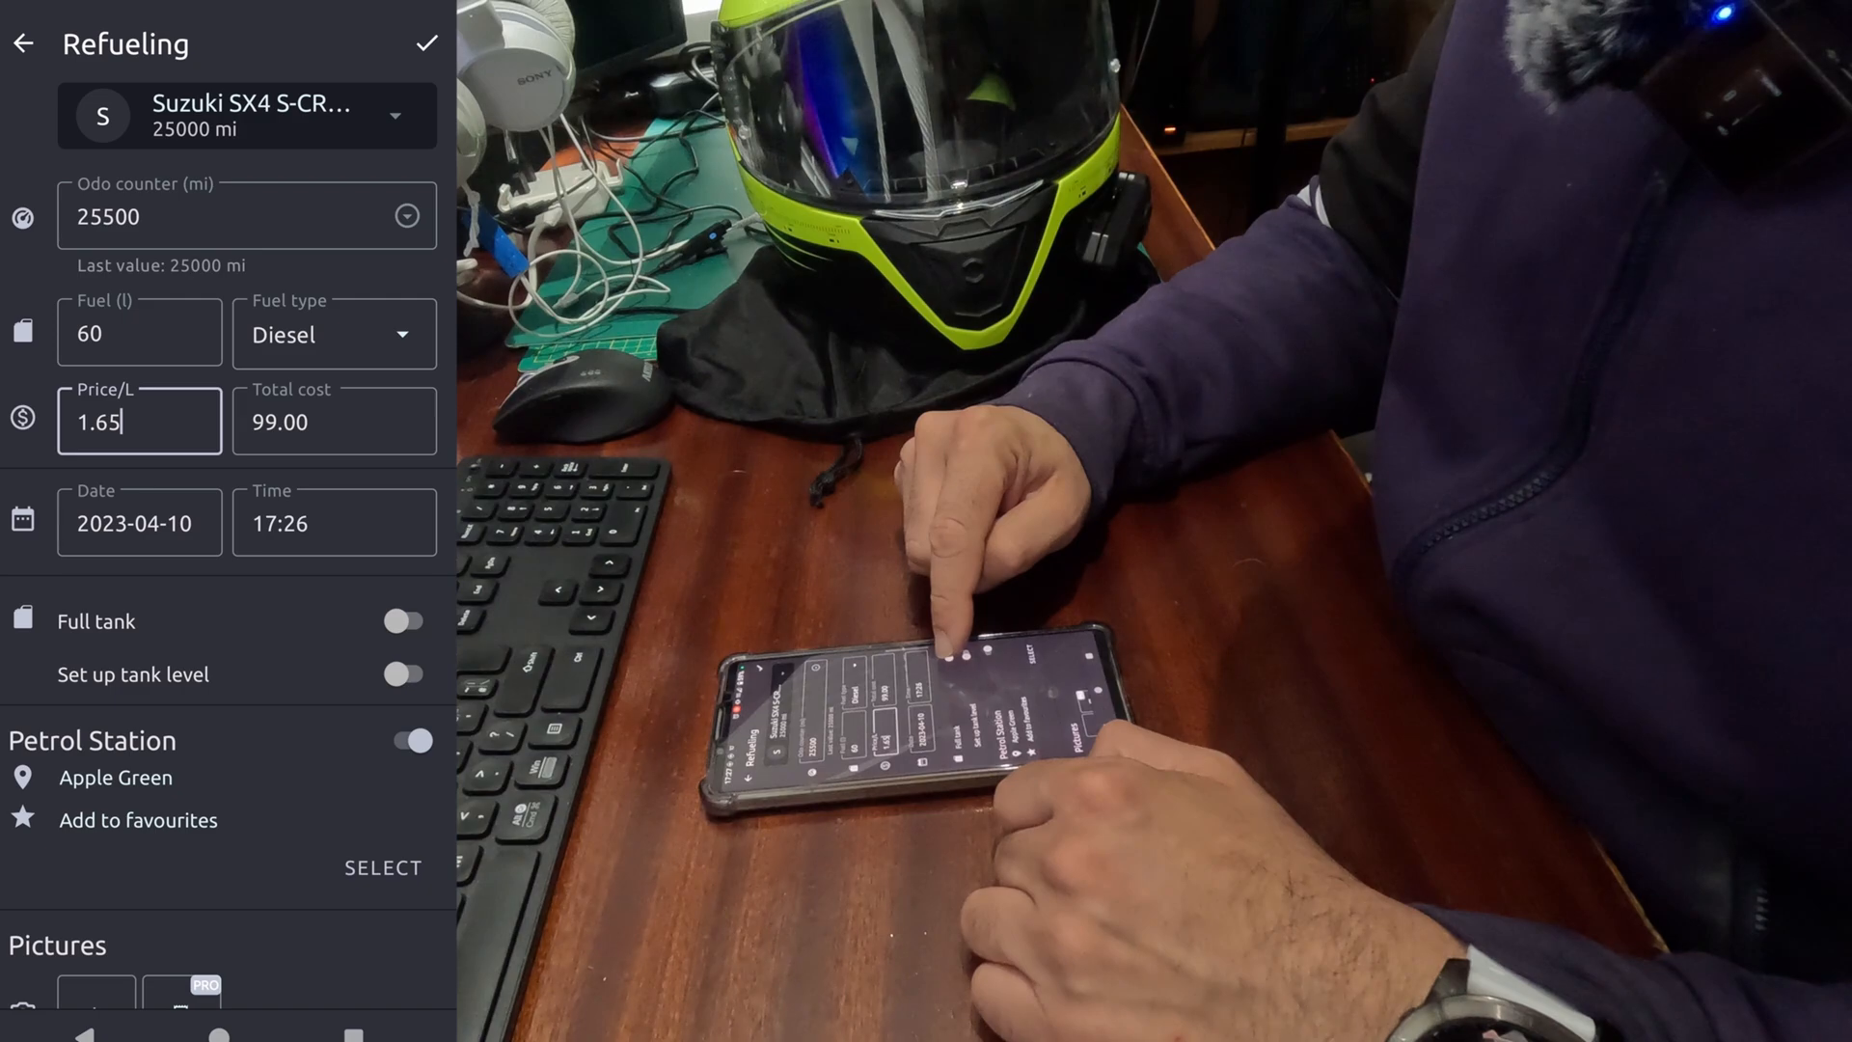
pyautogui.click(404, 620)
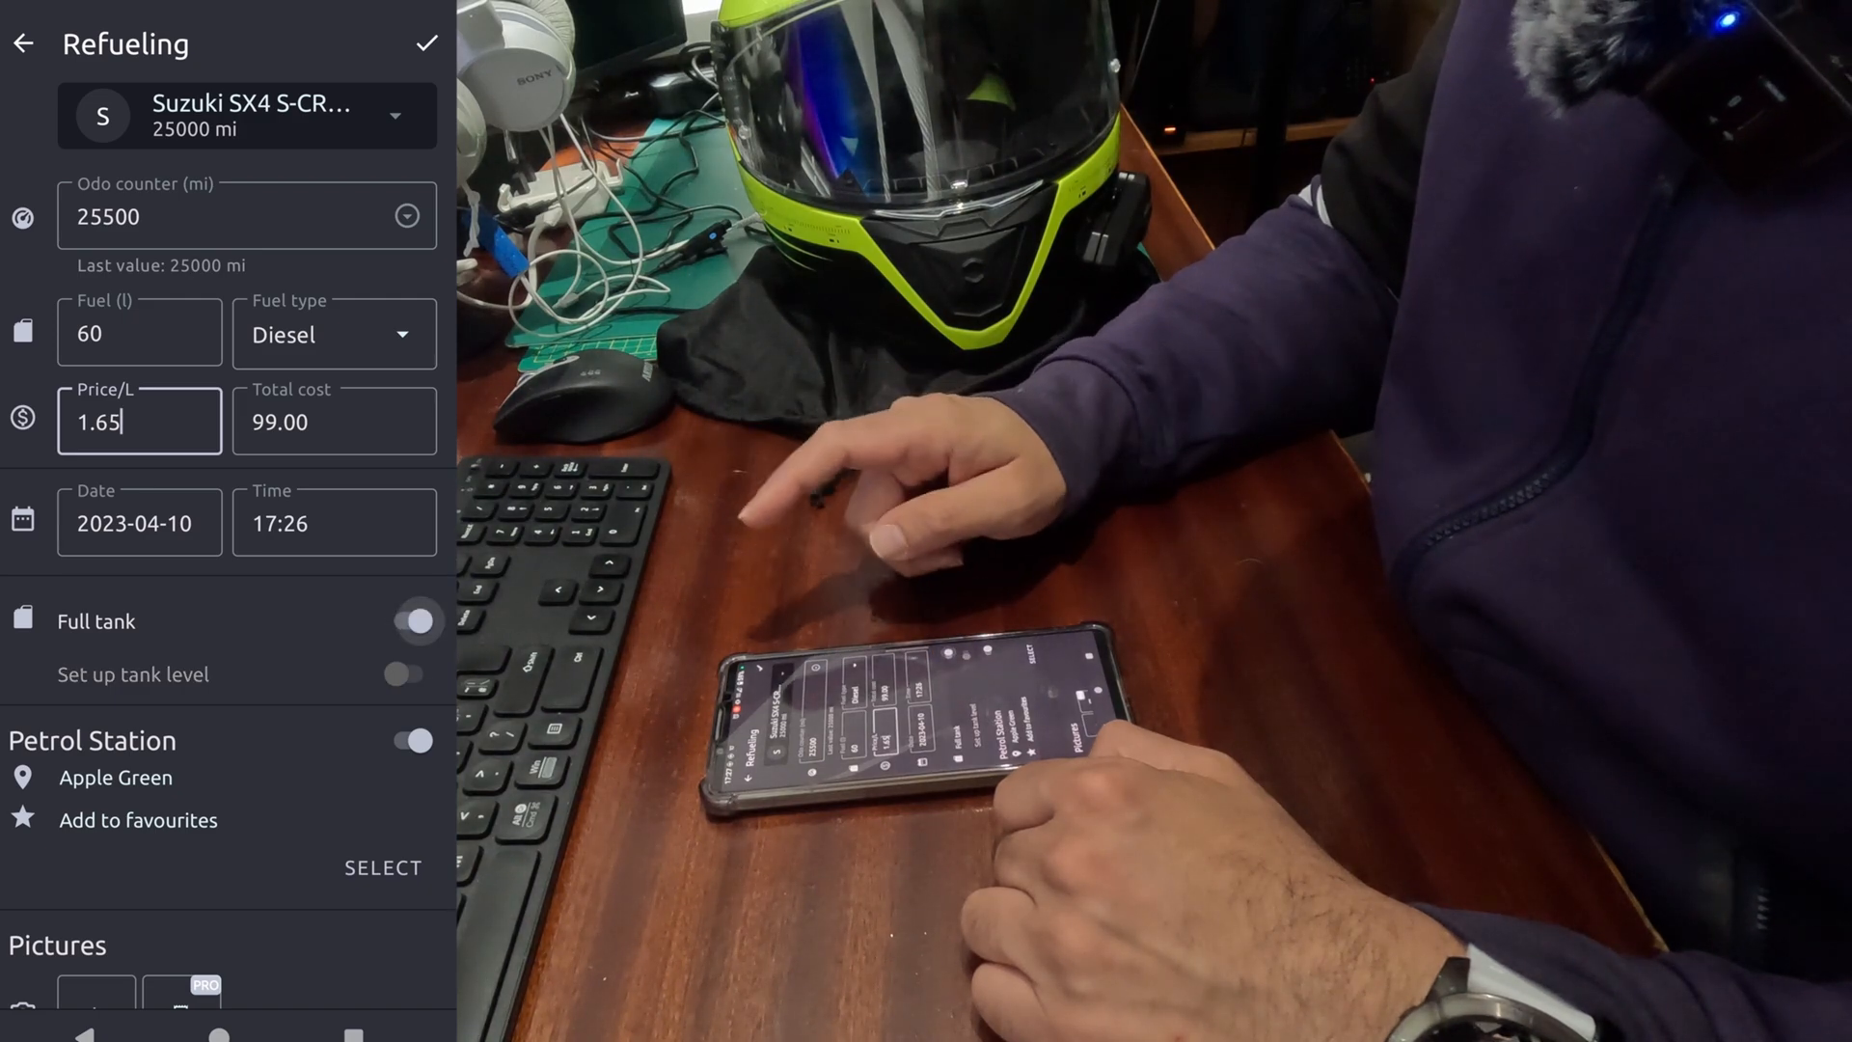
pyautogui.scroll(-3)
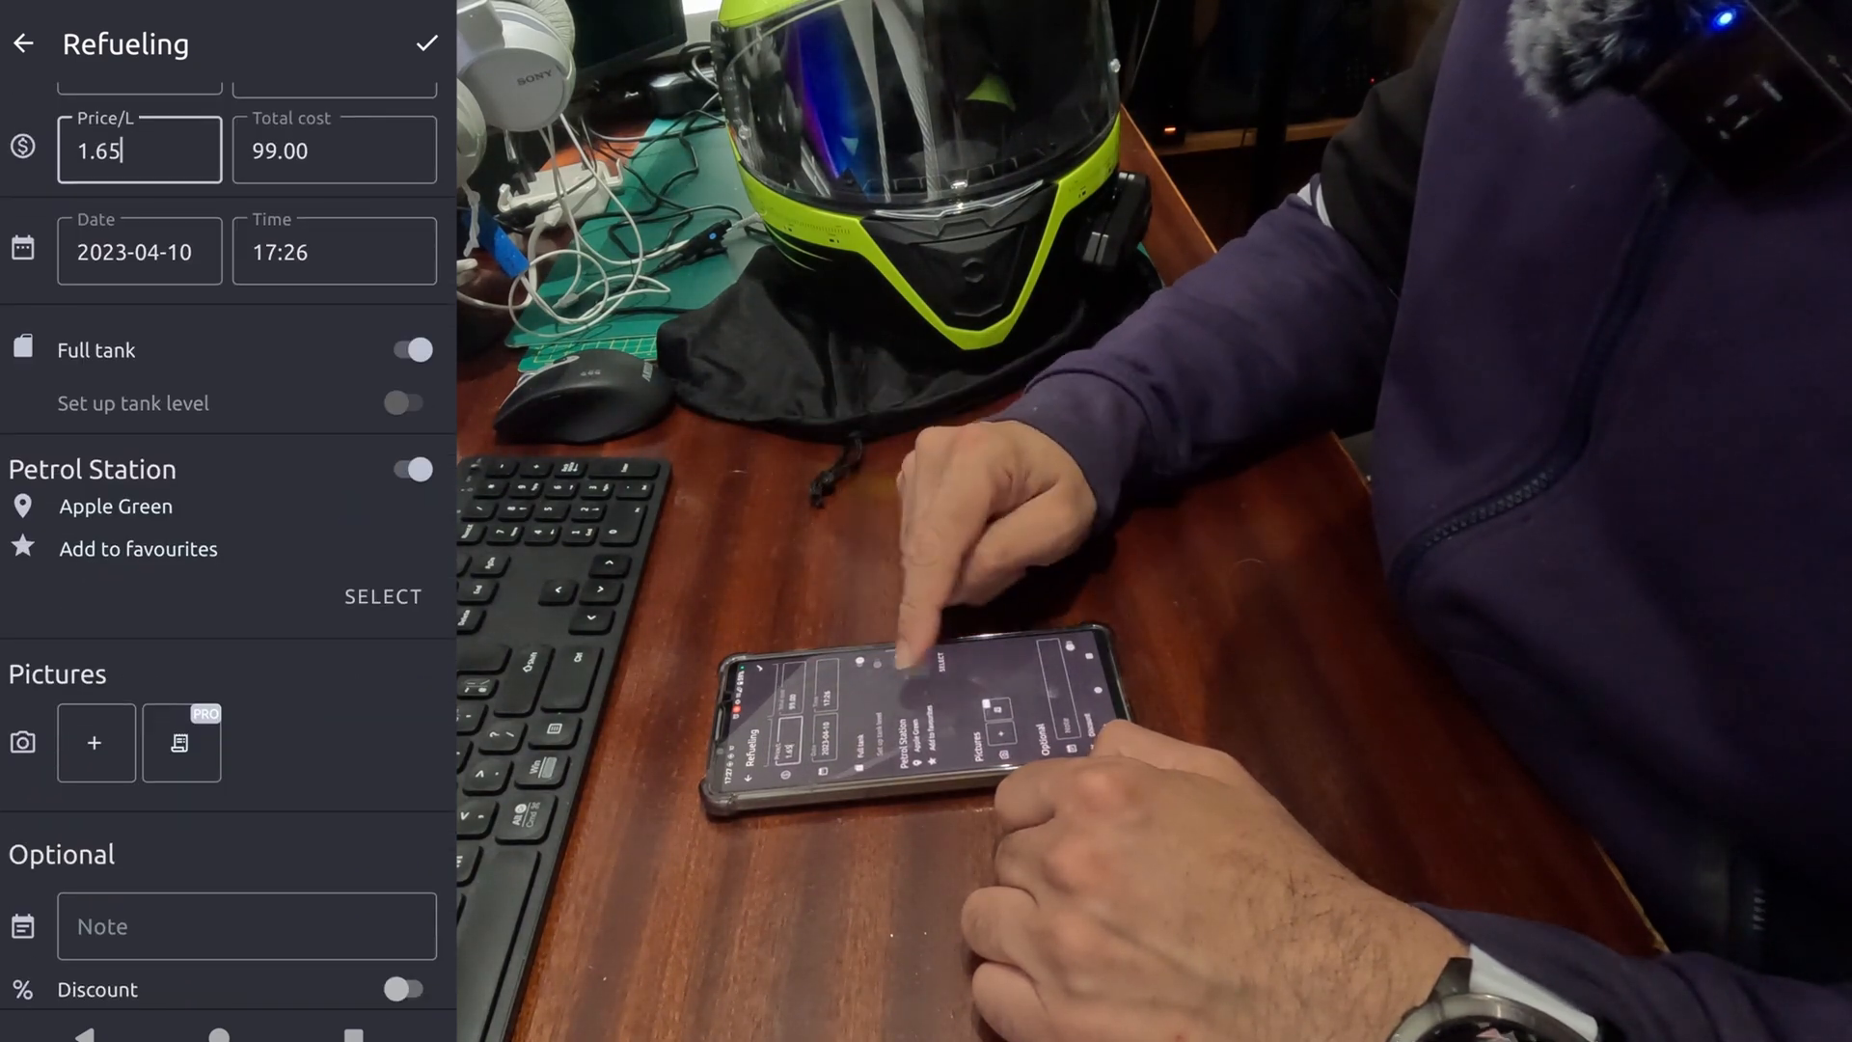
pyautogui.moveTo(921, 614)
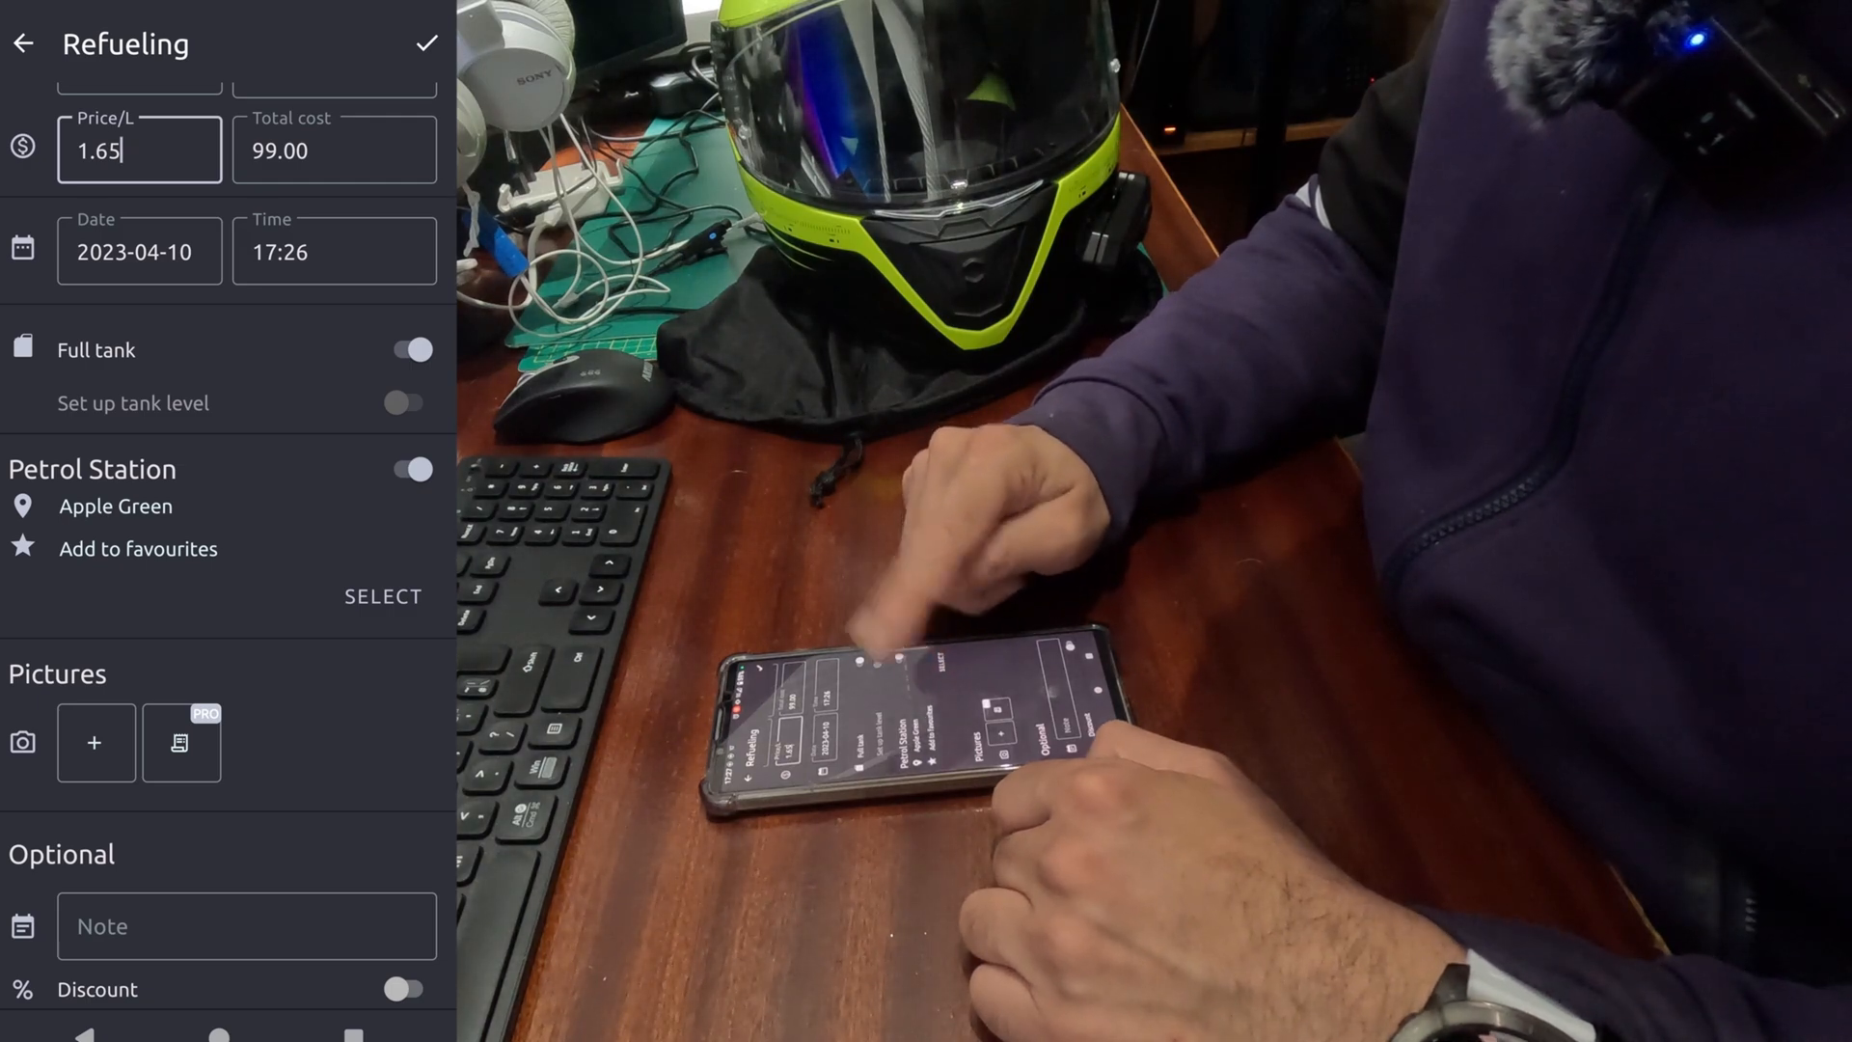
pyautogui.moveTo(880, 661)
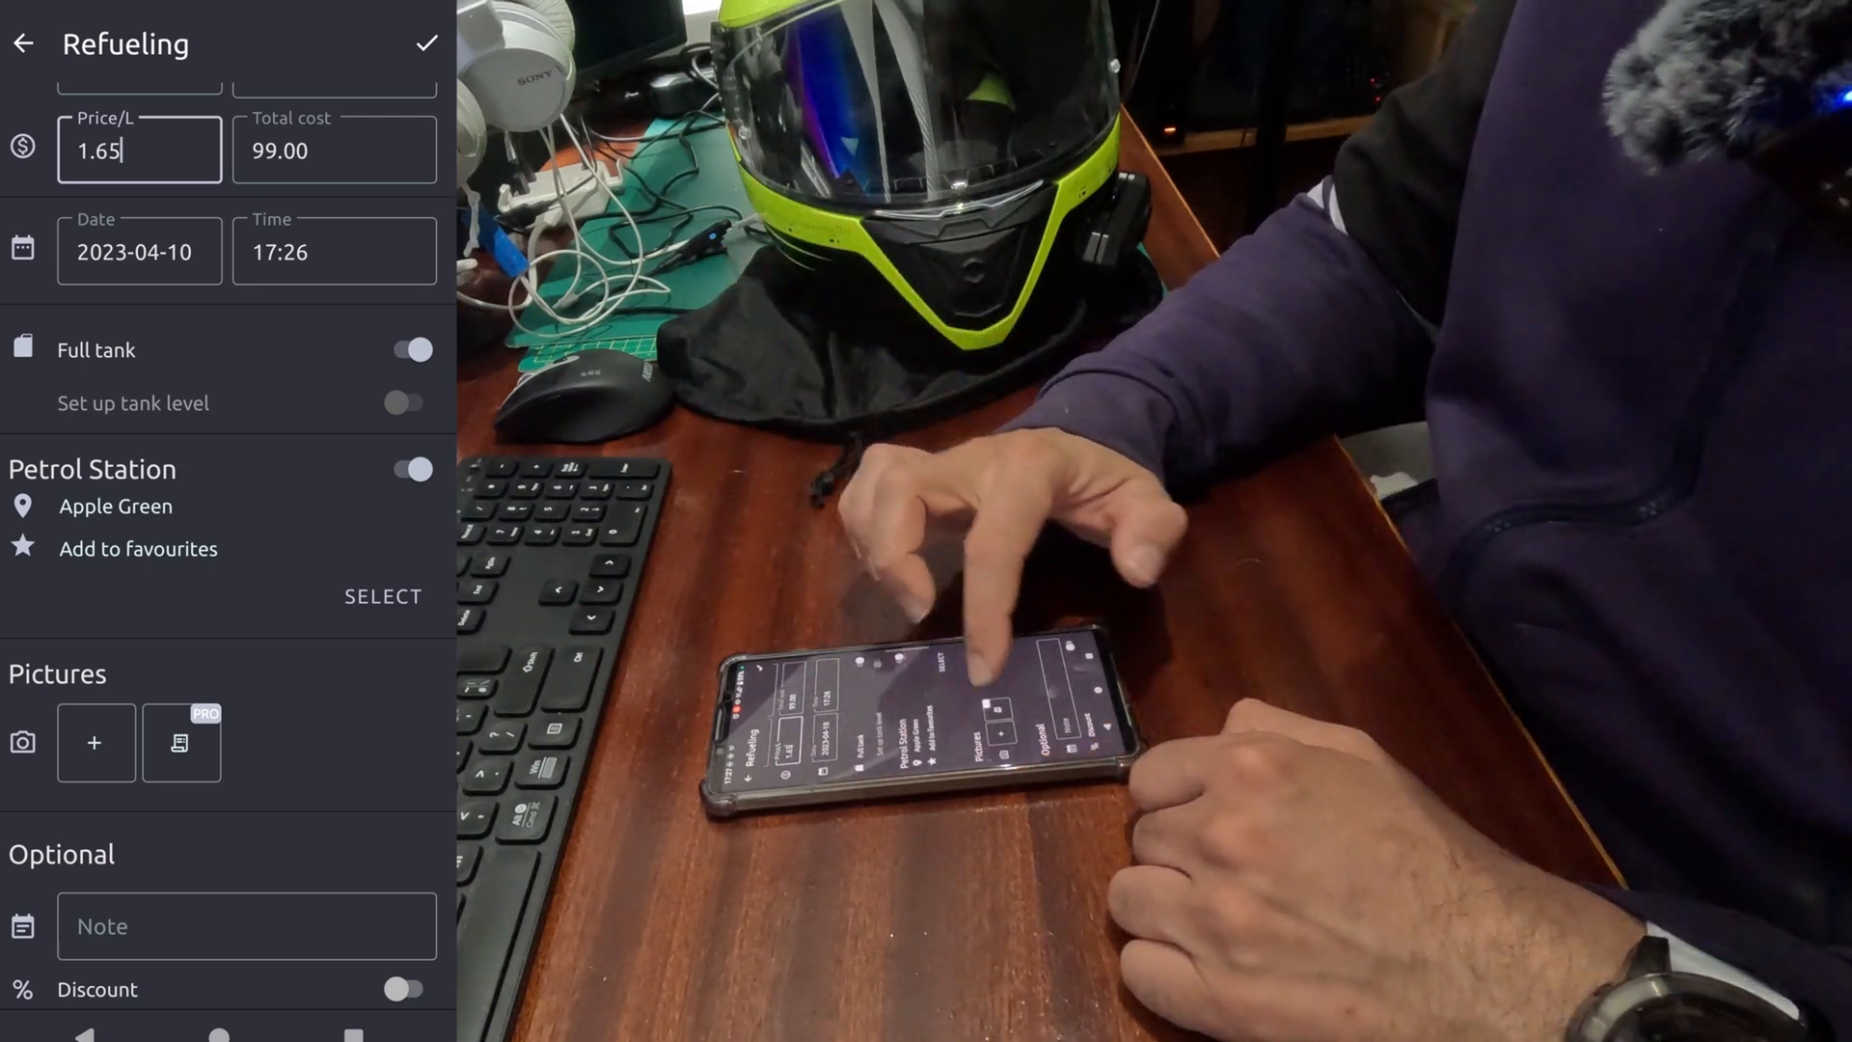
pyautogui.scroll(-3)
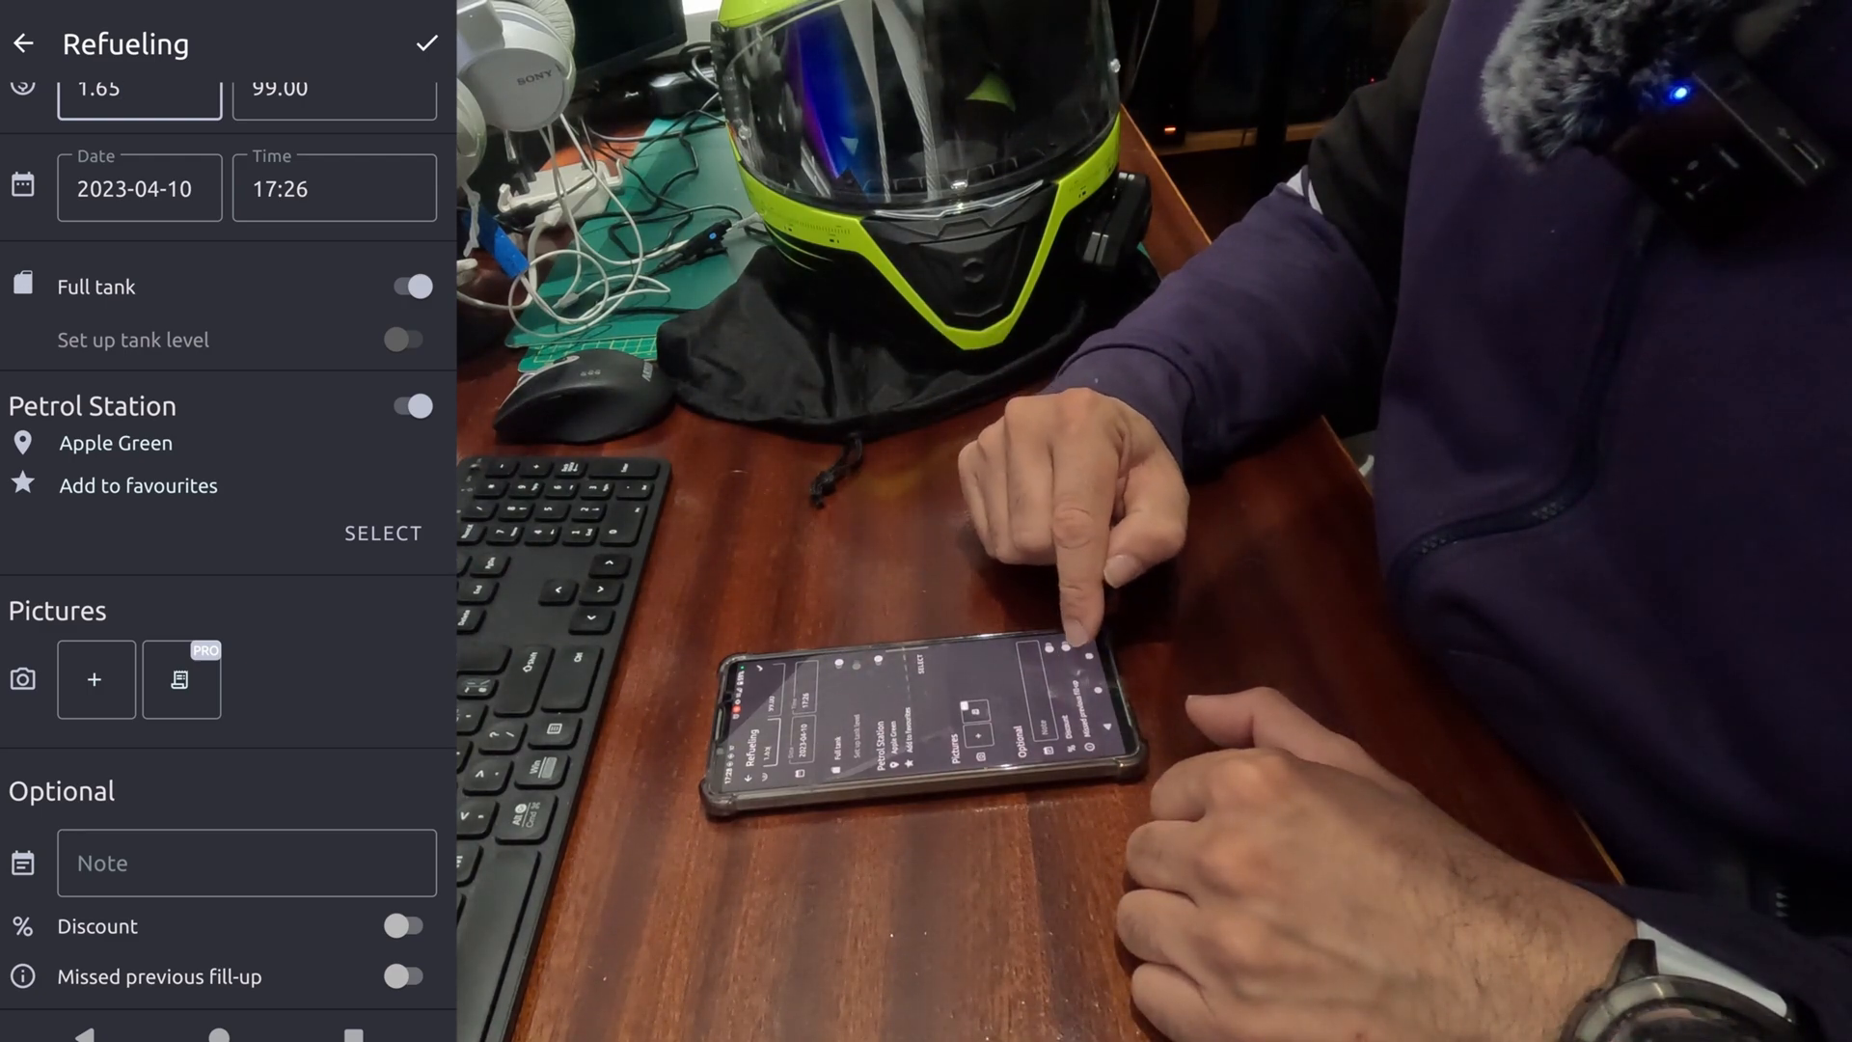
# Save the completed 25,500 mi refuelling entry
pyautogui.click(426, 42)
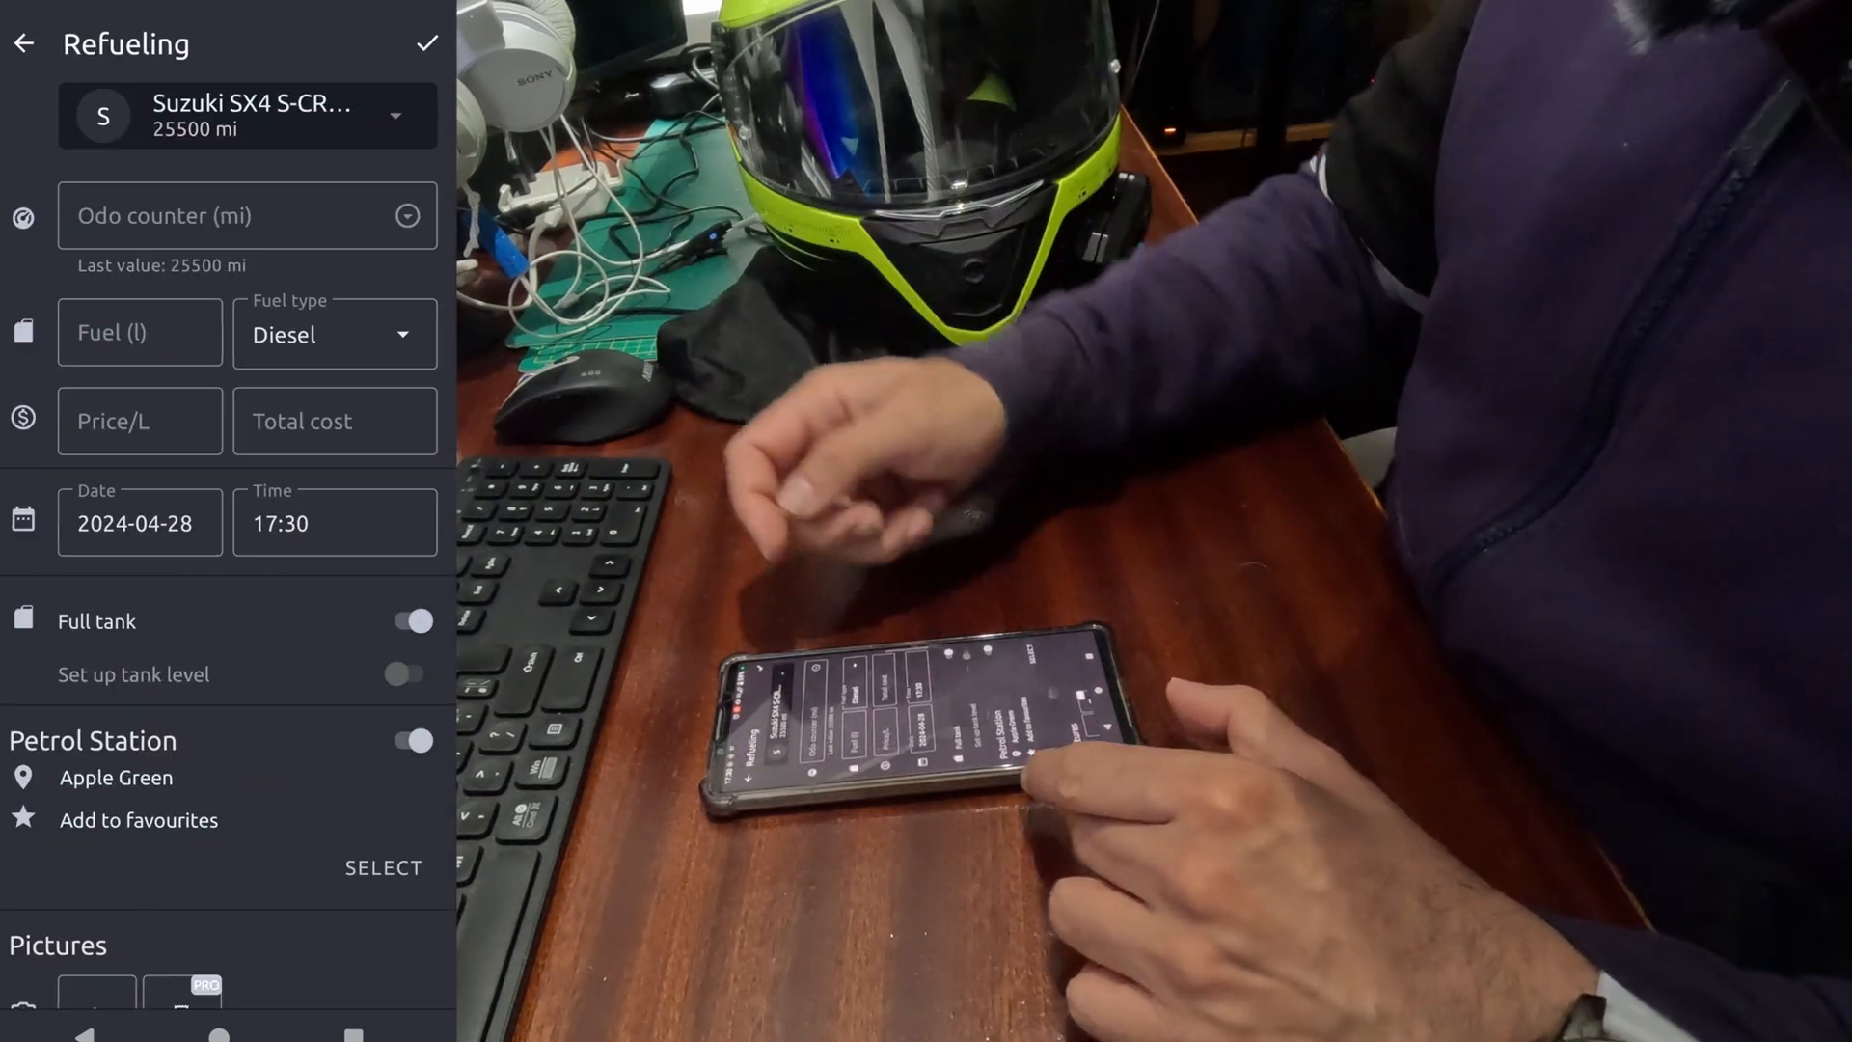
# Enter odometer 25900 mi and 30 litres of diesel at 1.67 per litre
pyautogui.click(236, 215)
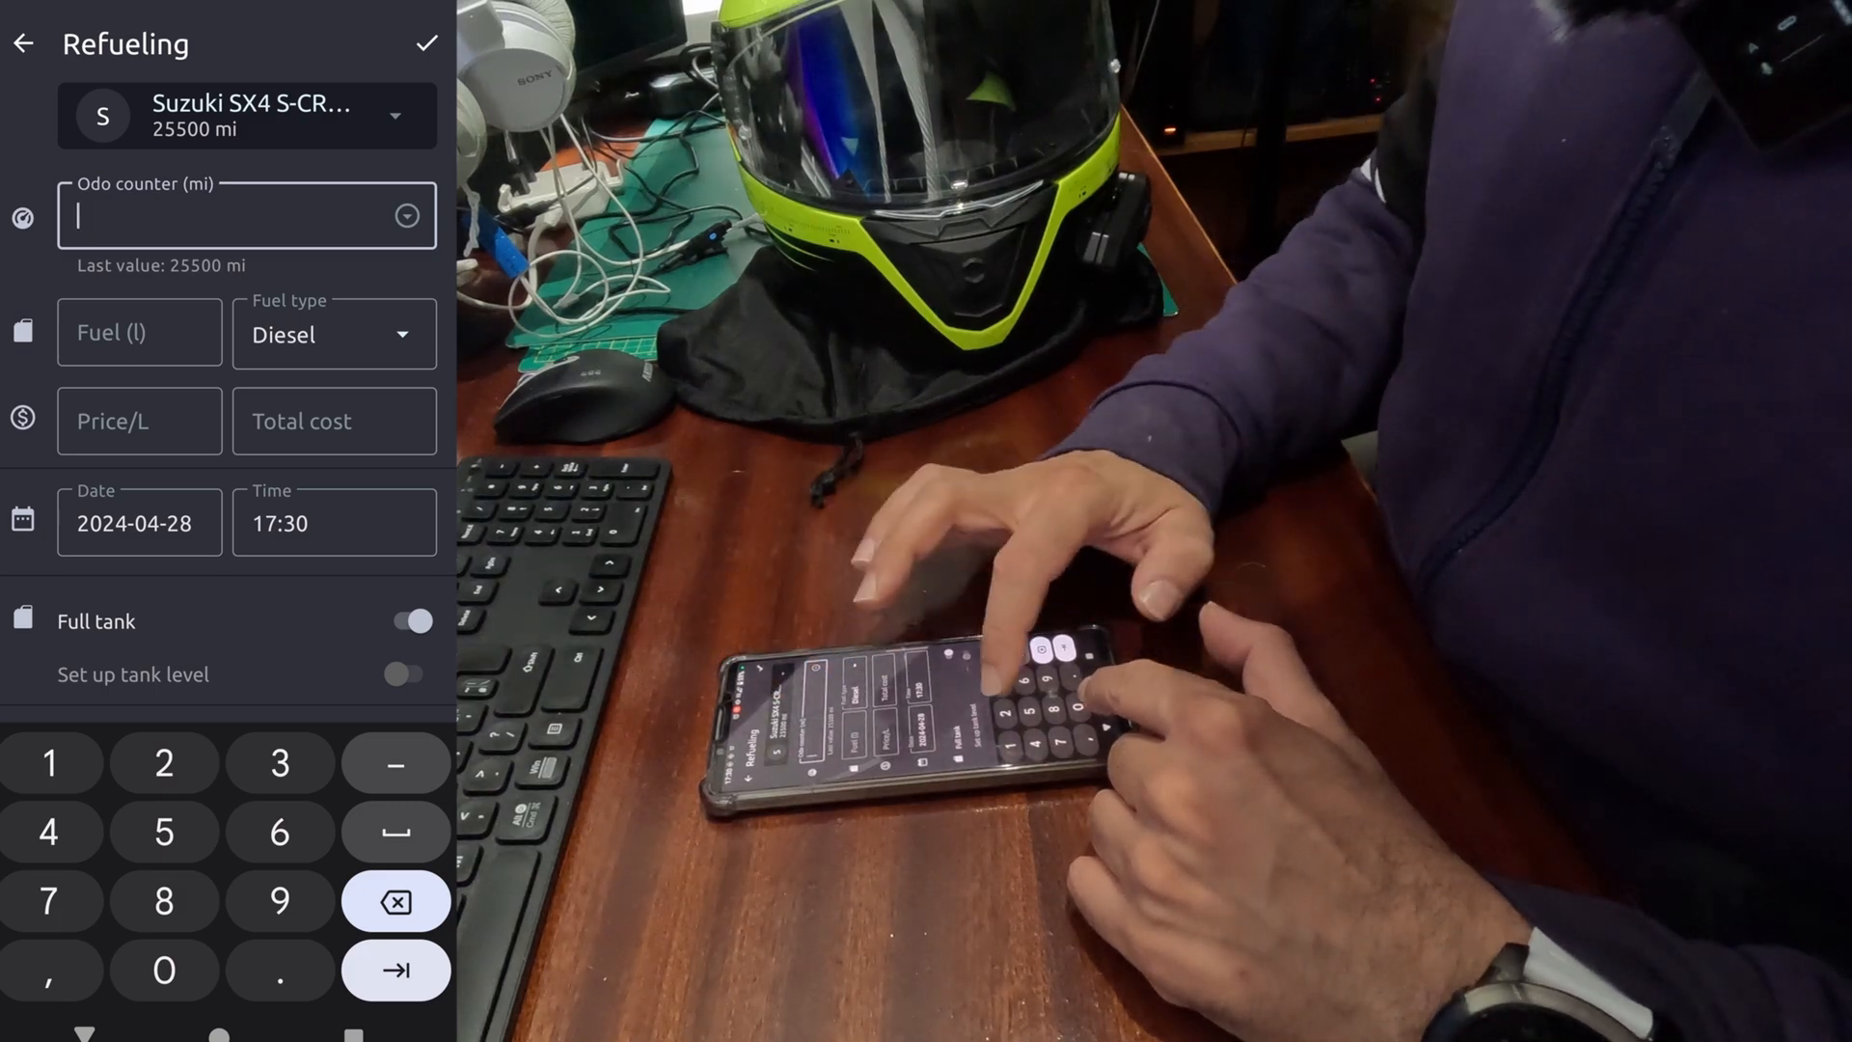
pyautogui.write('25900')
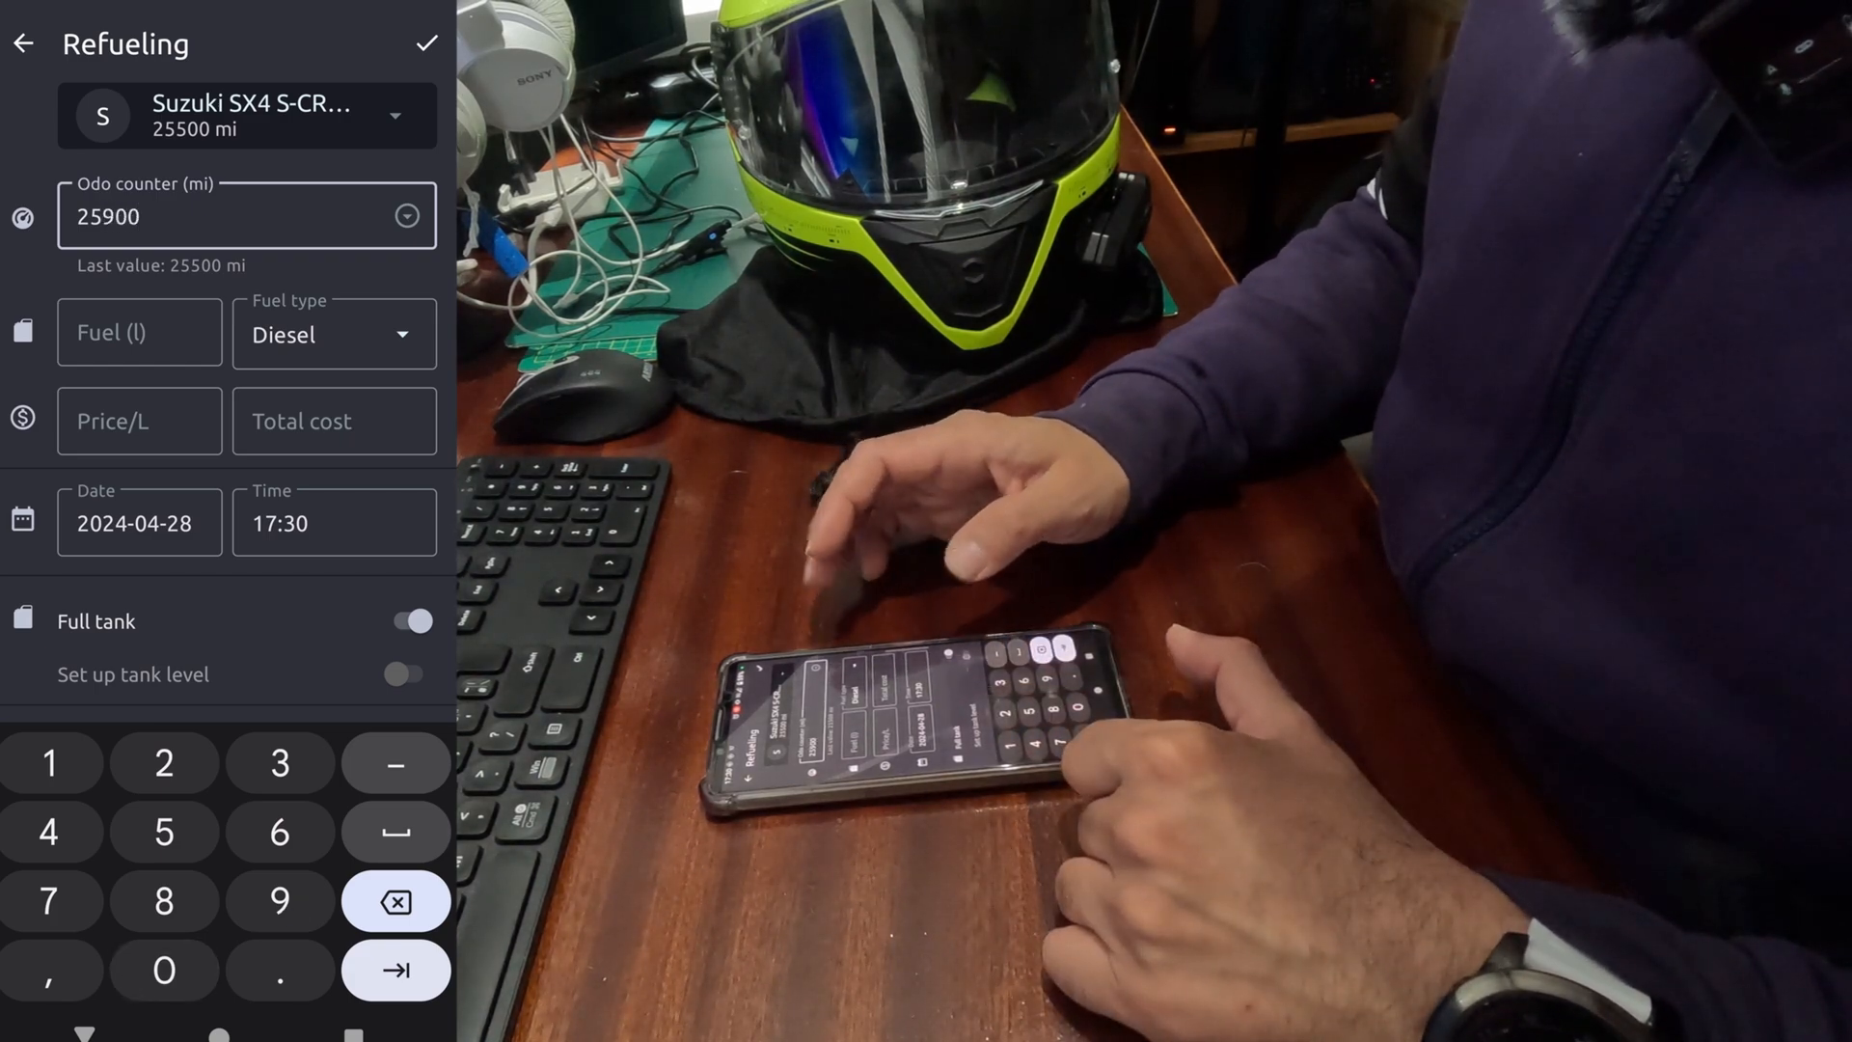
pyautogui.click(139, 332)
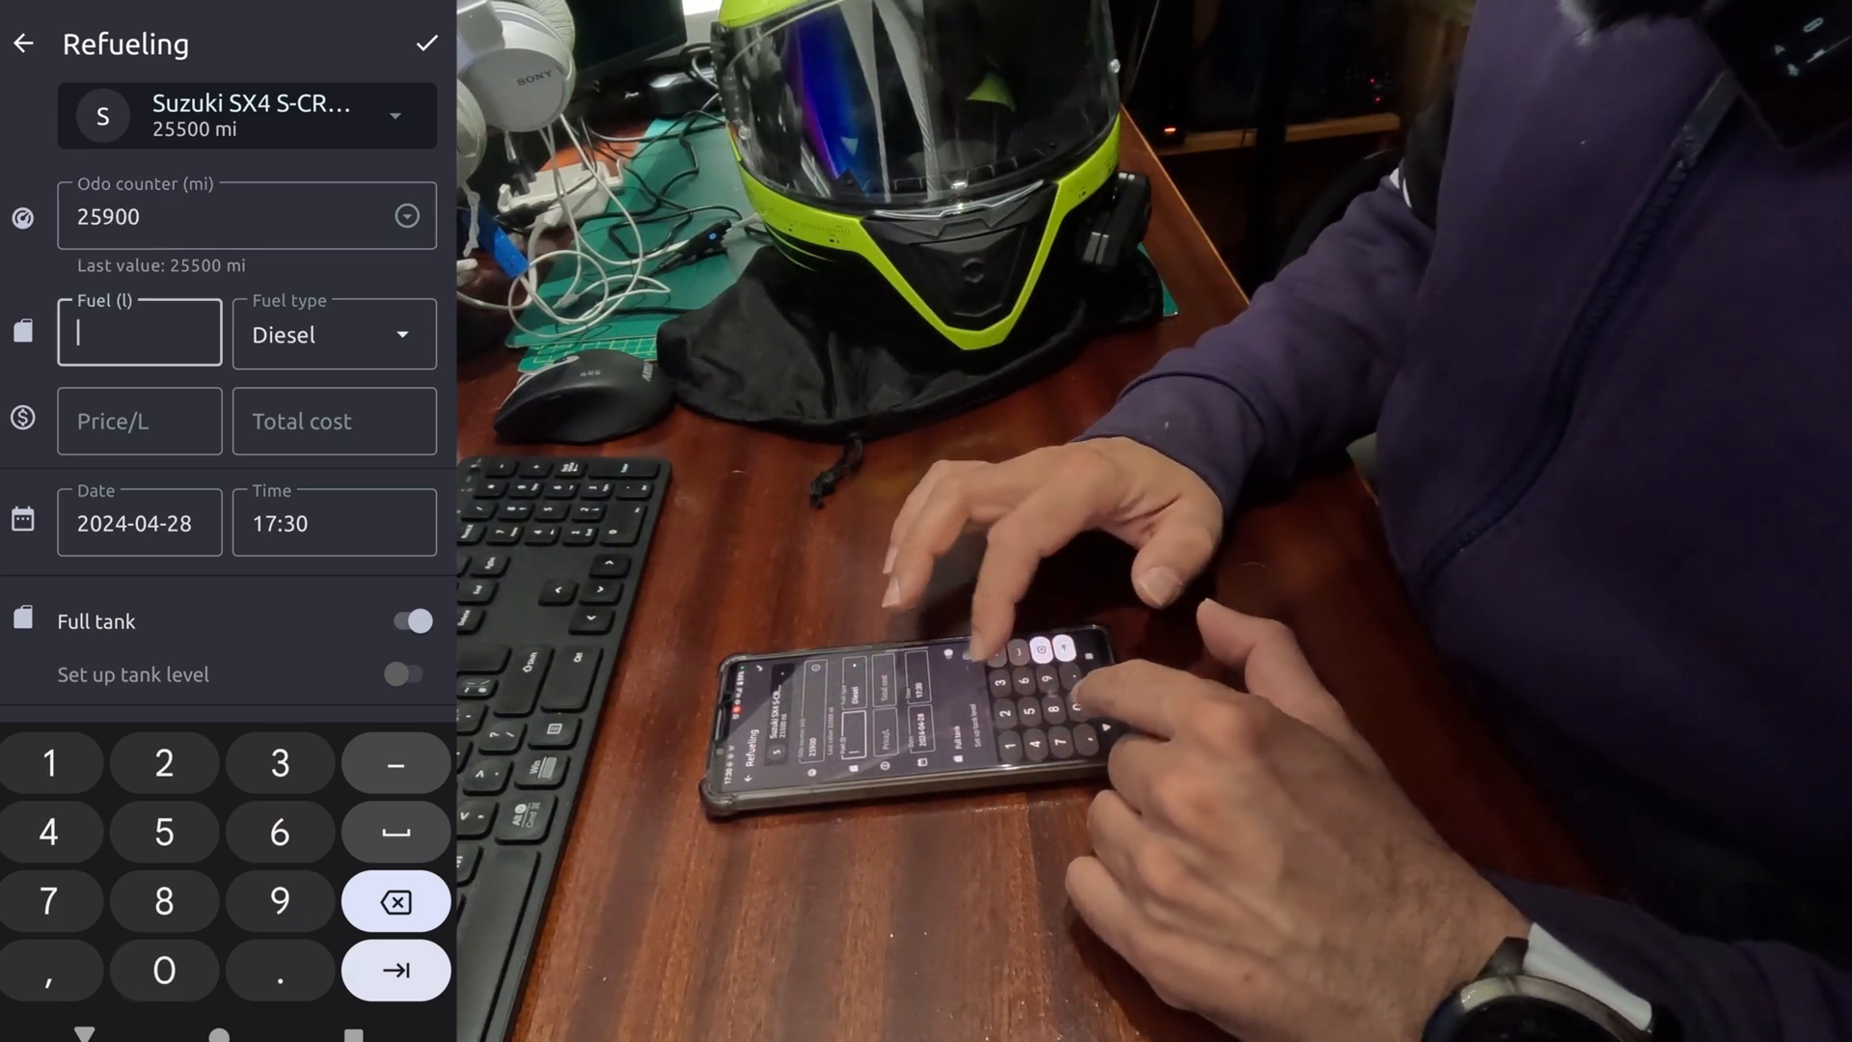
pyautogui.write('30')
pyautogui.click(139, 420)
pyautogui.write('1.')
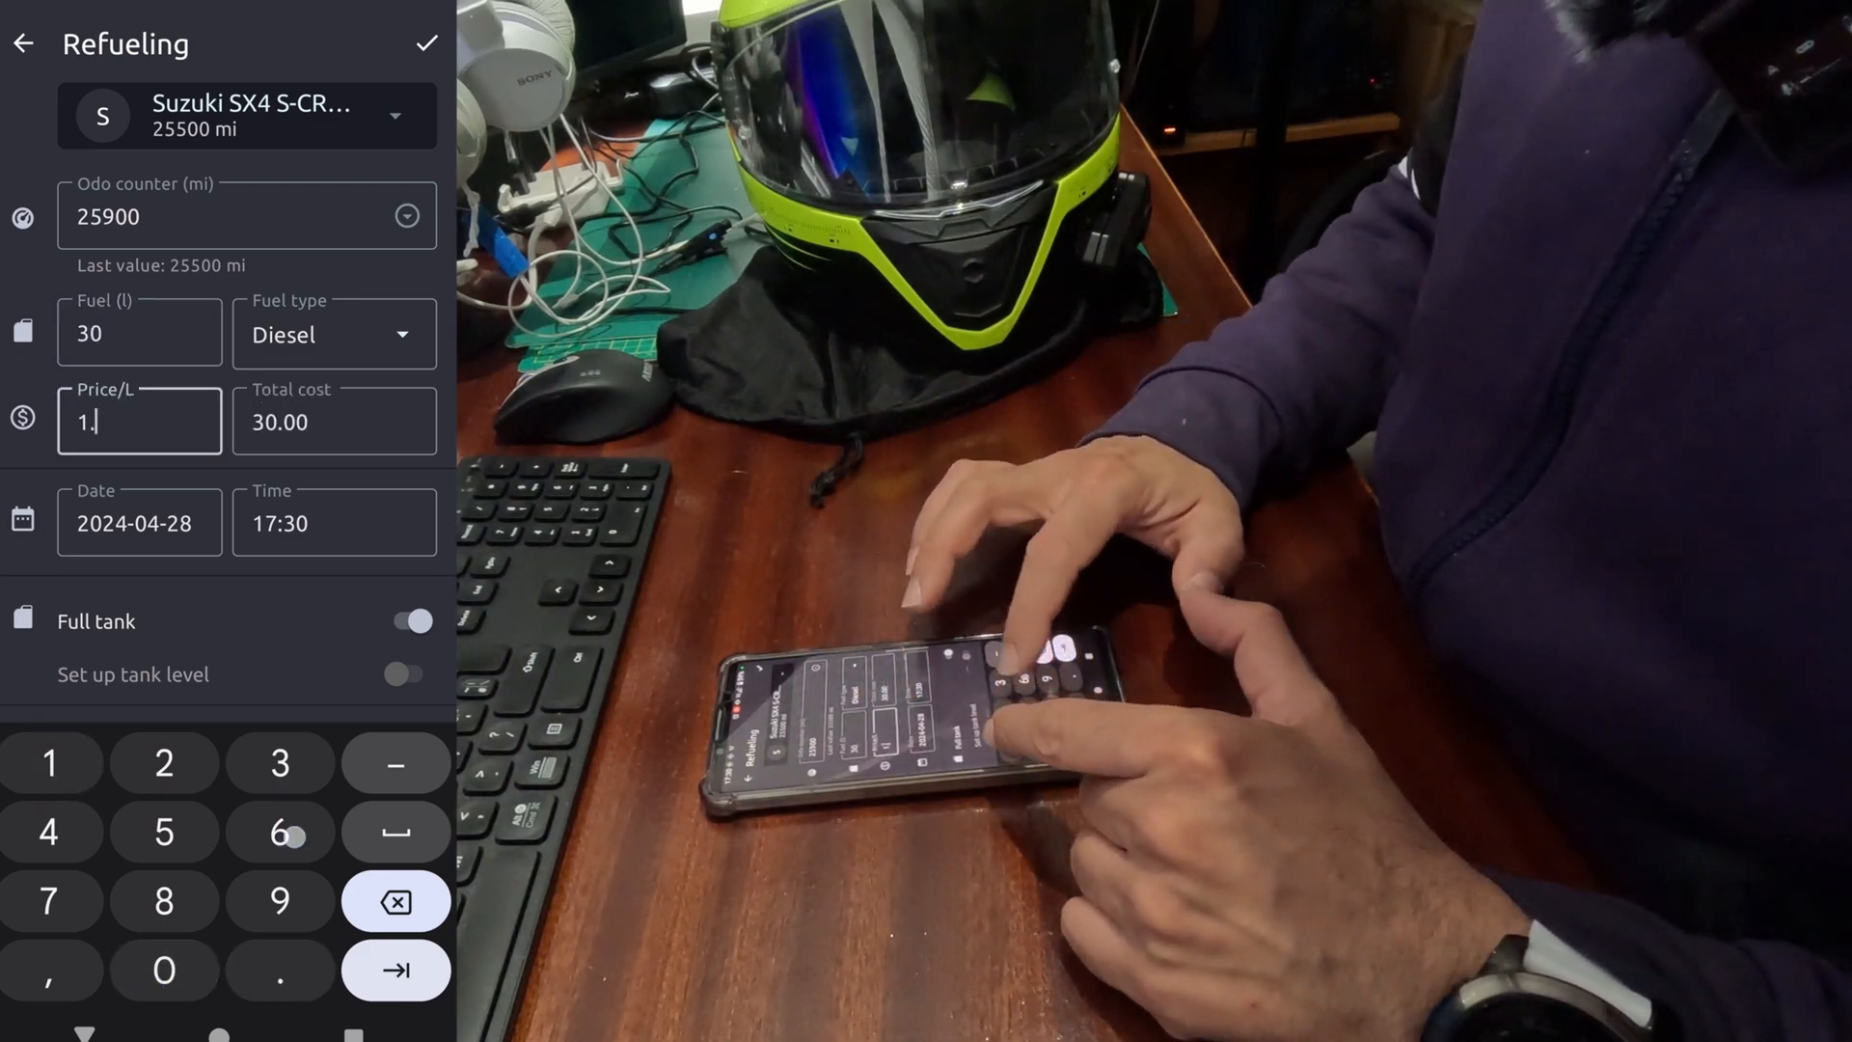
pyautogui.write('67')
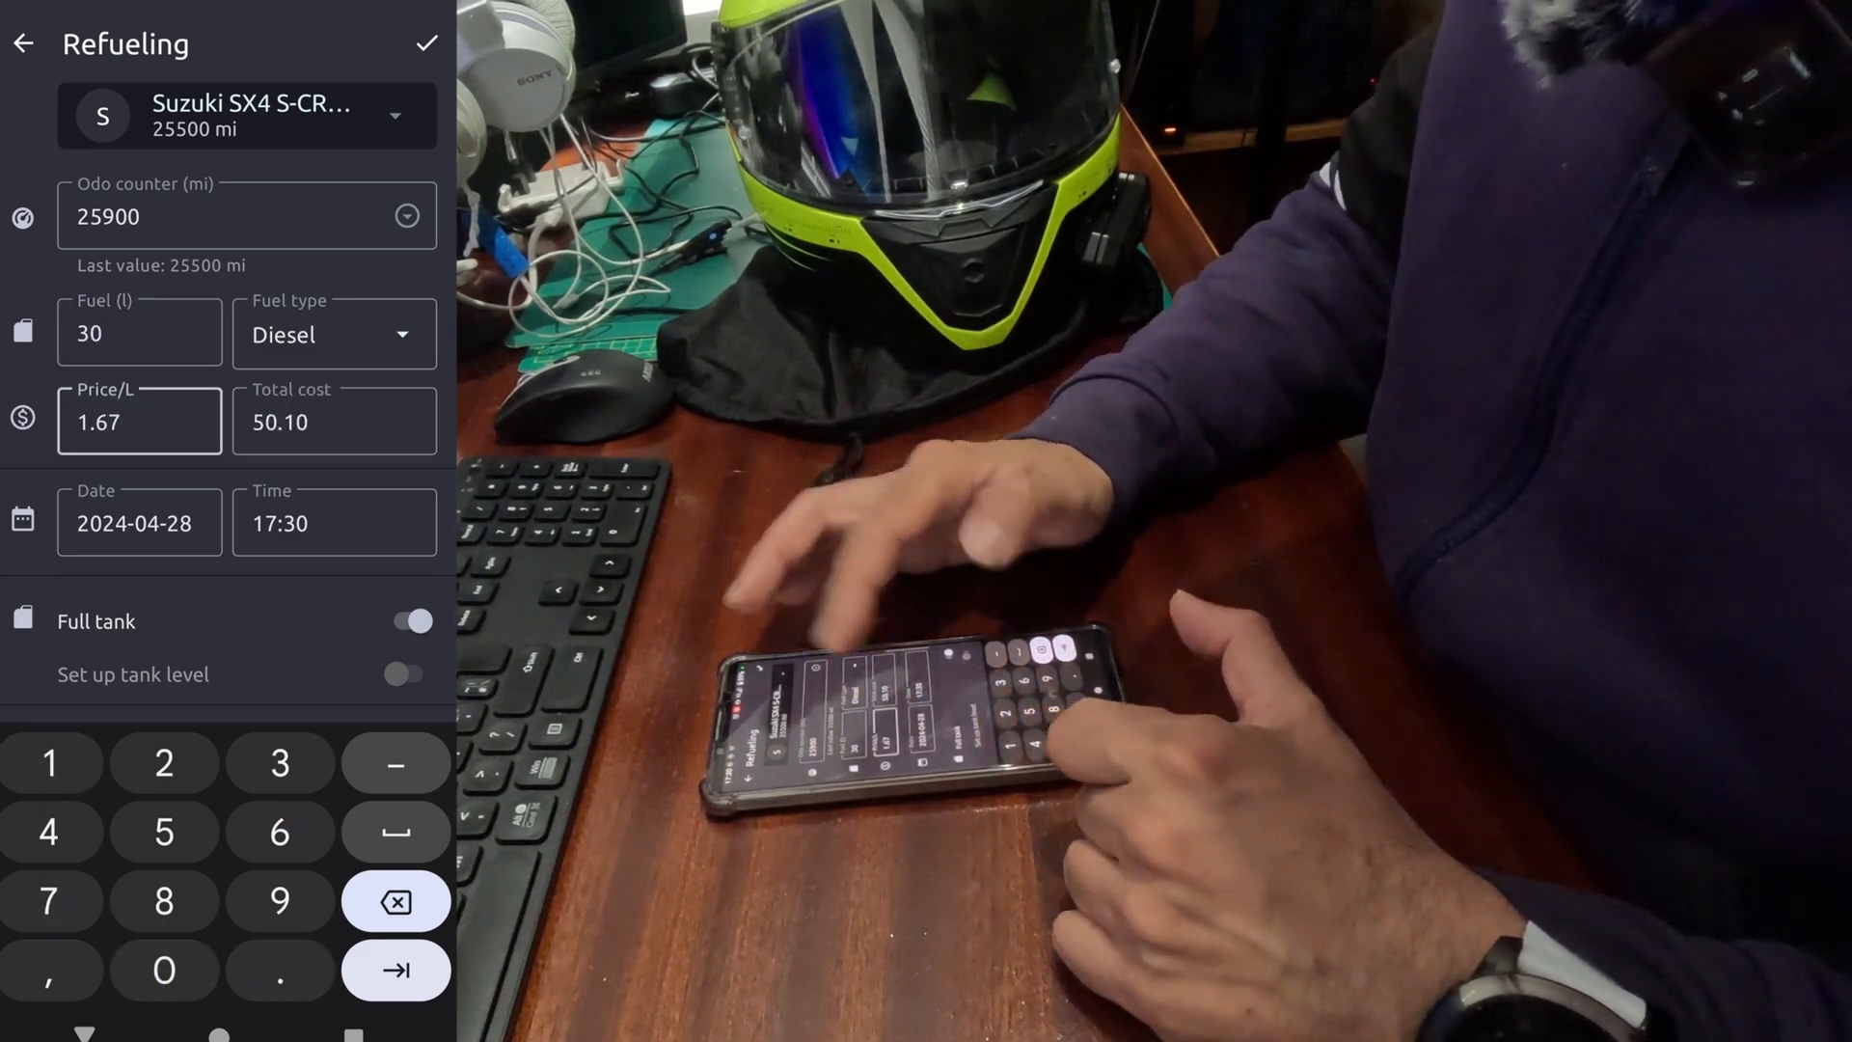
pyautogui.click(138, 522)
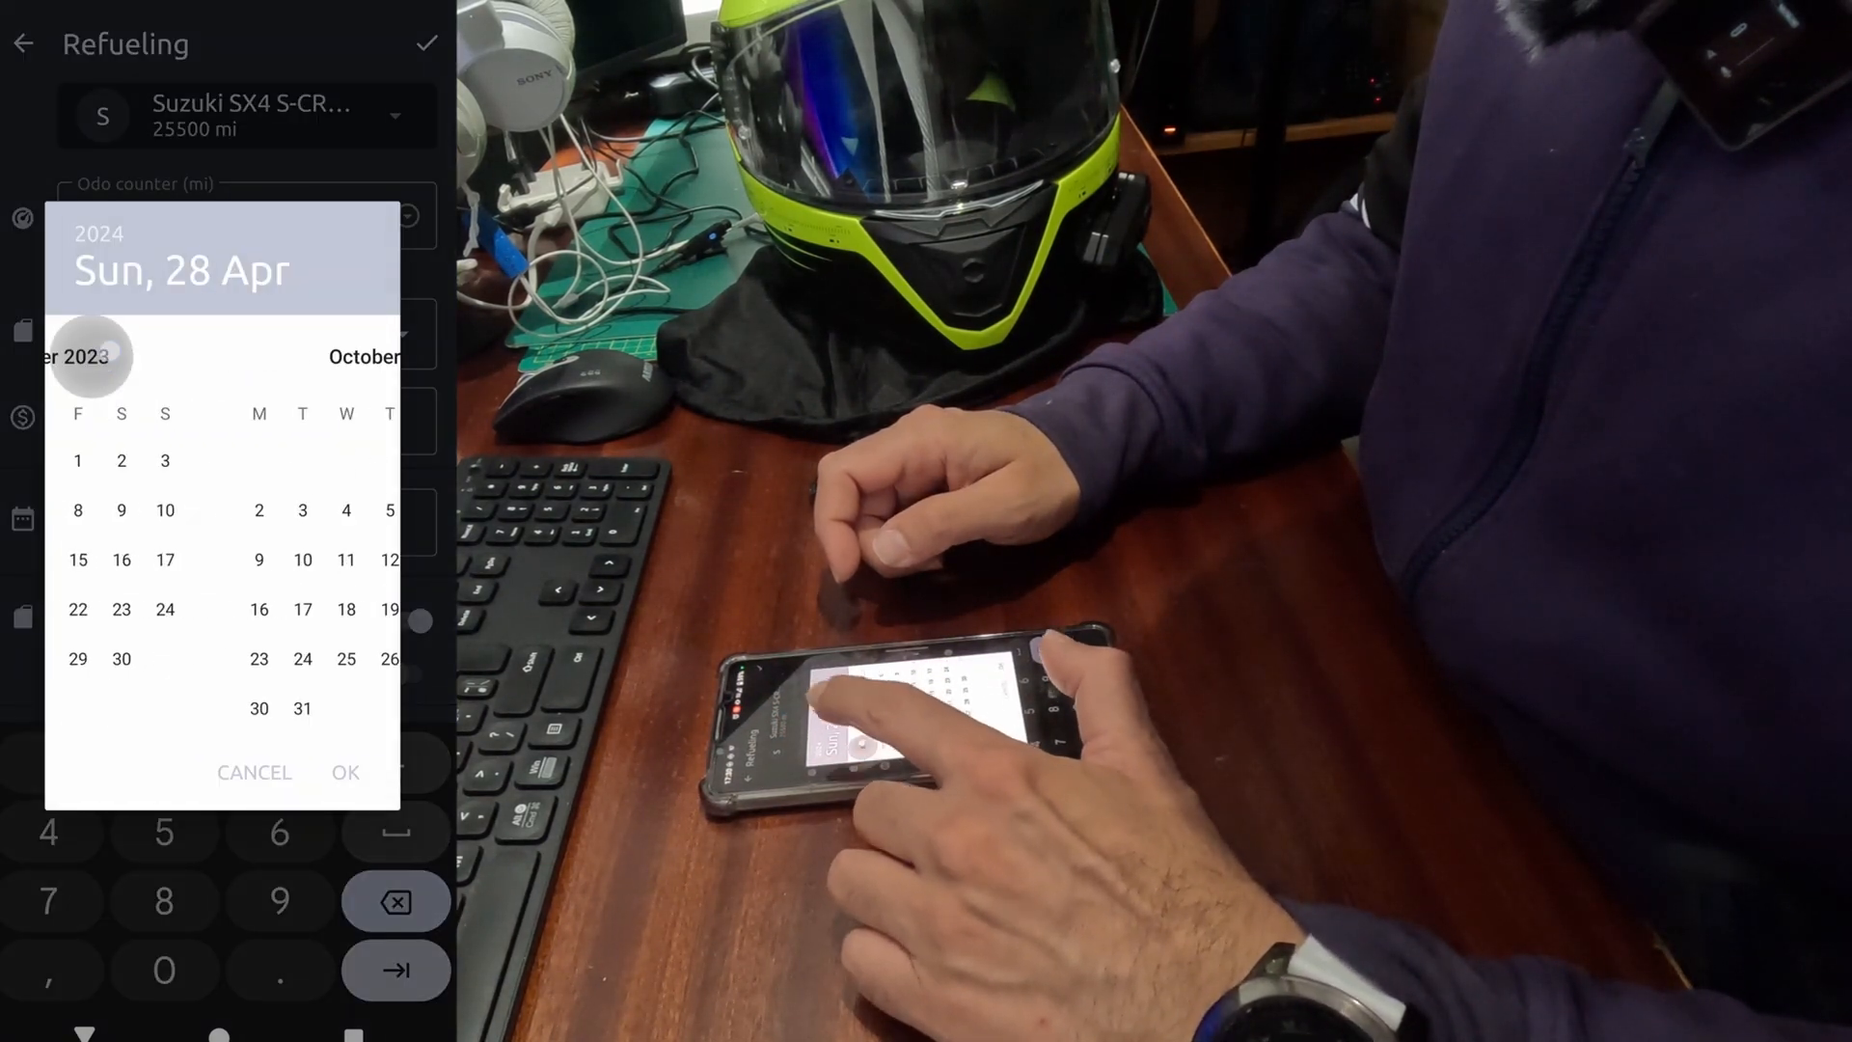
# Date the third refuelling 4 May 2023
pyautogui.click(91, 356)
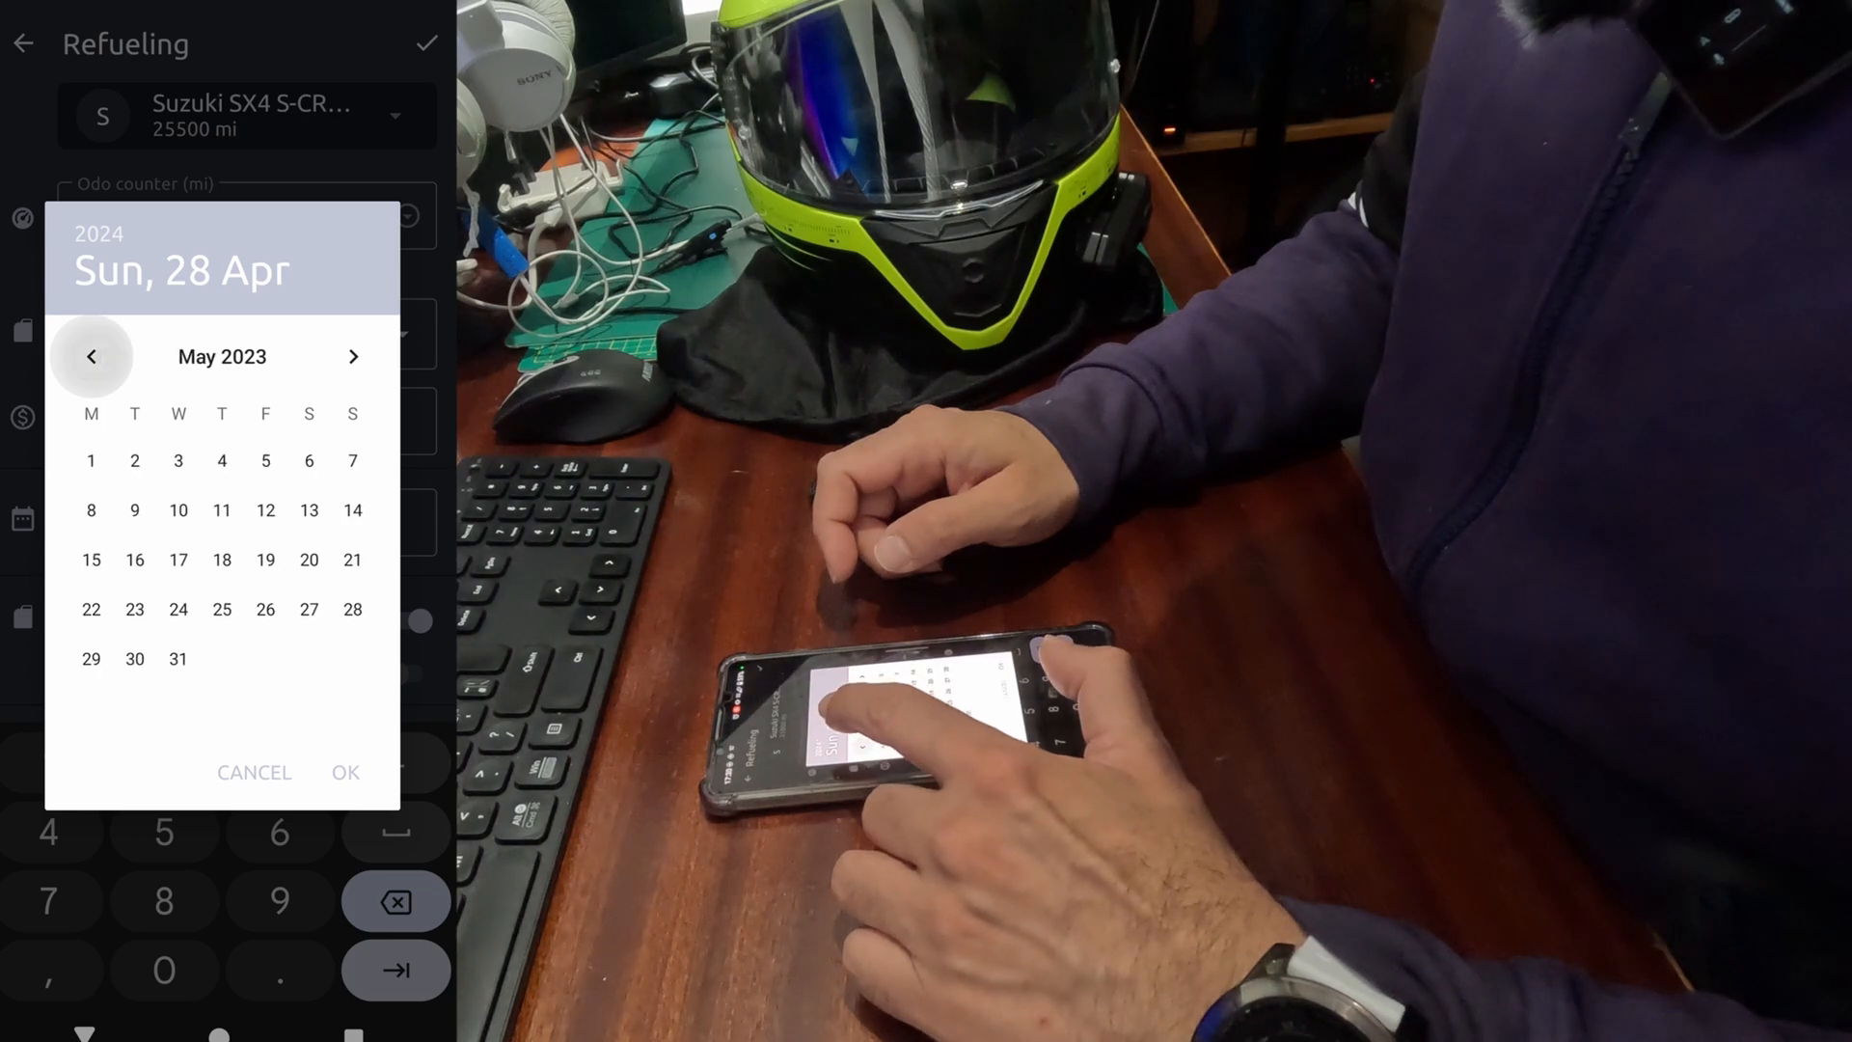
pyautogui.click(221, 461)
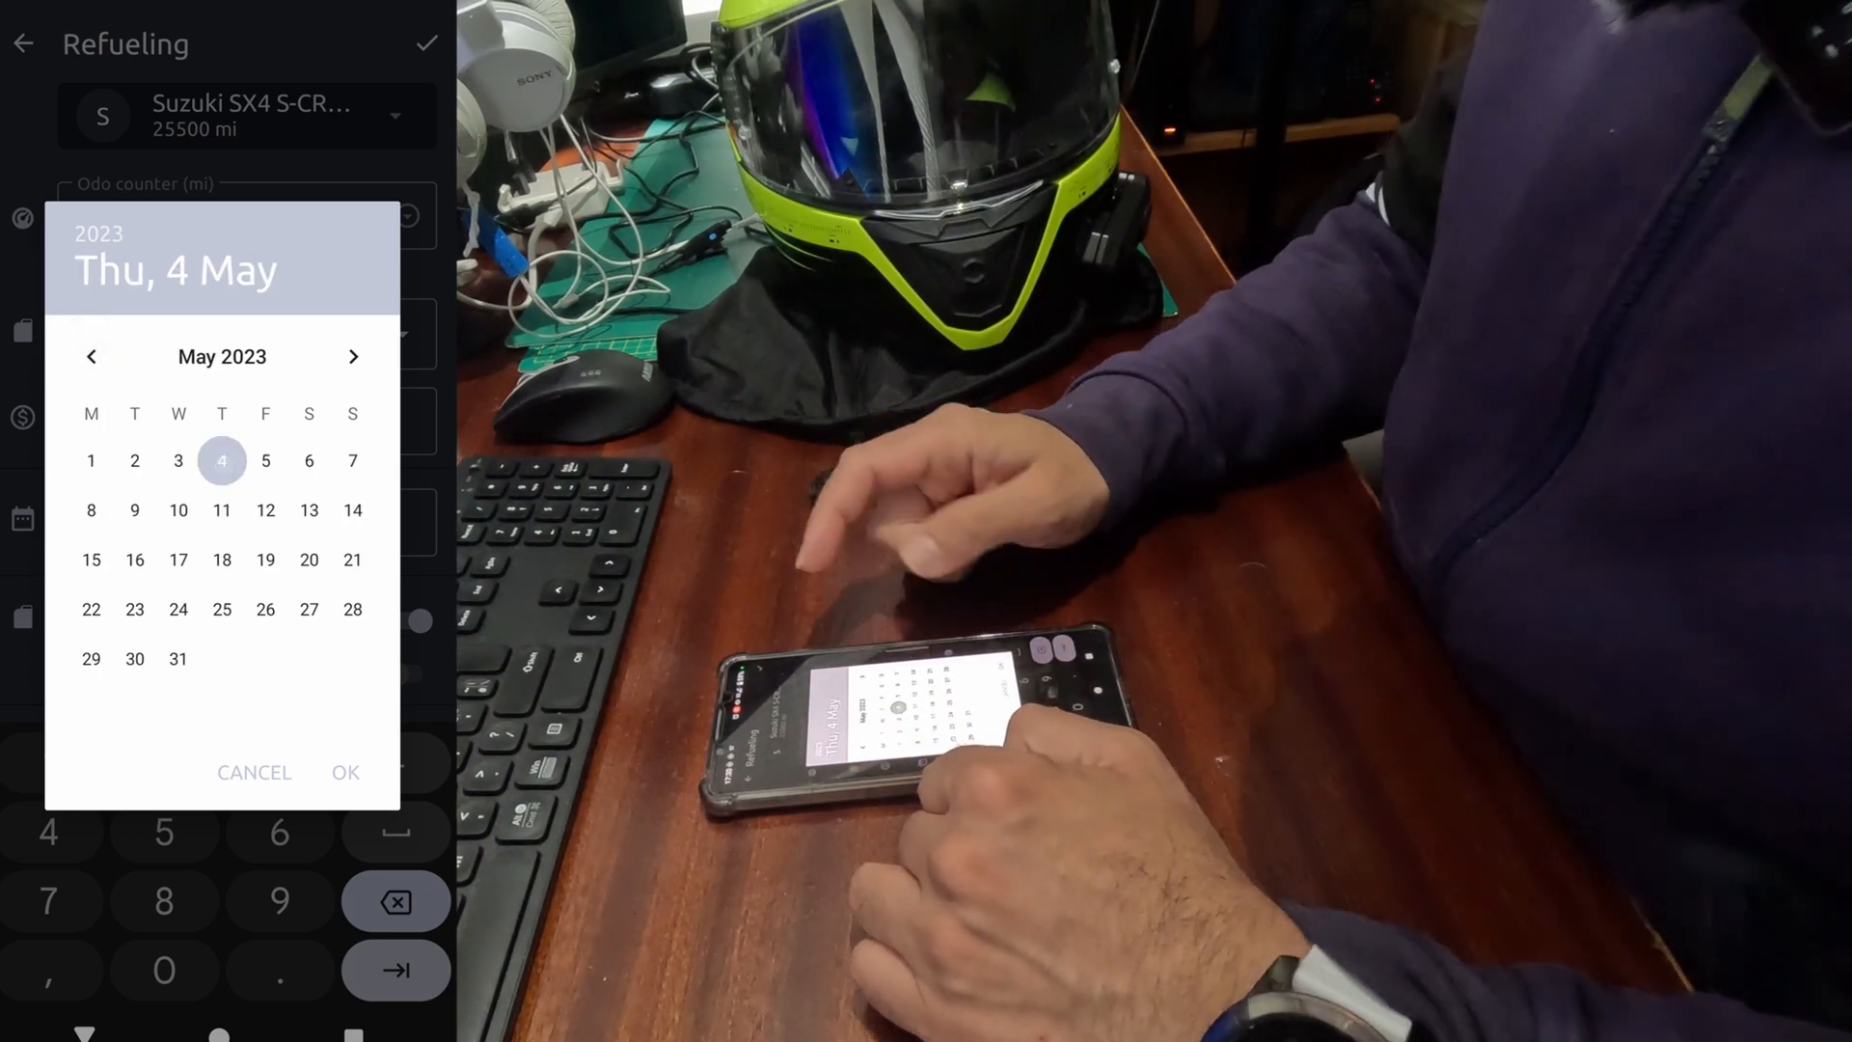
pyautogui.click(343, 771)
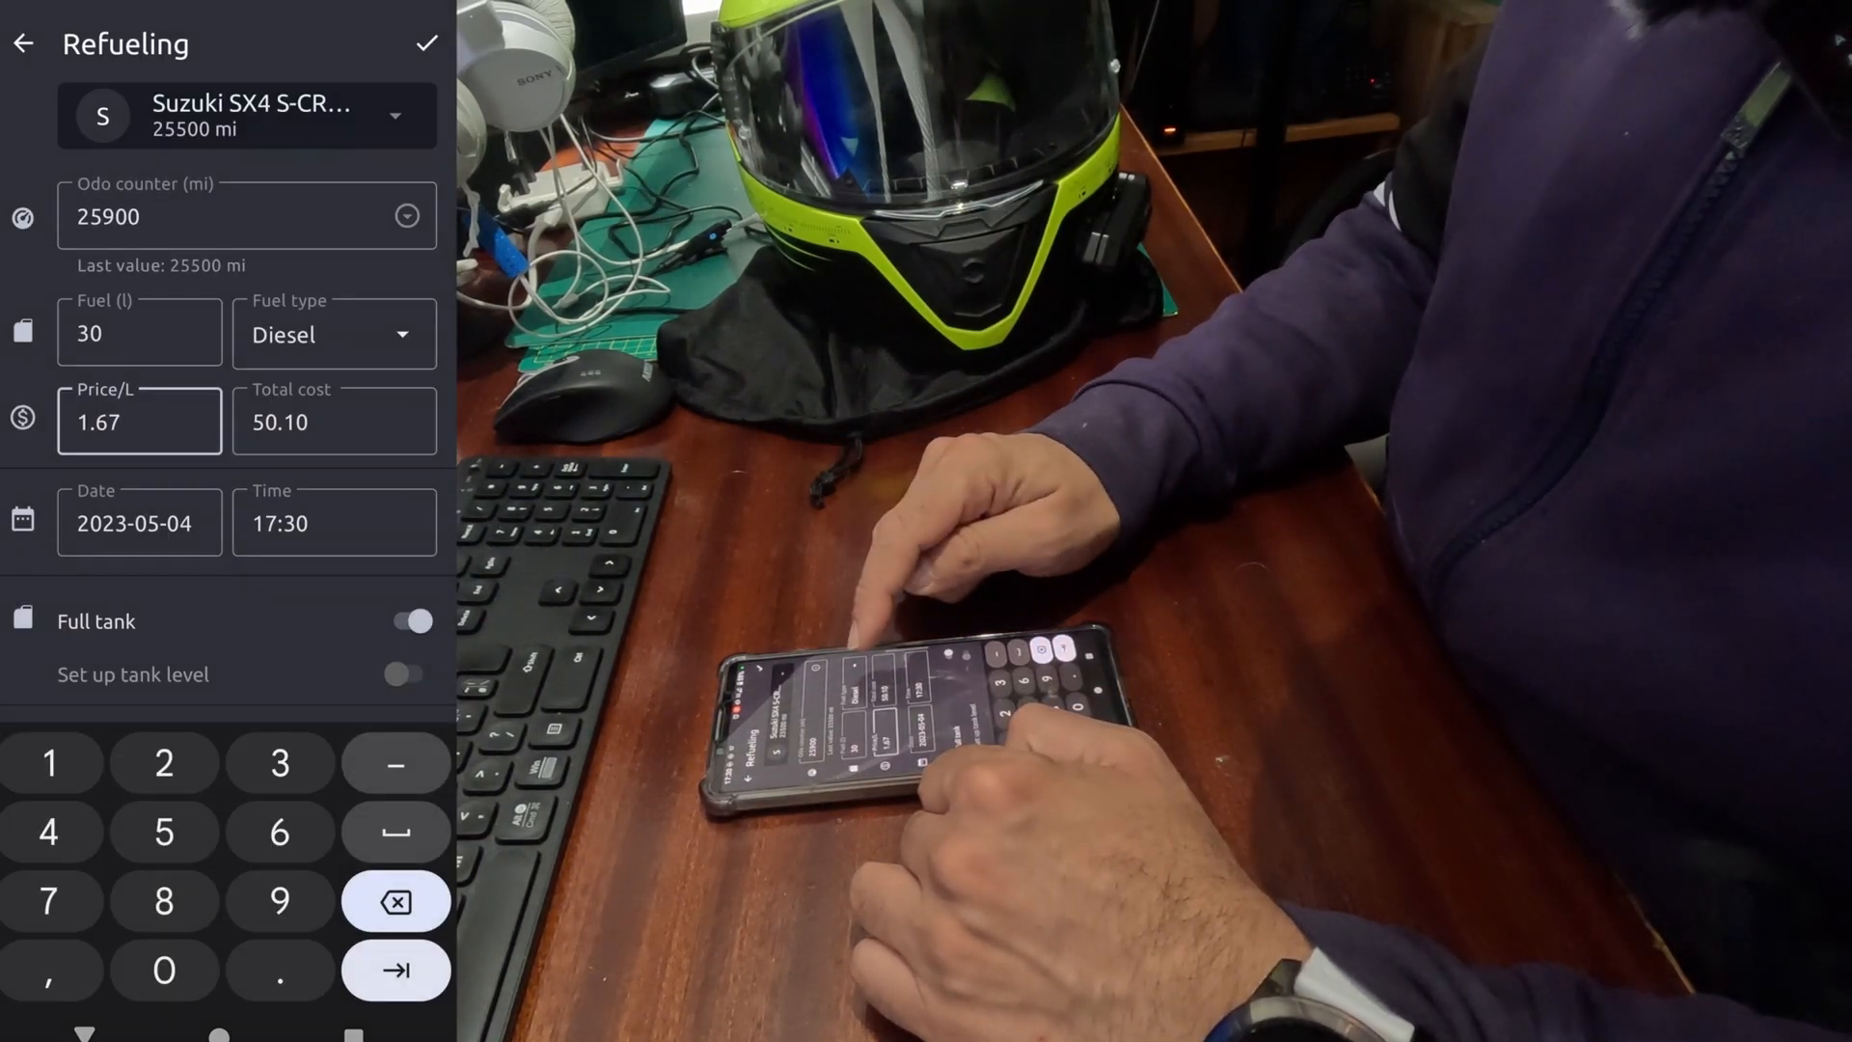
# Record a 100% after-fill tank level and save the entry
pyautogui.click(403, 673)
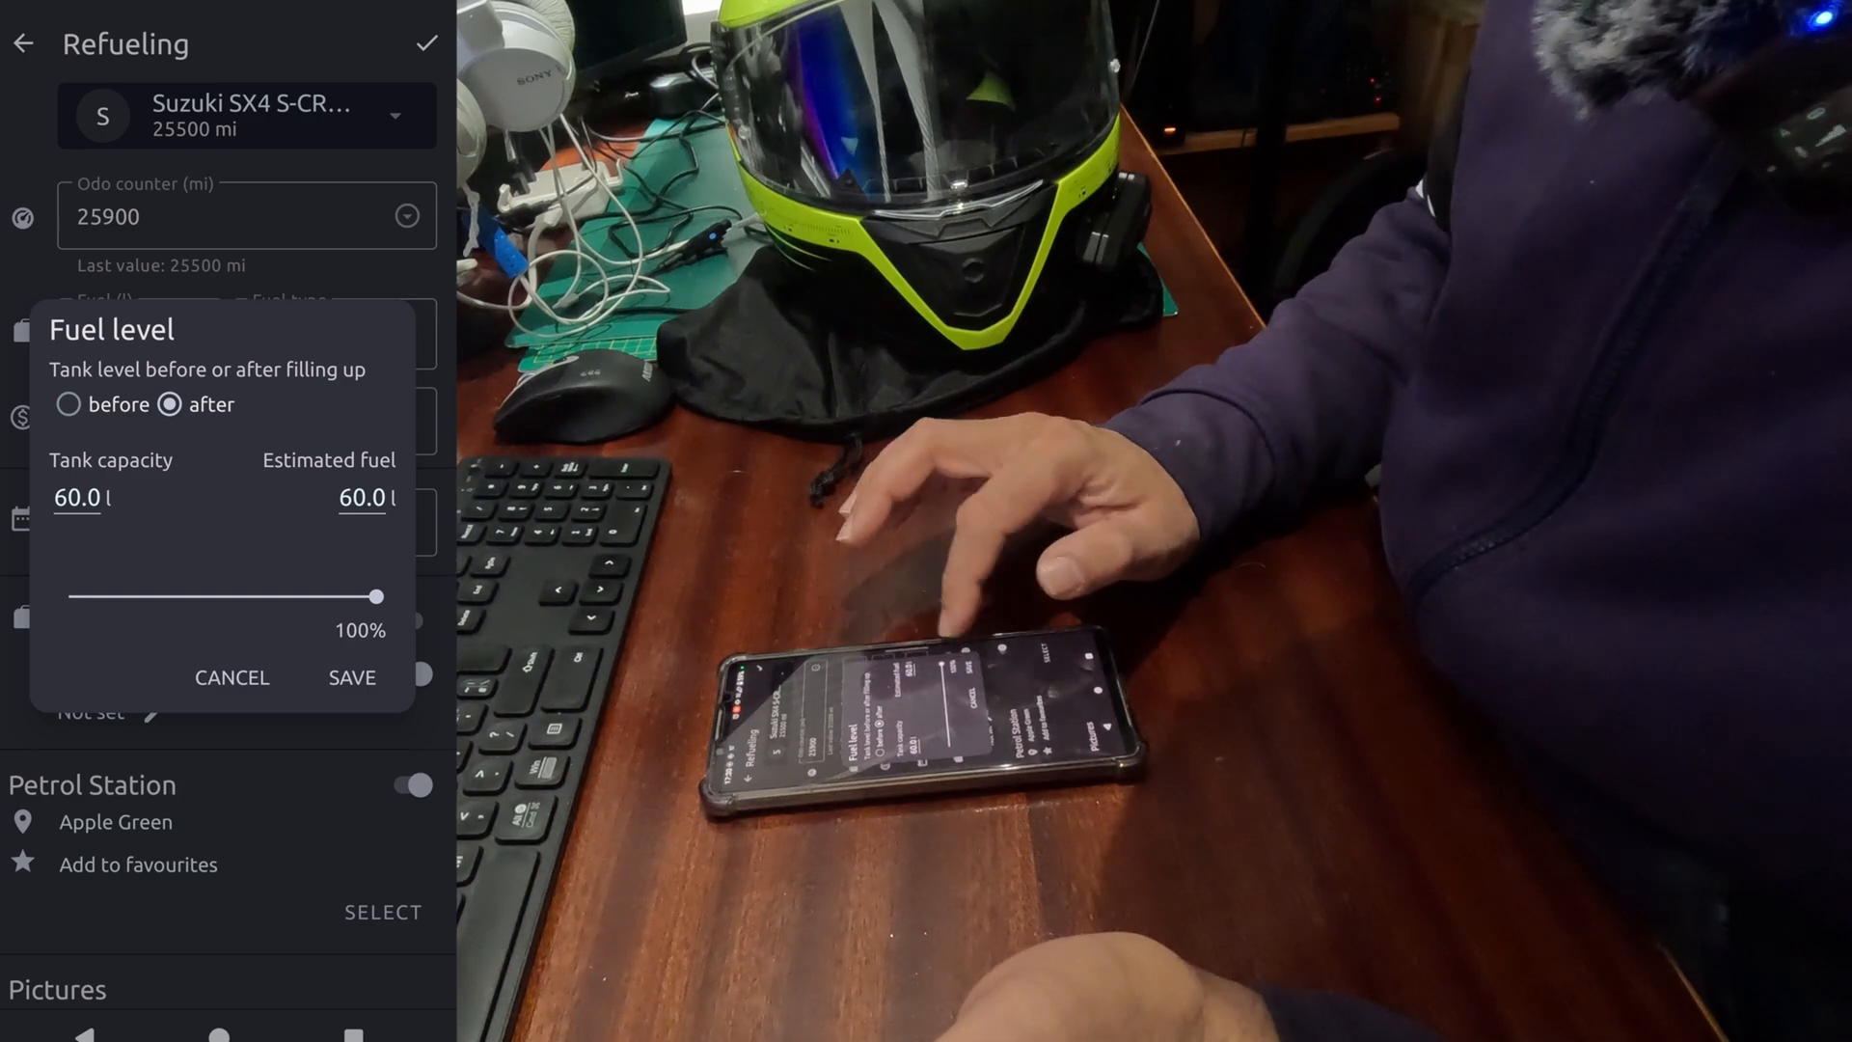
pyautogui.click(351, 677)
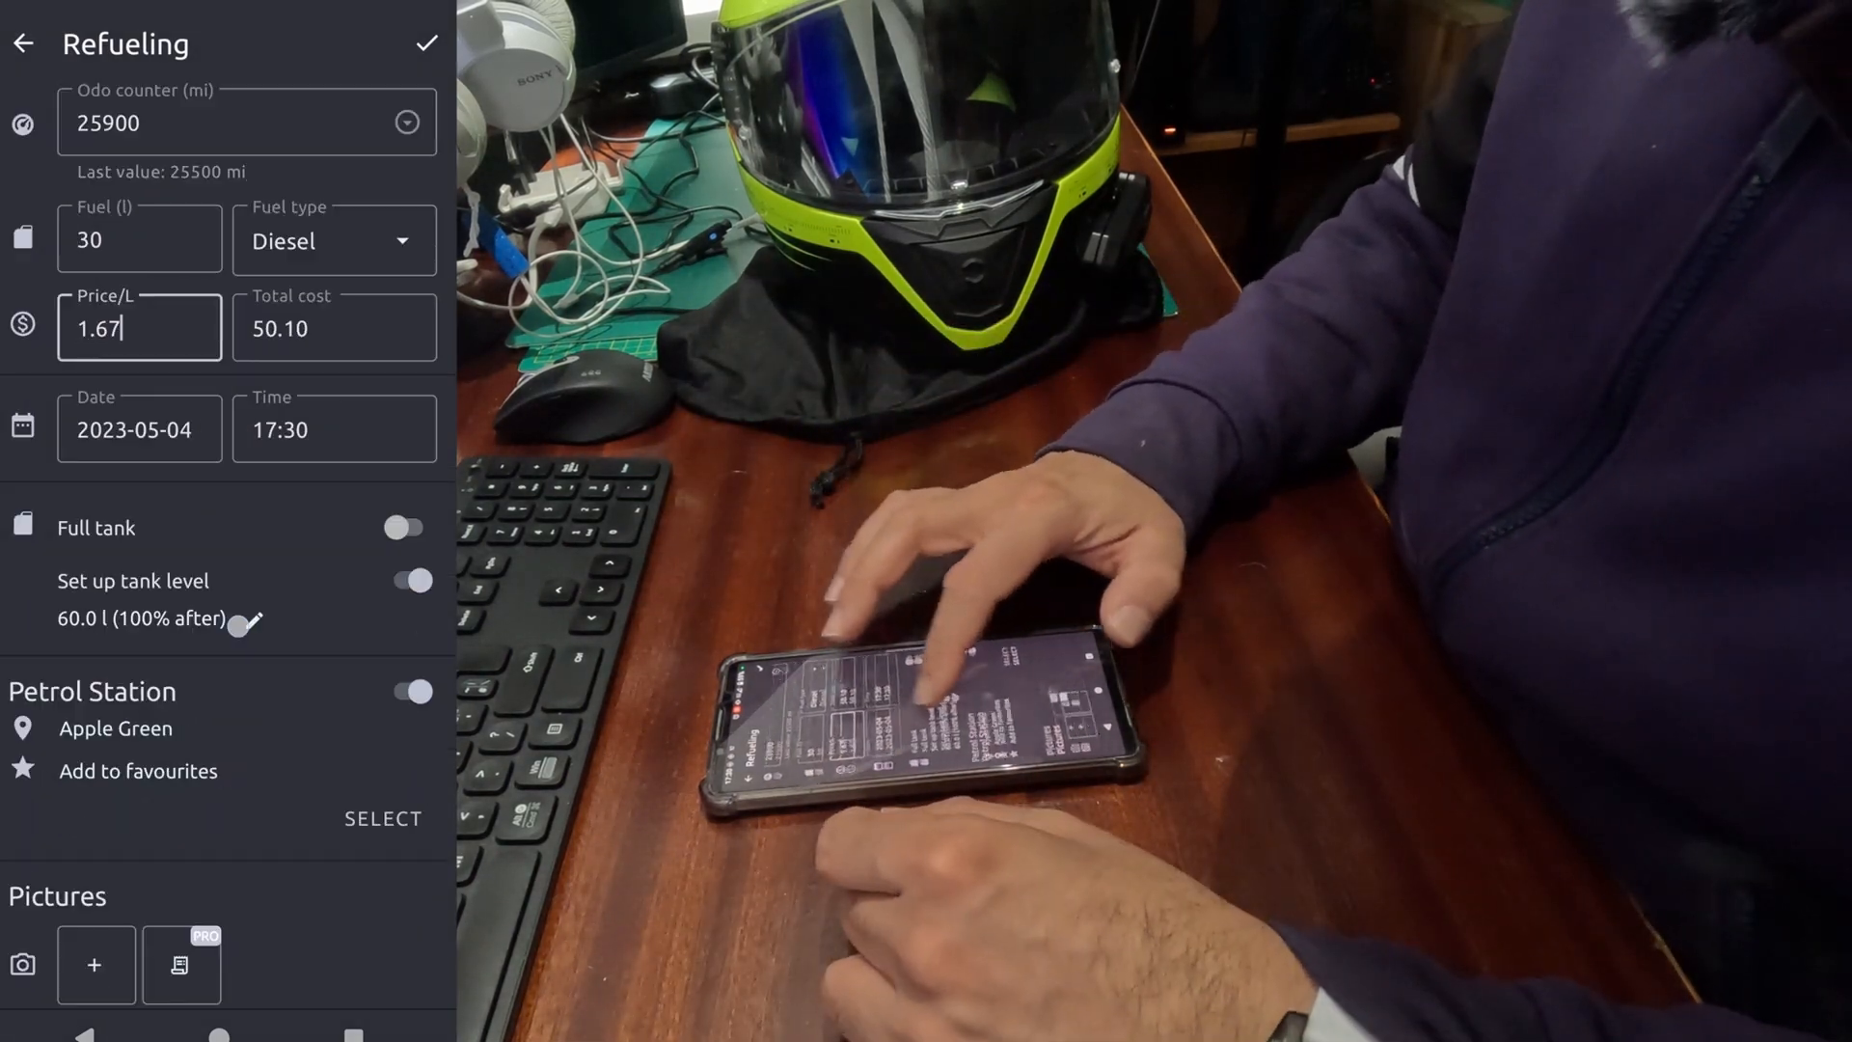
pyautogui.scroll(-3)
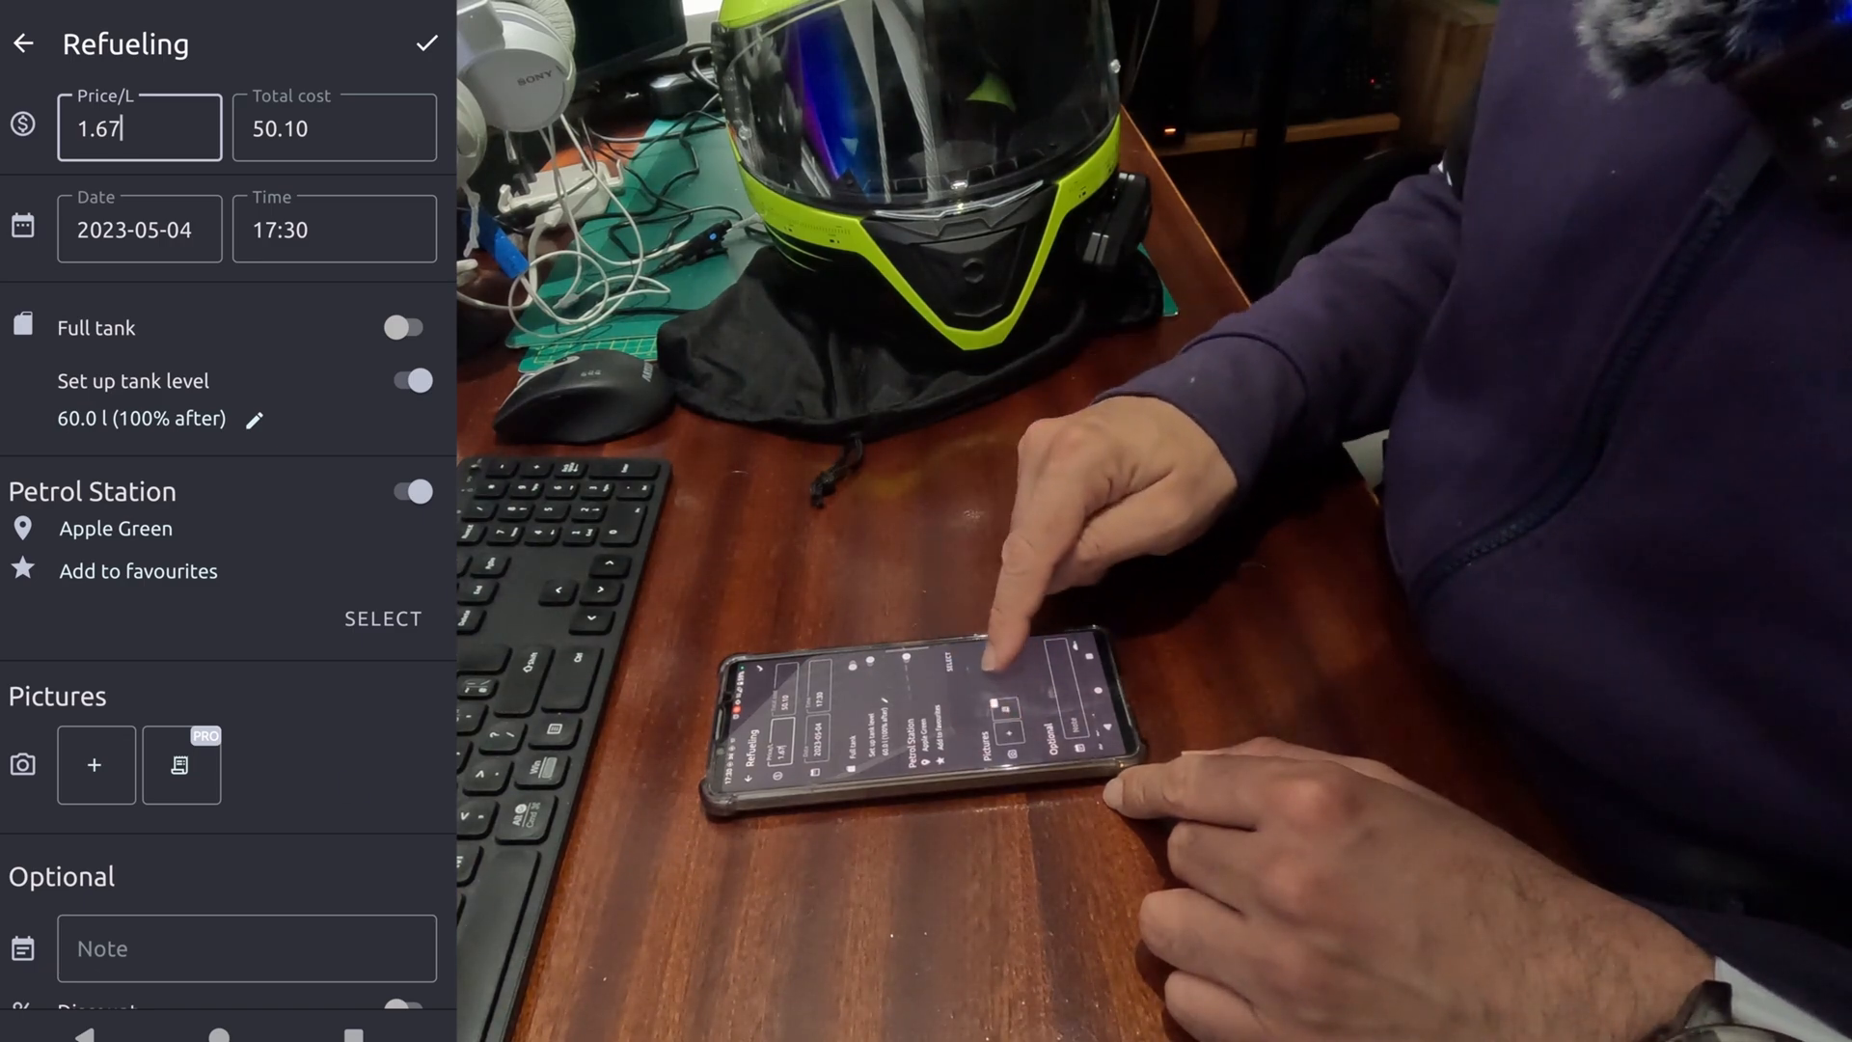
pyautogui.scroll(-3)
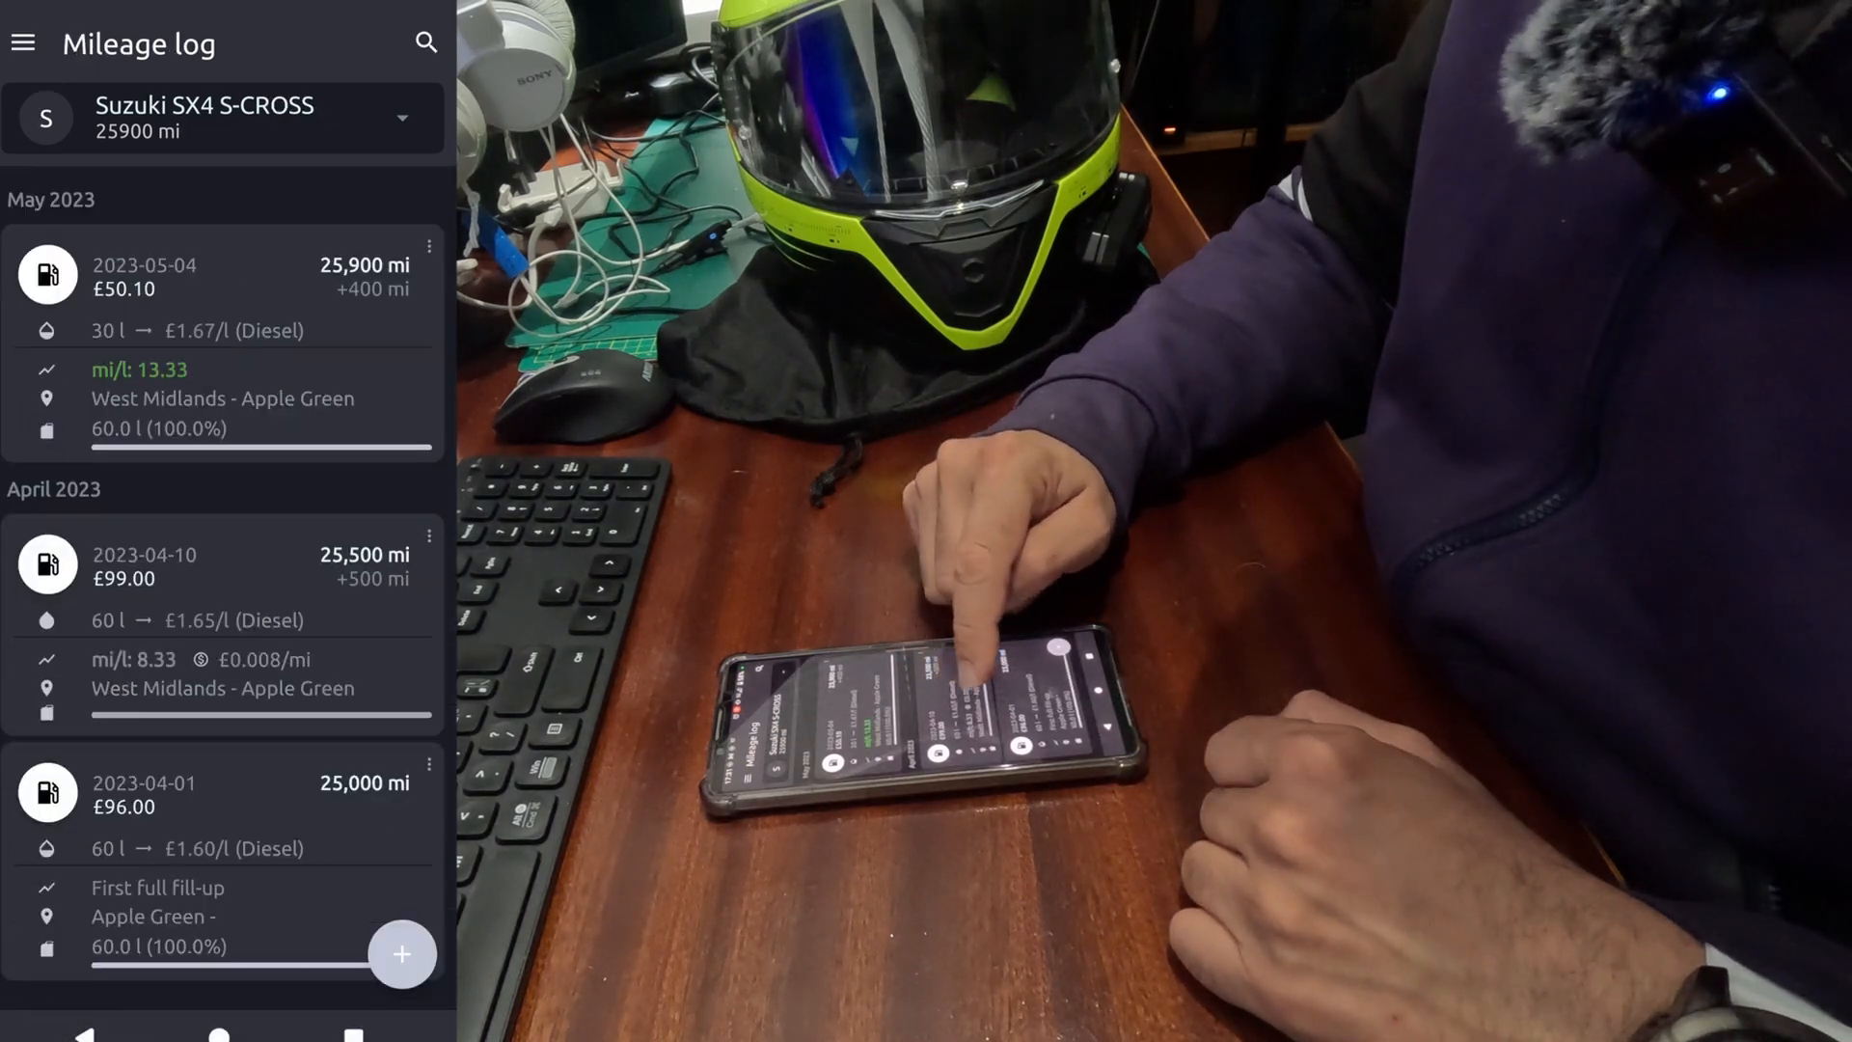
pyautogui.moveTo(968, 661)
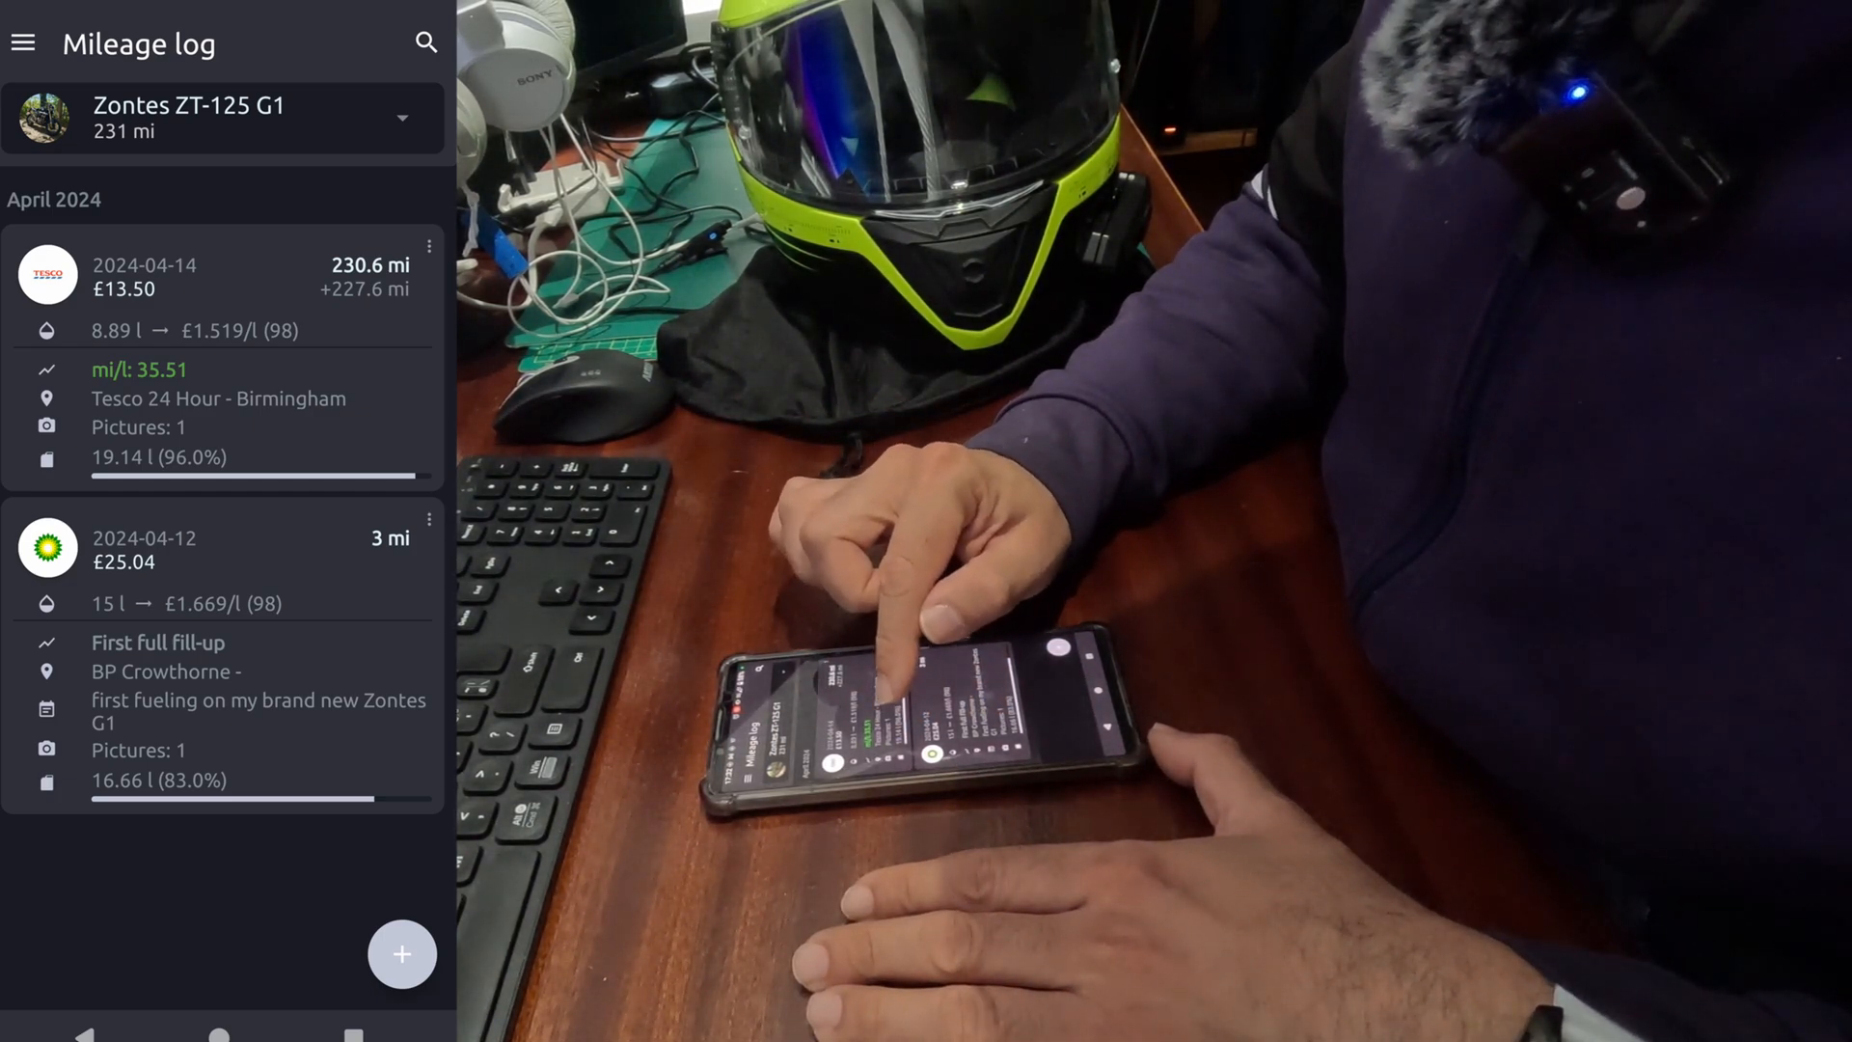
pyautogui.moveTo(885, 590)
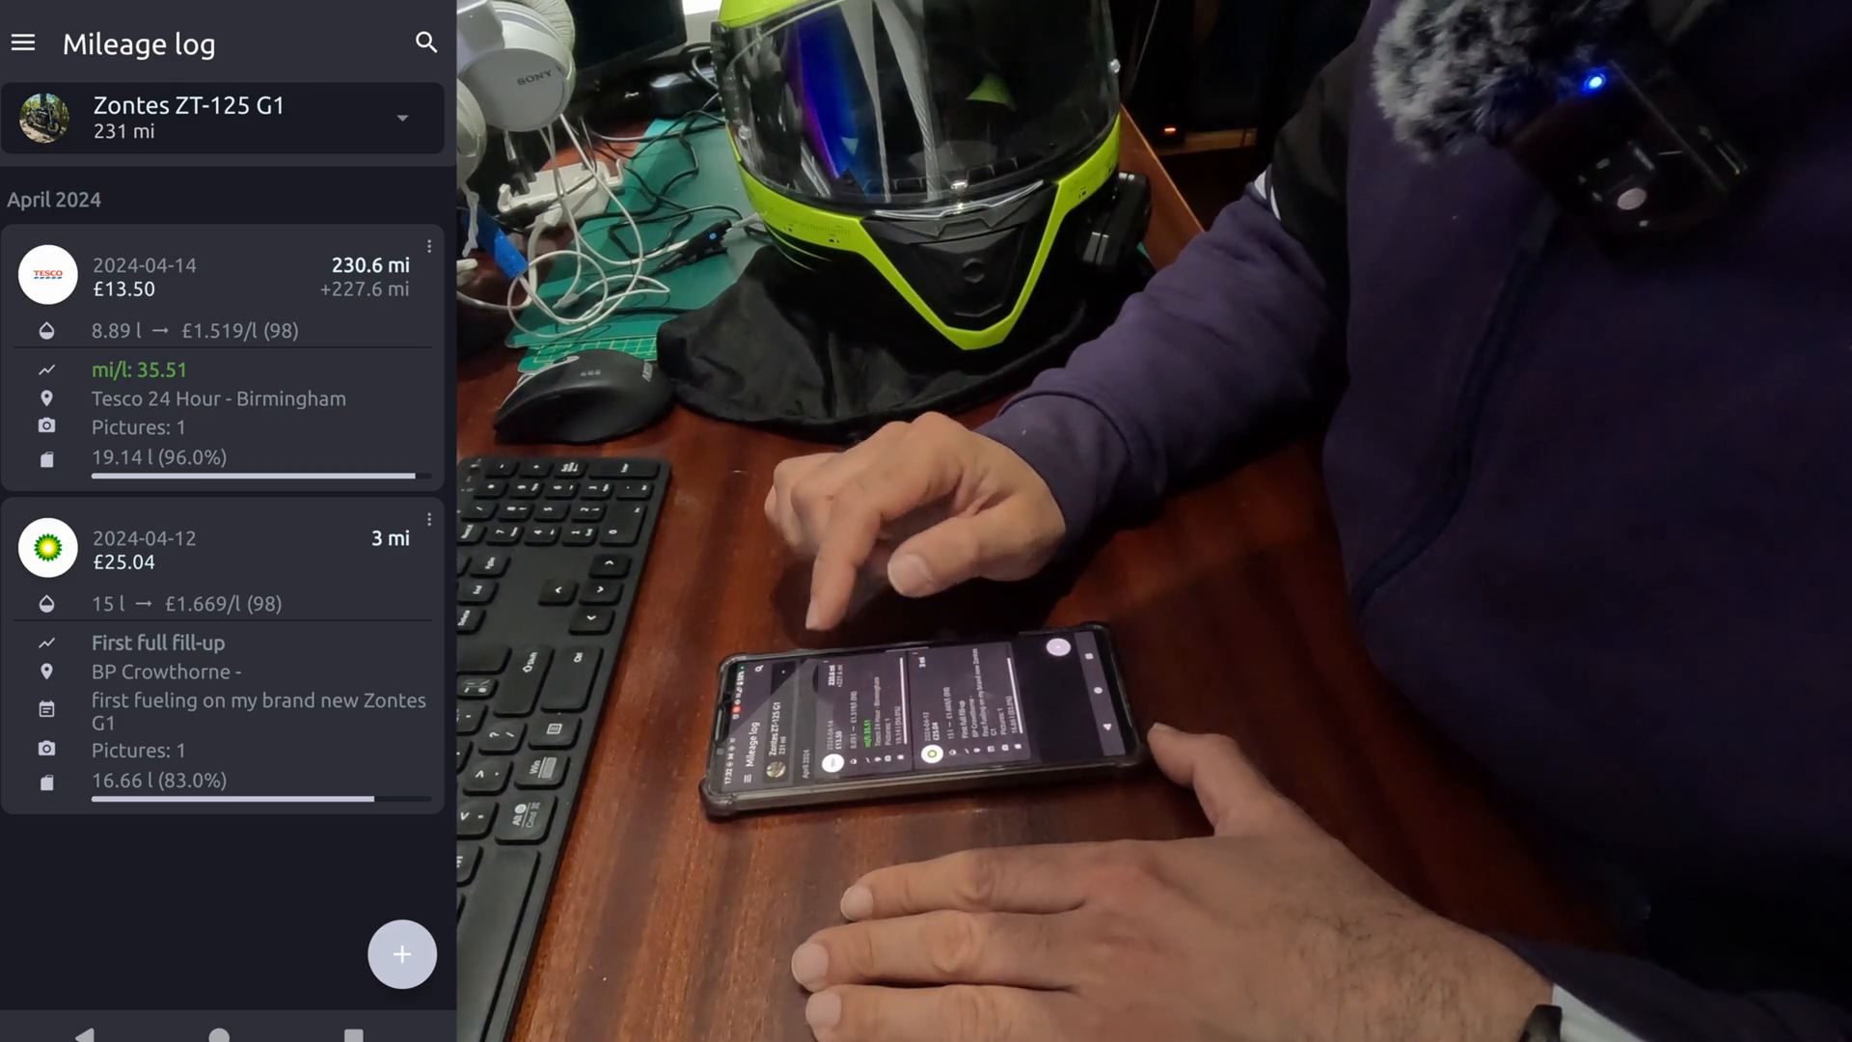